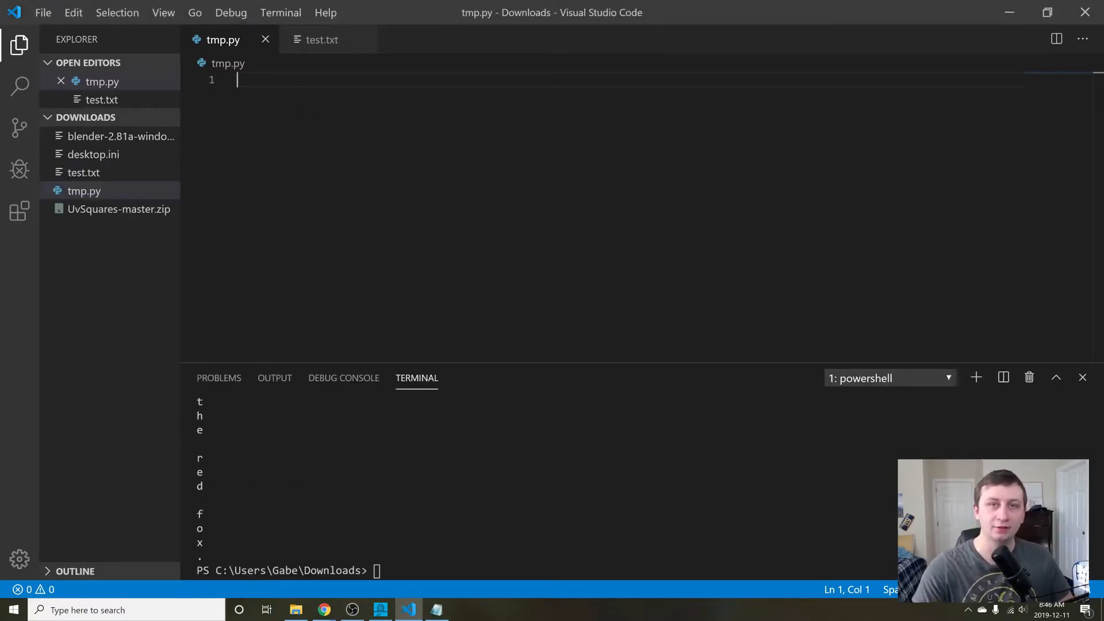
Begin a docstring note referencing count(let... at the top of tmp.py.
type("\"\"")
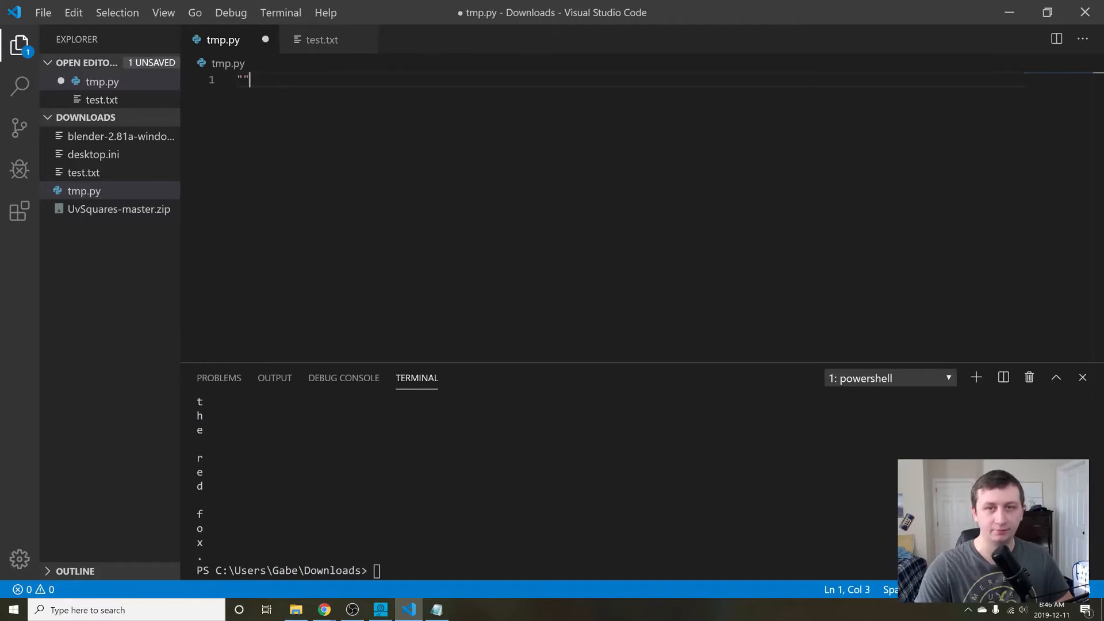
type("\"\"\"")
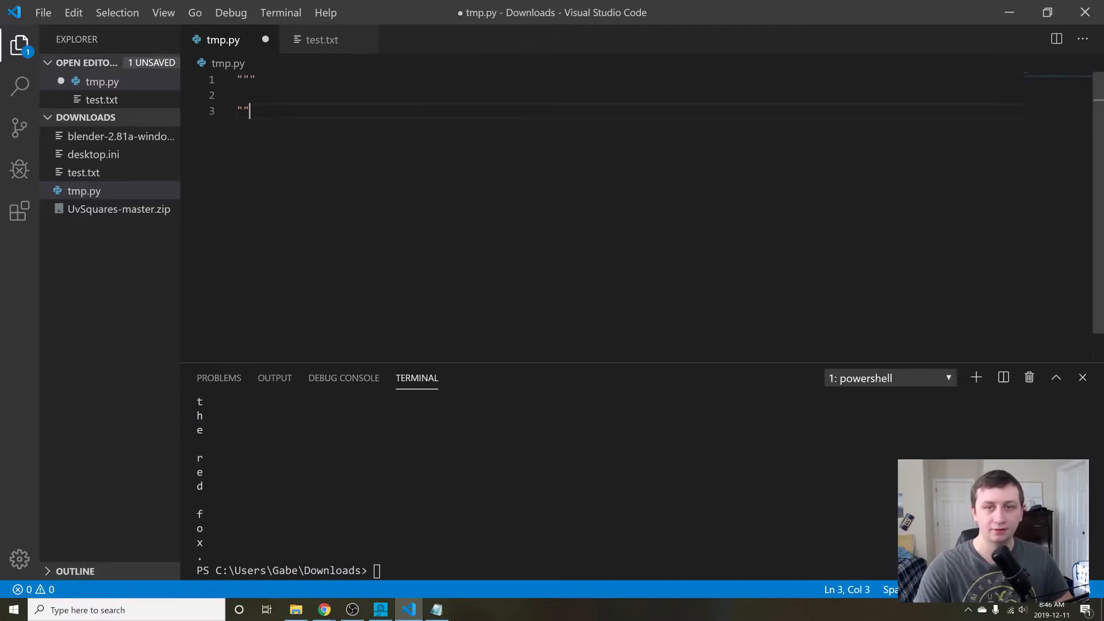
type("cou")
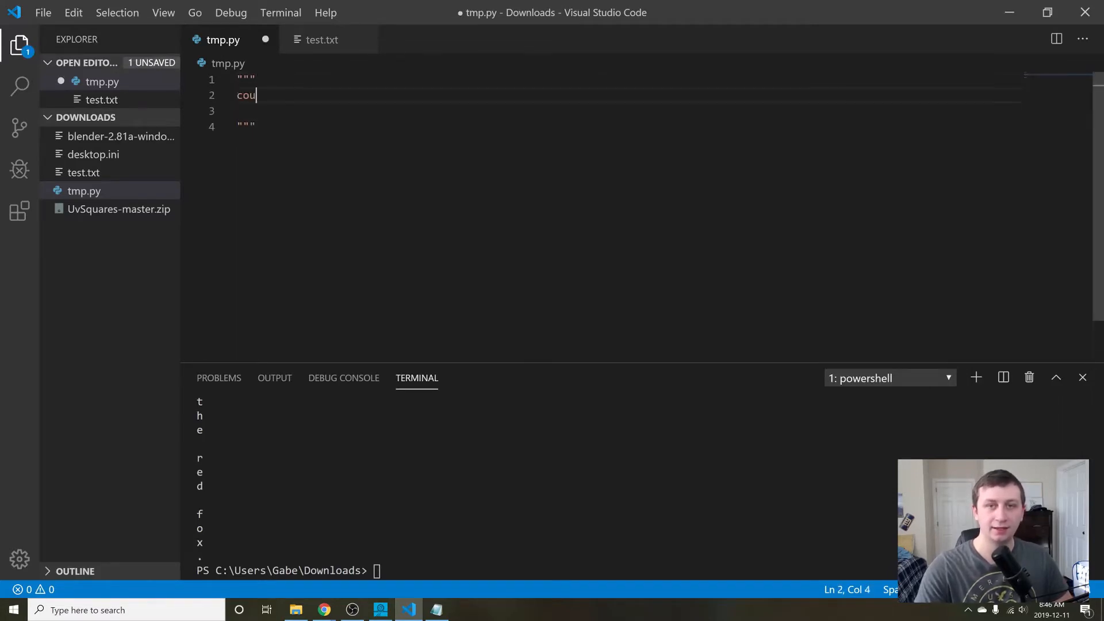
type("nt(letter, string")
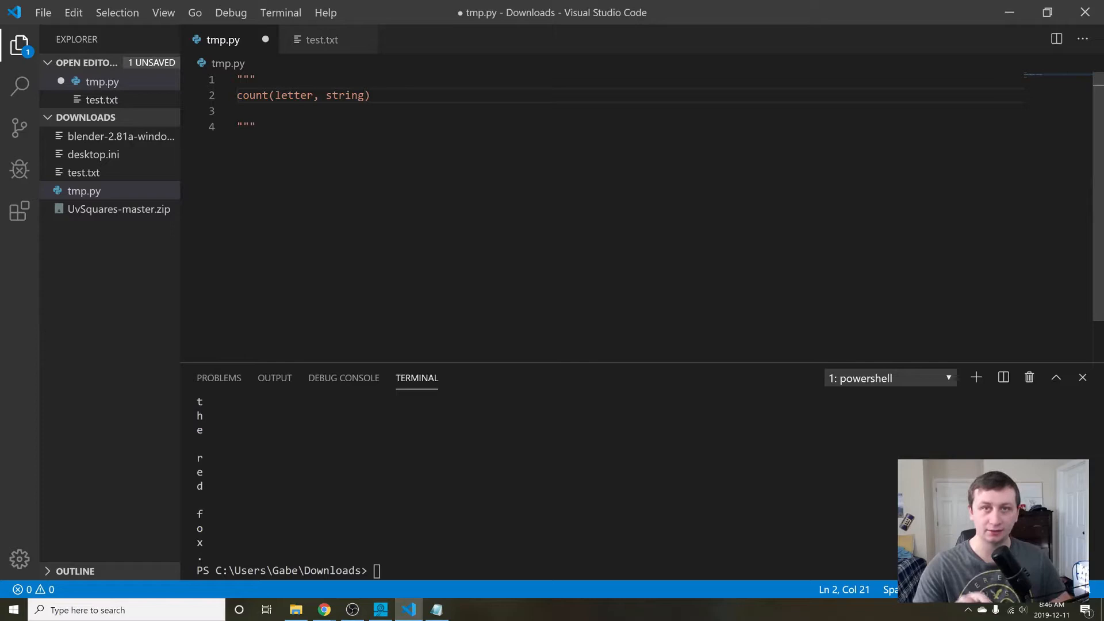
left_click(258, 126)
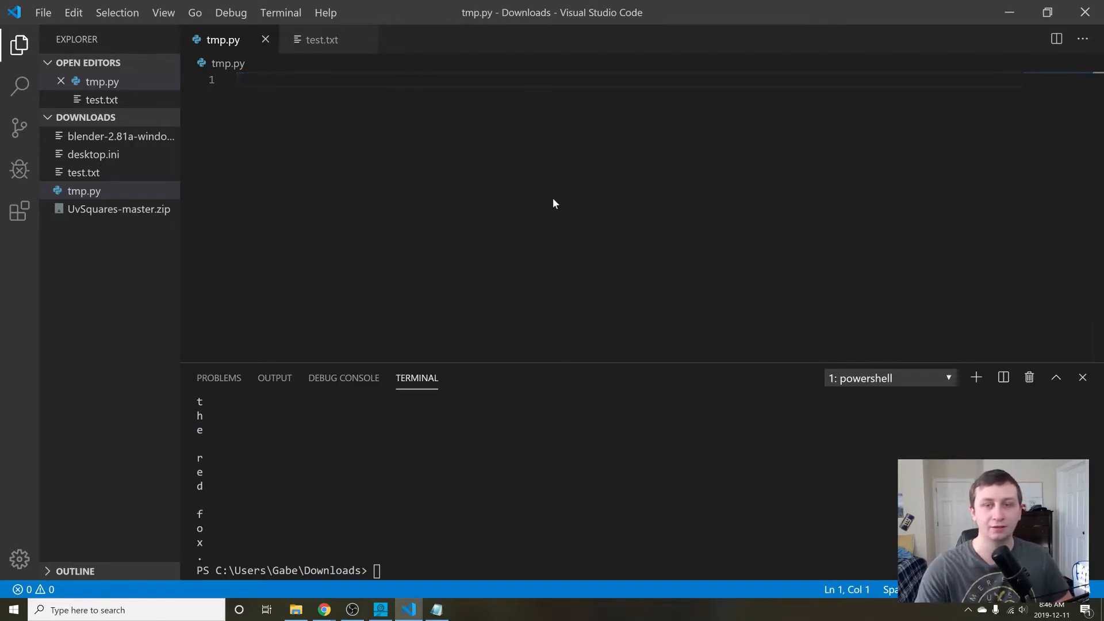
Define count(letter, string) with number = 0 and a for char in loop.
type("def cou")
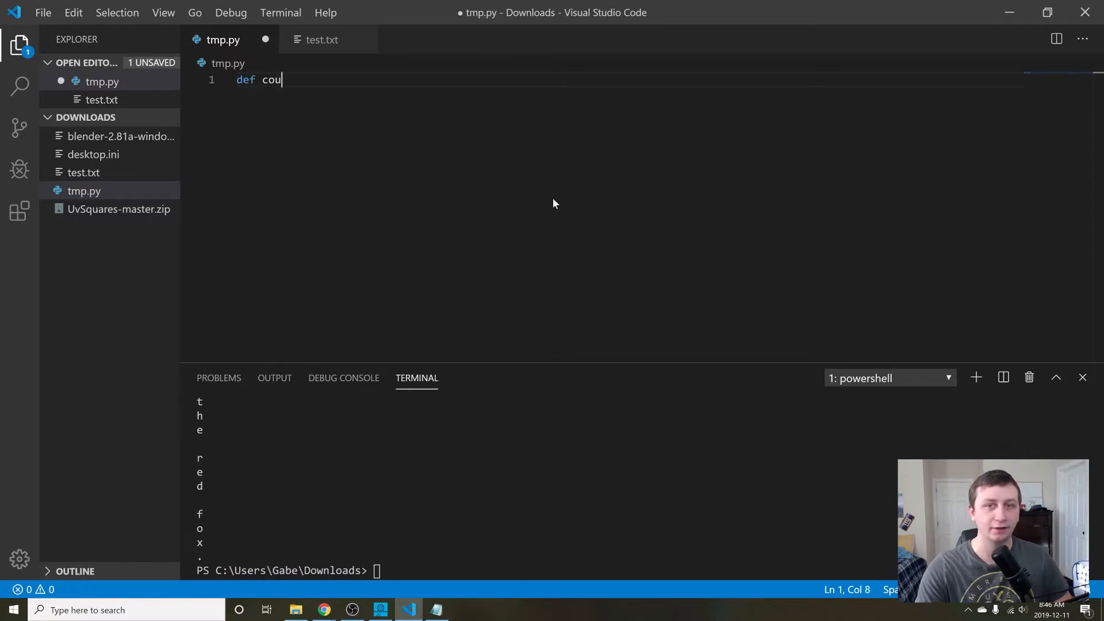
type("nt(lett")
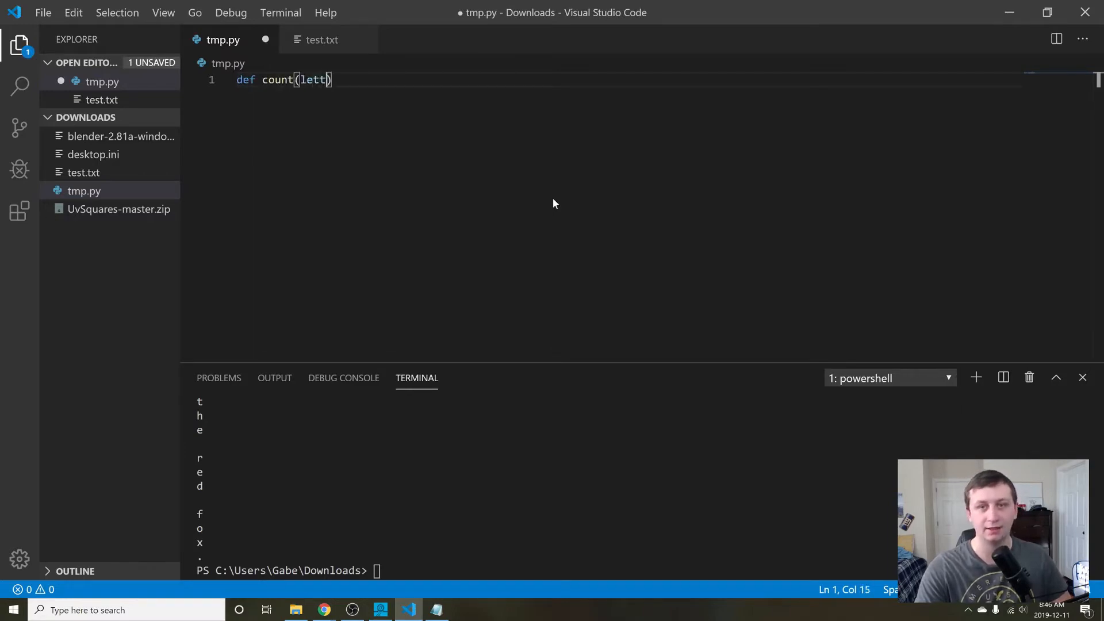
type("er, string")
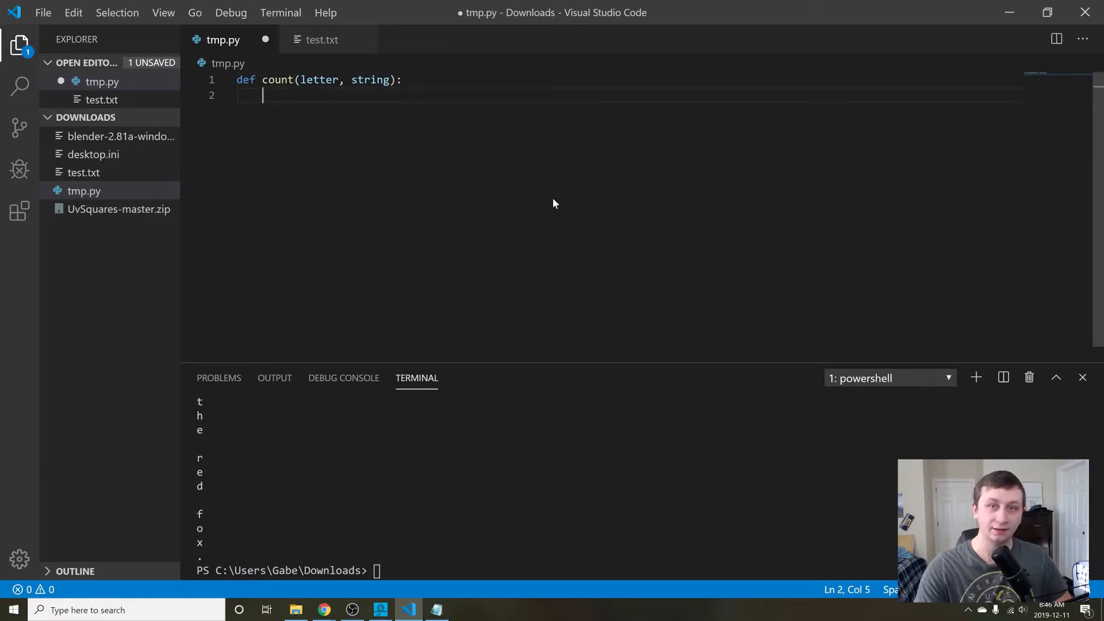
type("for")
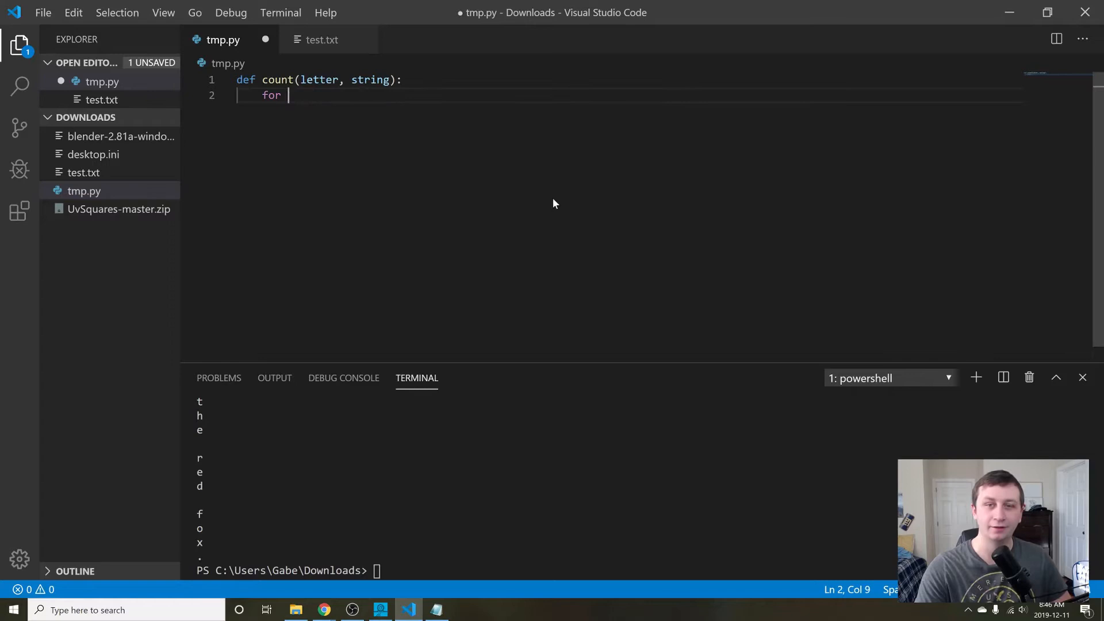
type("char in string:")
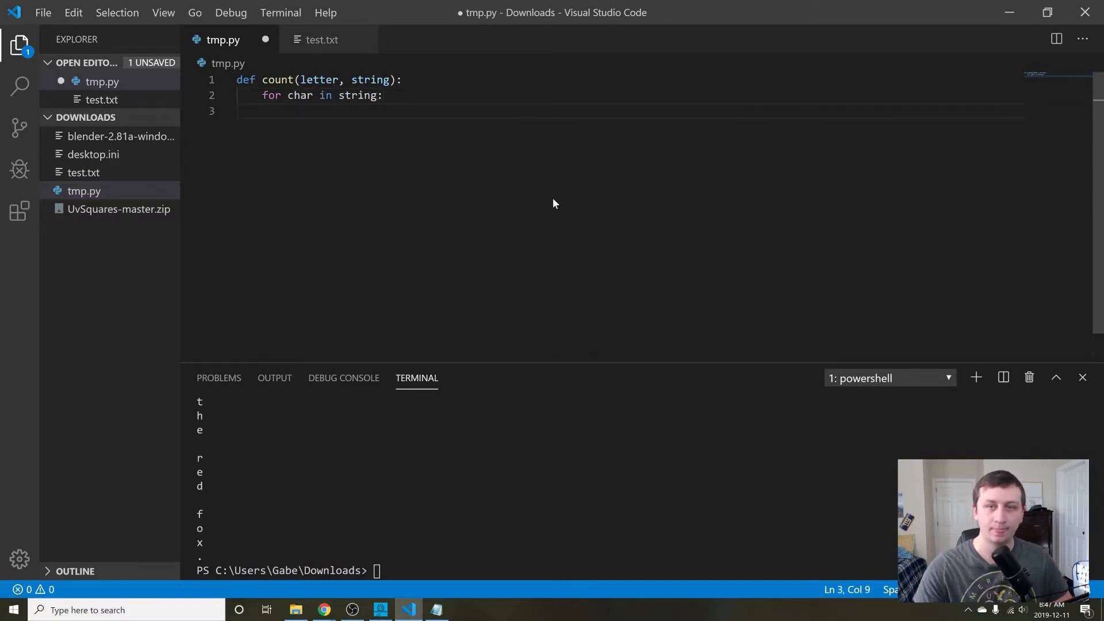
key("Enter")
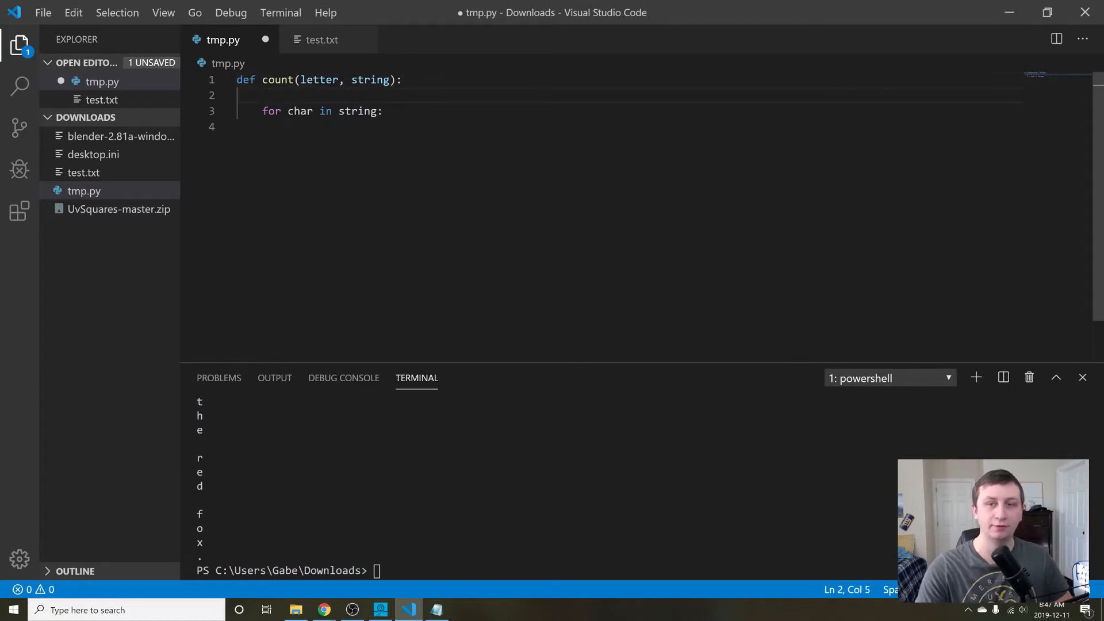
type("c")
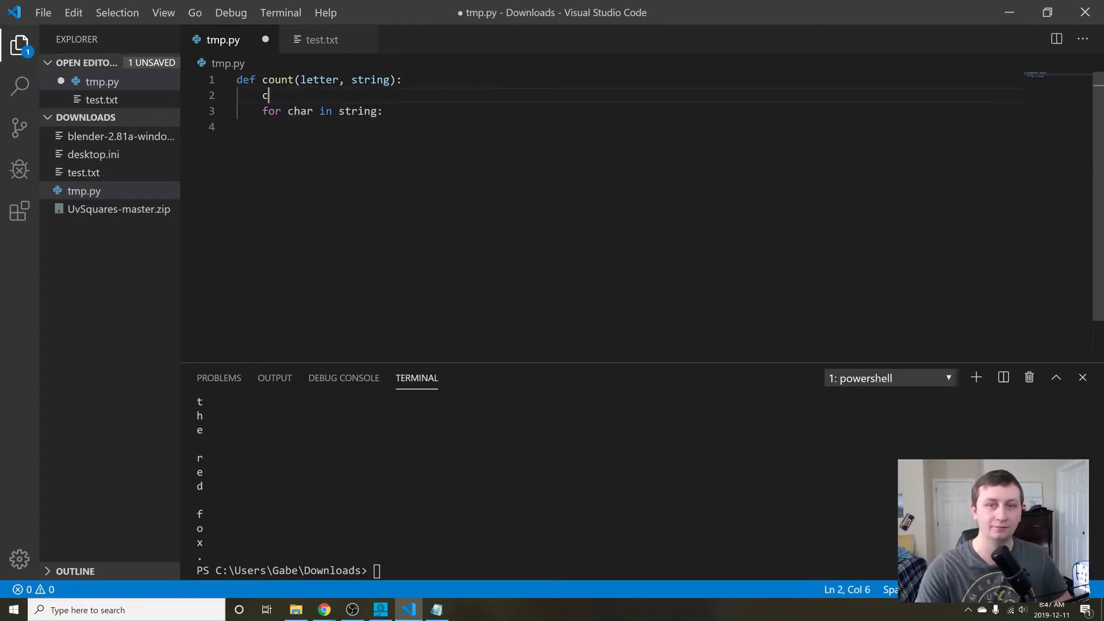
type("umber = 0")
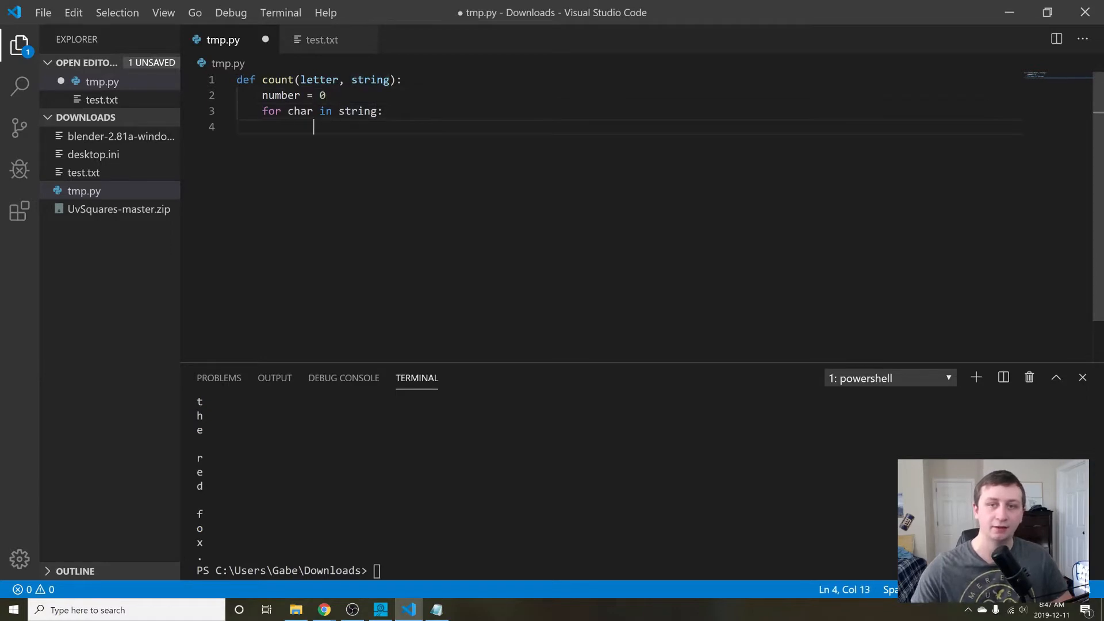
Add the if check that sets number = number + 1, then return number.
type("if char == letter:")
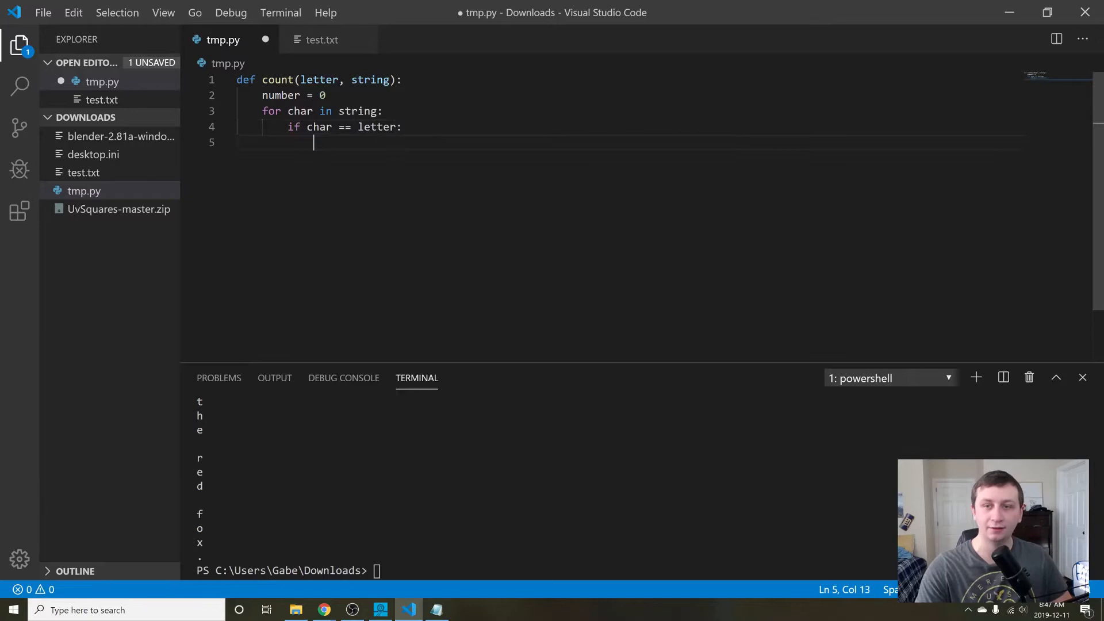
type("number =")
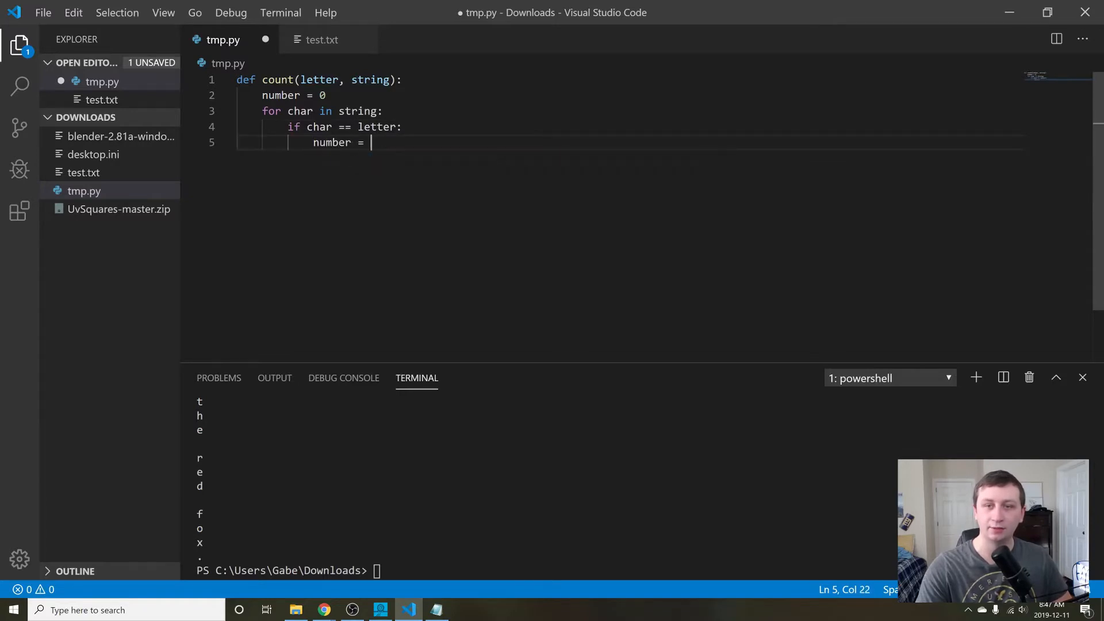
type("number + 1")
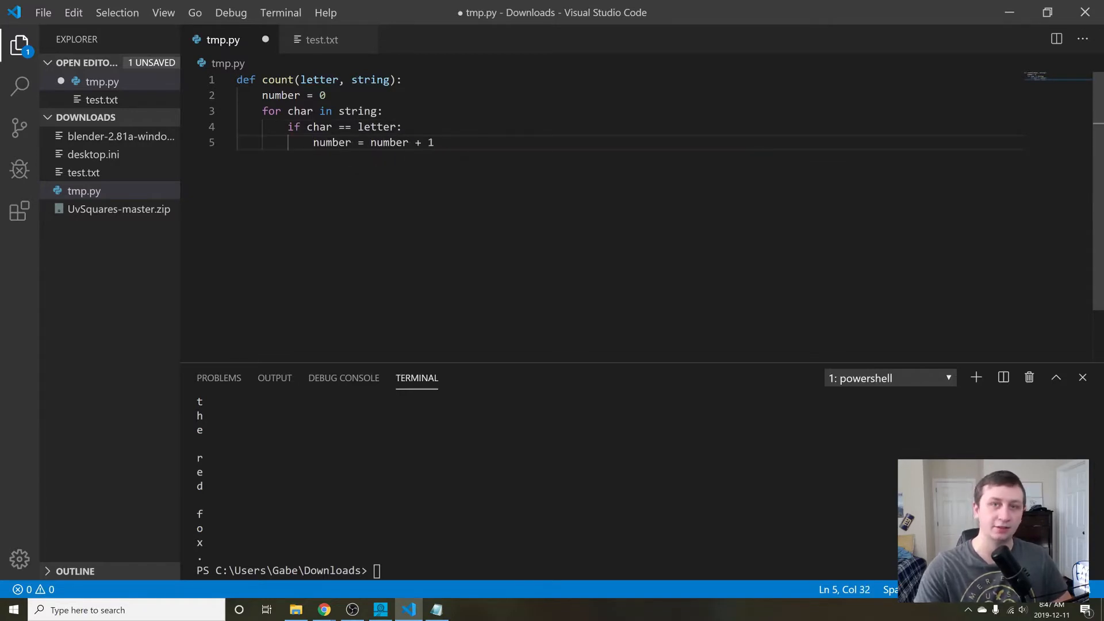
key("Return")
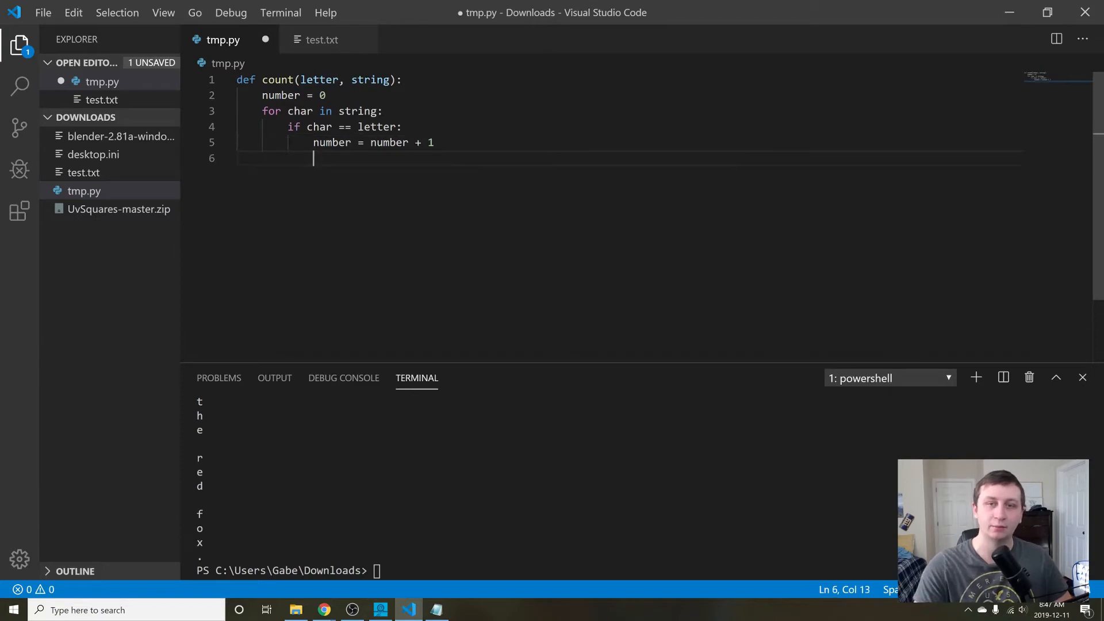
type("retu")
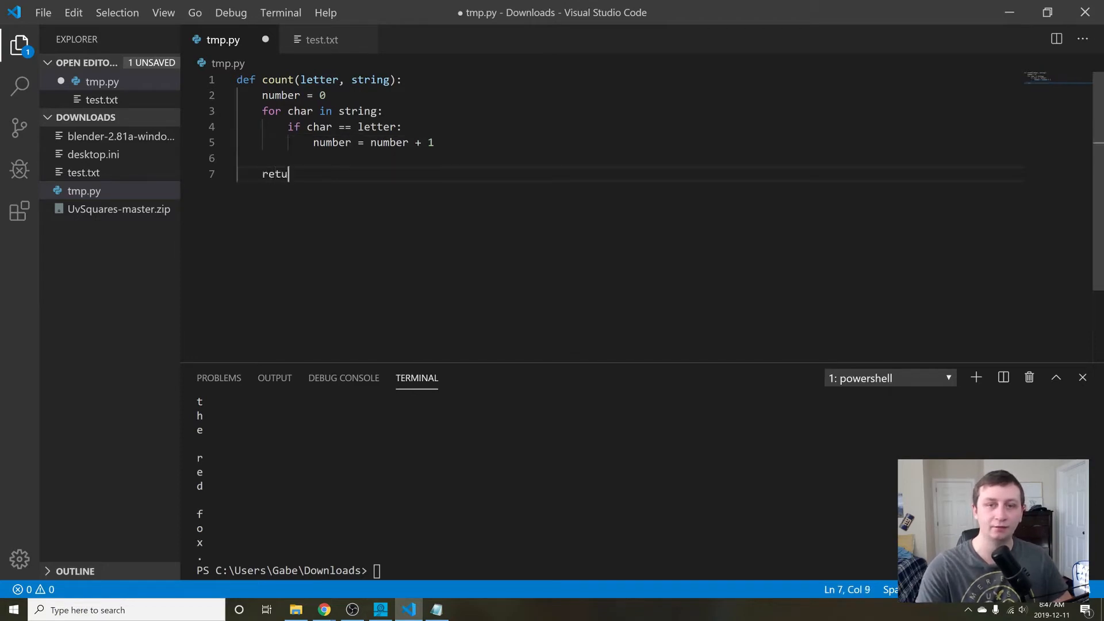
type("rn number")
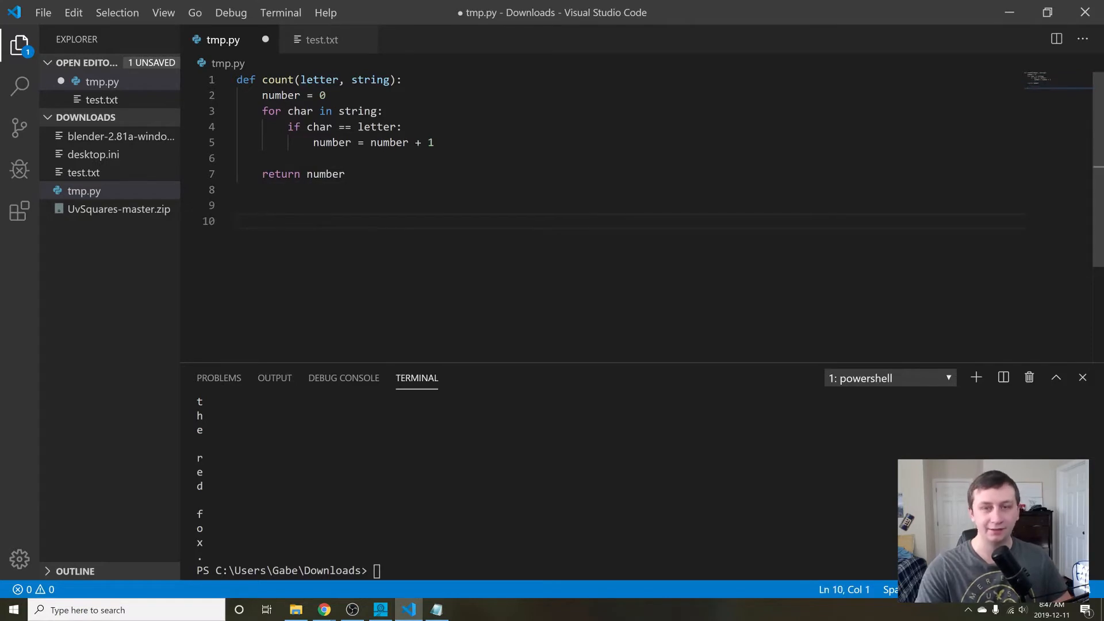
Add print(count("a", "Gabe")), save, and type python .\tmp.py in the terminal.
type("print(count)")
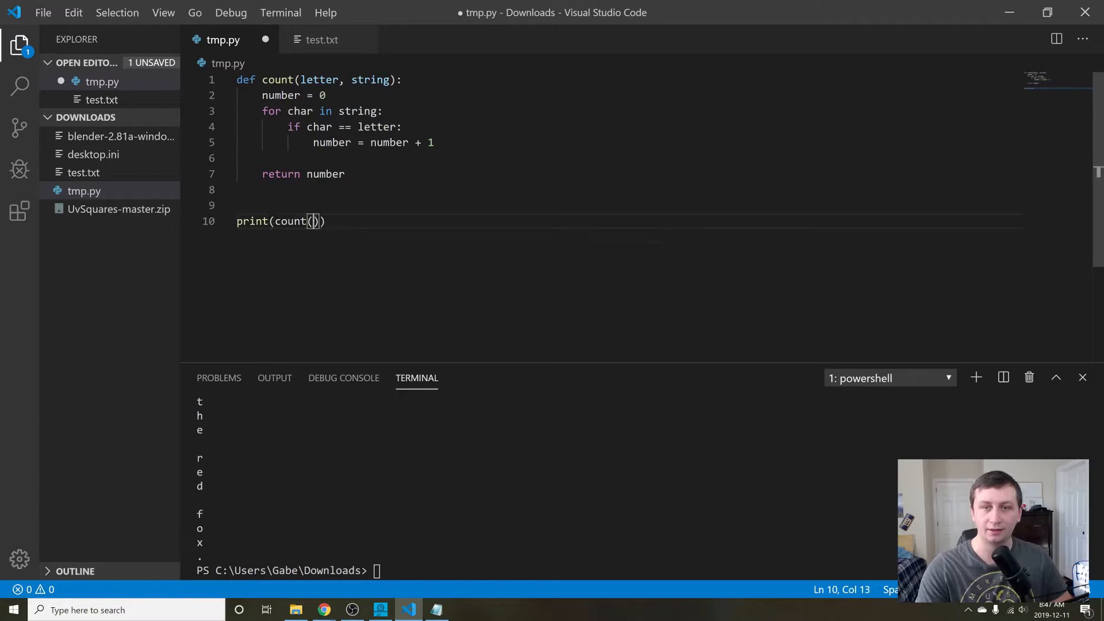
type("\"\"")
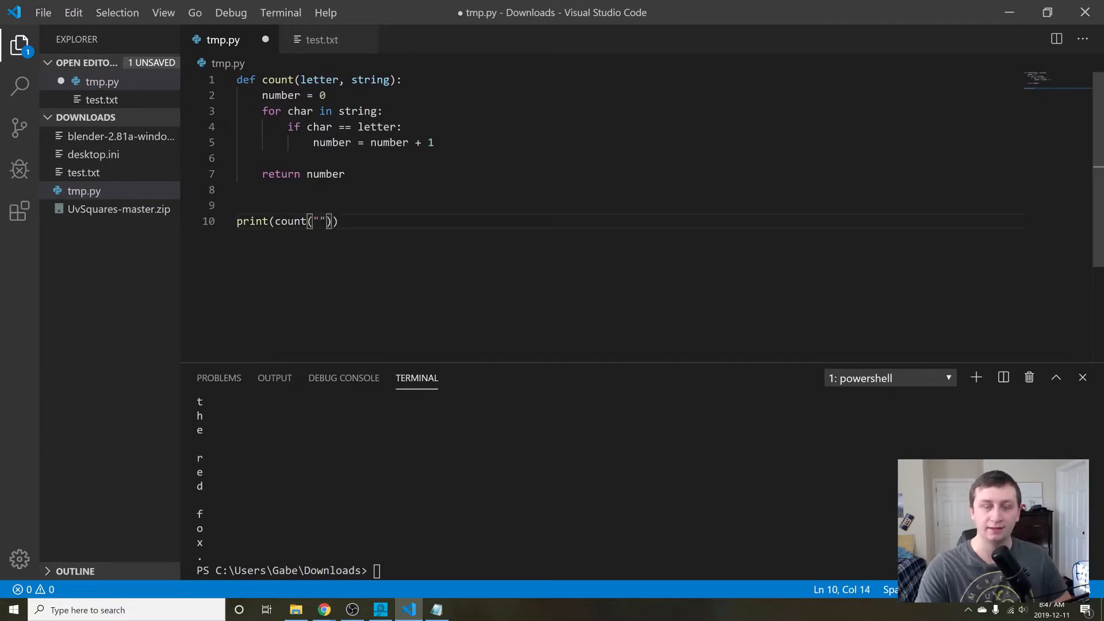
type("a\", \"G")
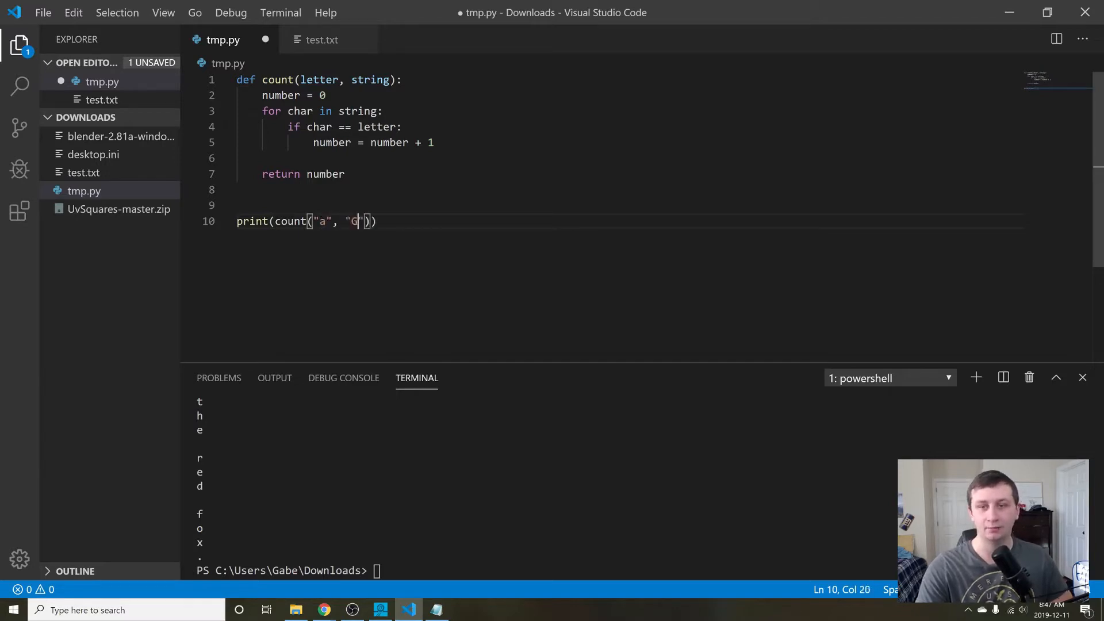
type("abe")
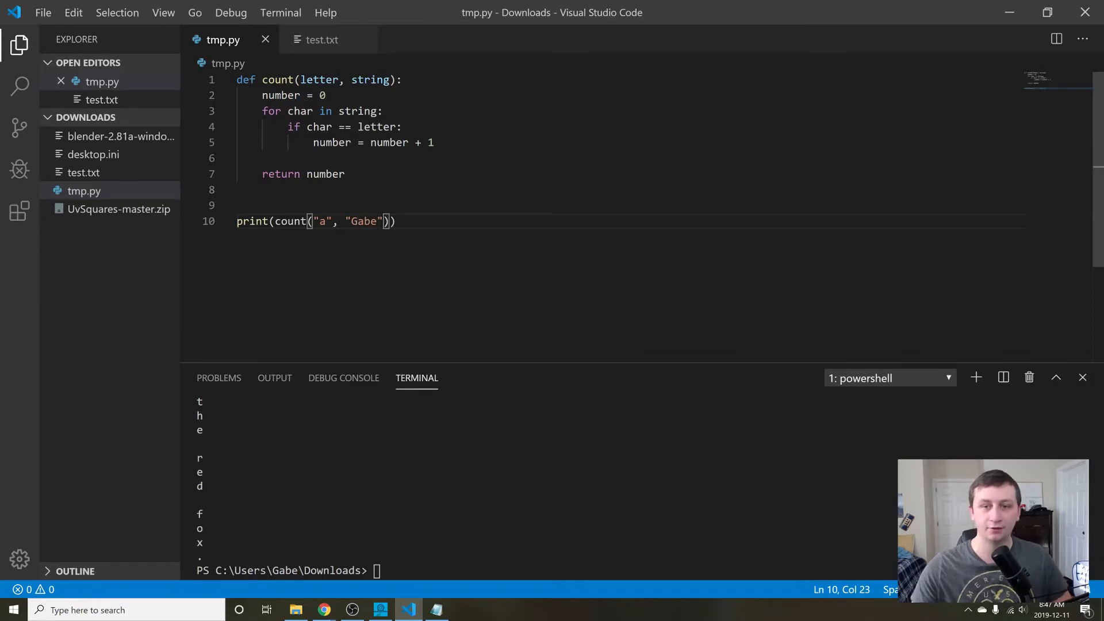
type("python .\\tmp.py")
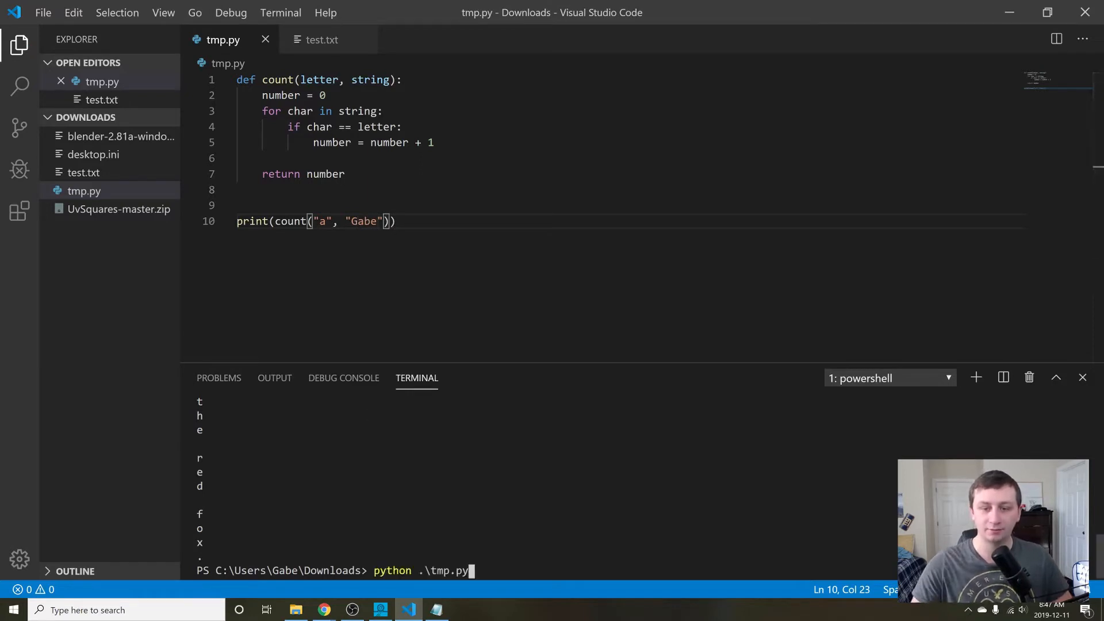
Run tmp.py, extend the test string with 'Ambrosio', and run it again.
key("Return")
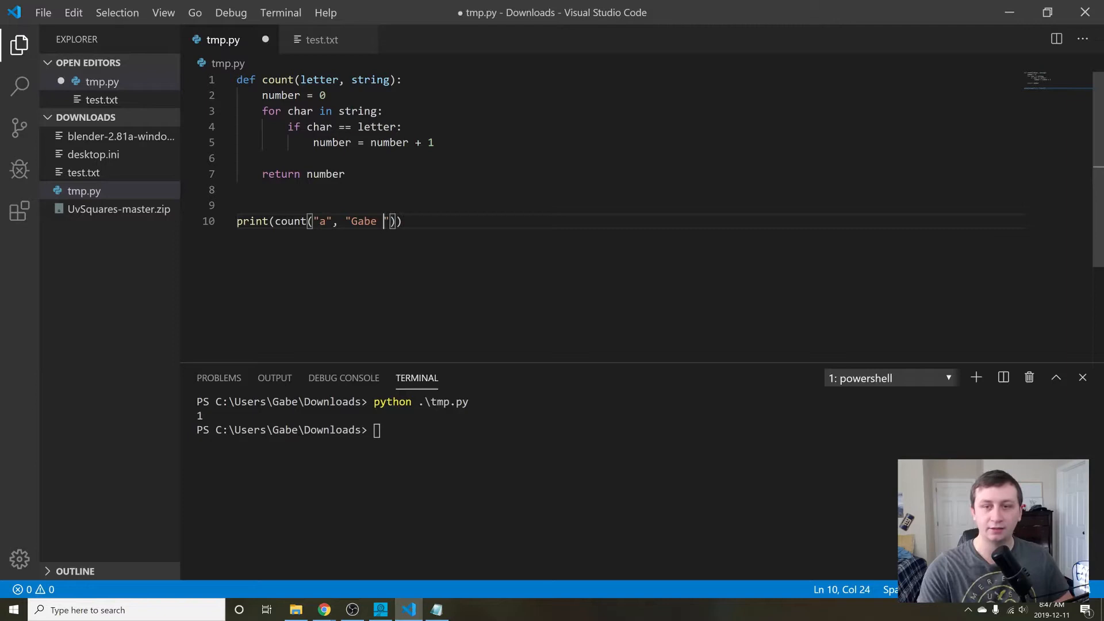
type("Ambrosio")
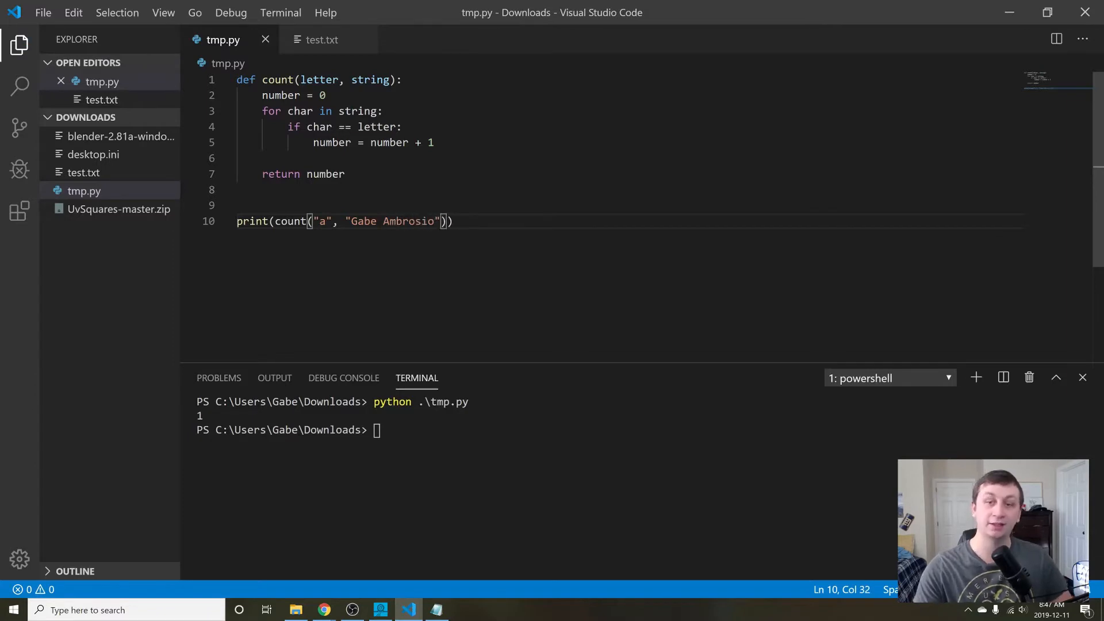
double_click(408, 221)
type("python .\\tmp.py")
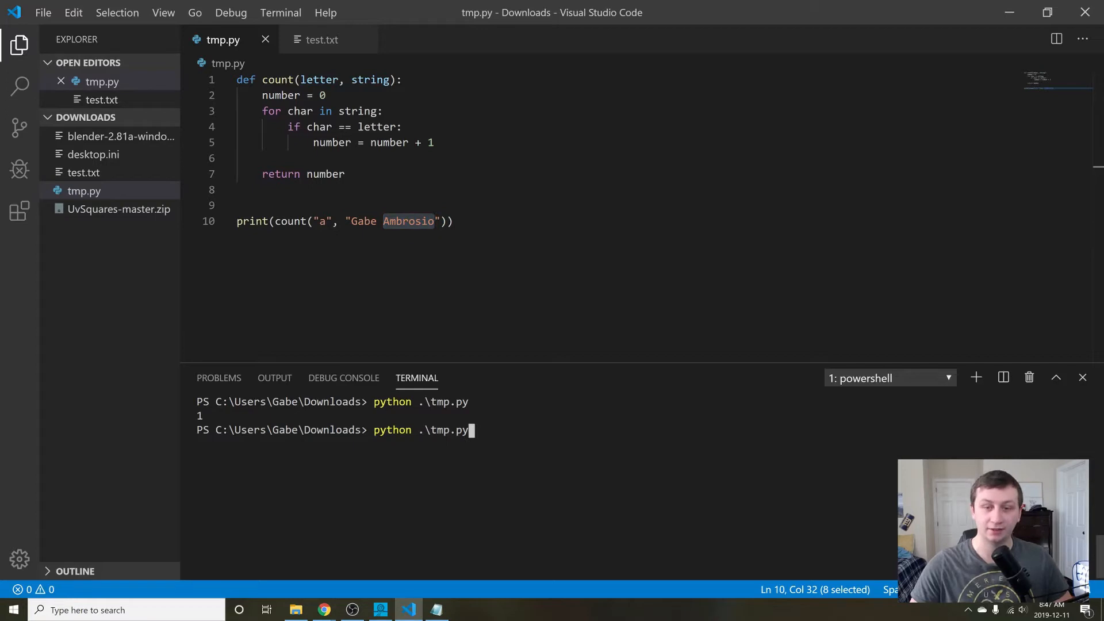
key("Return")
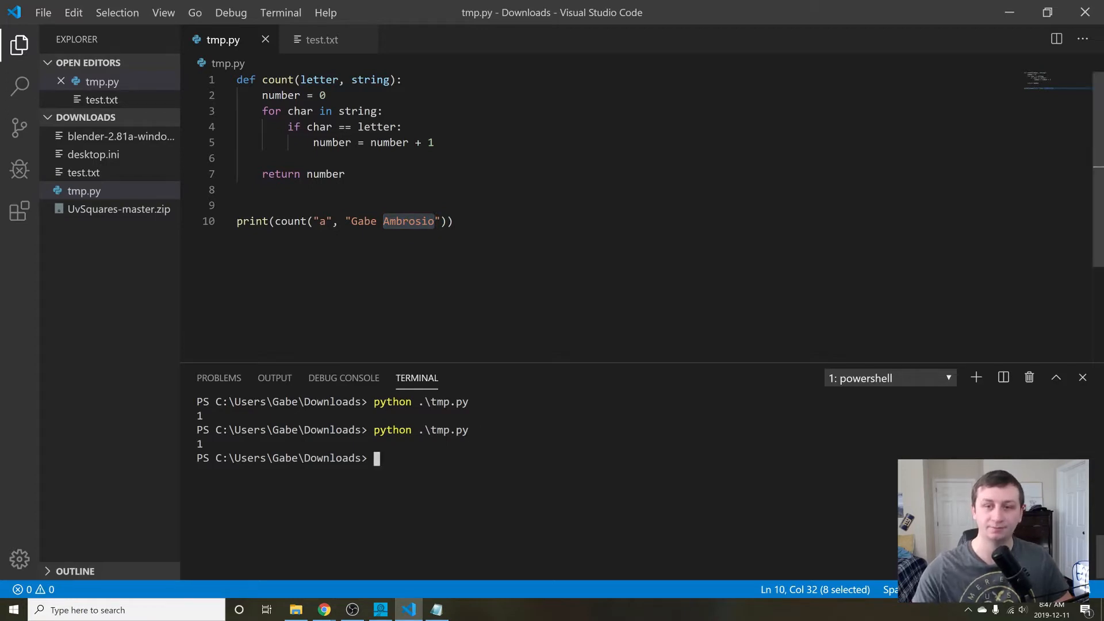
type("ambrosio")
left_click(547, 458)
type("python .\\tmp.py")
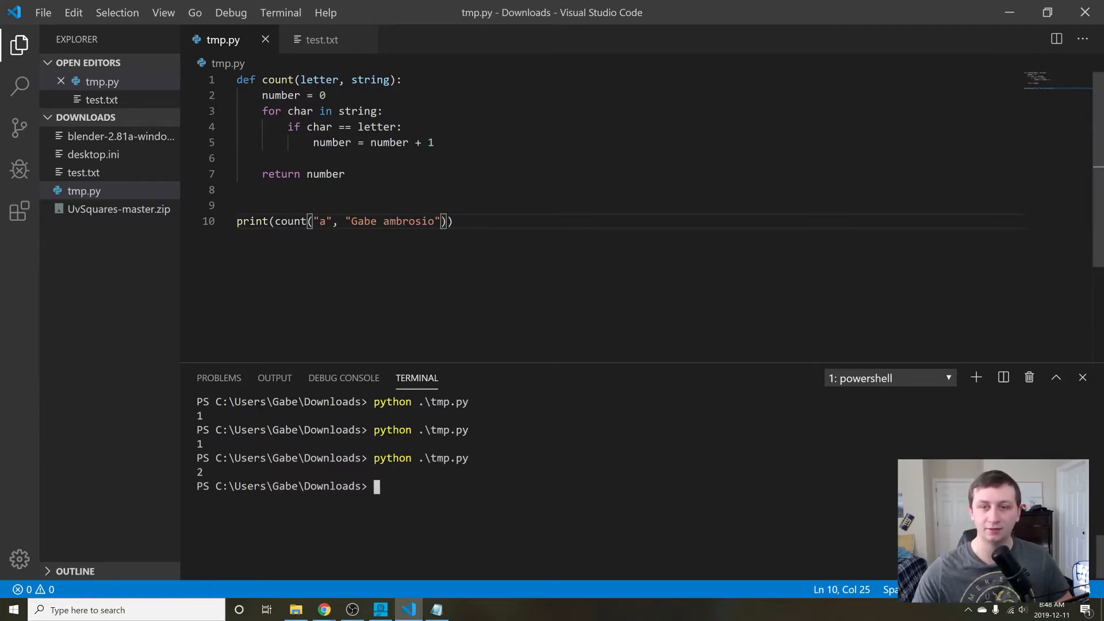
Replace the test string argument with "The office is cool".
left_click(326, 221)
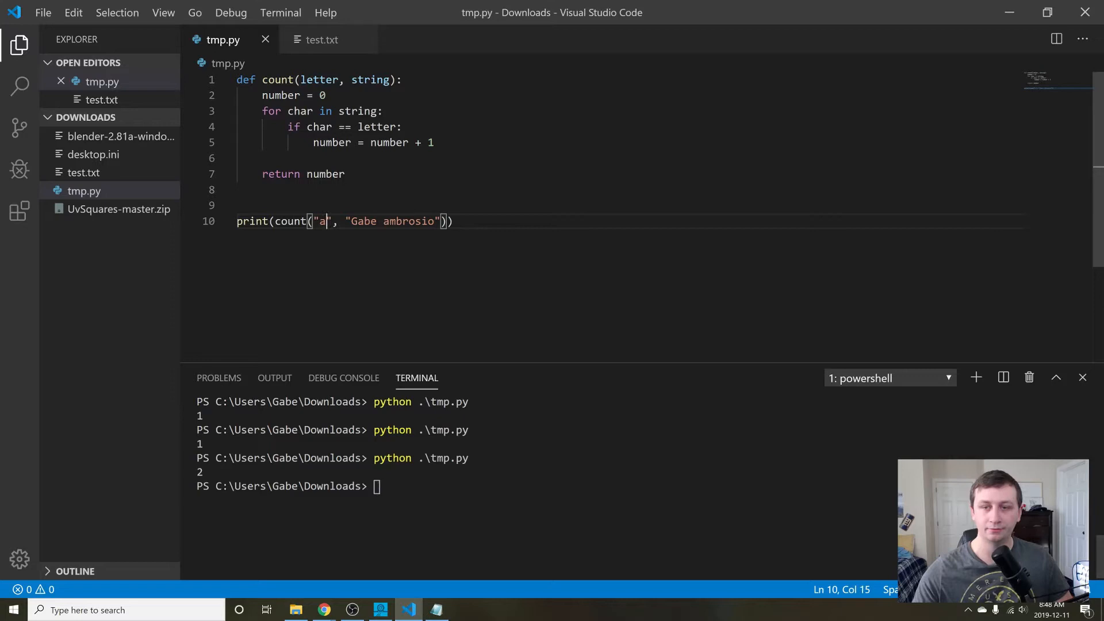
key("Backspace")
type("o")
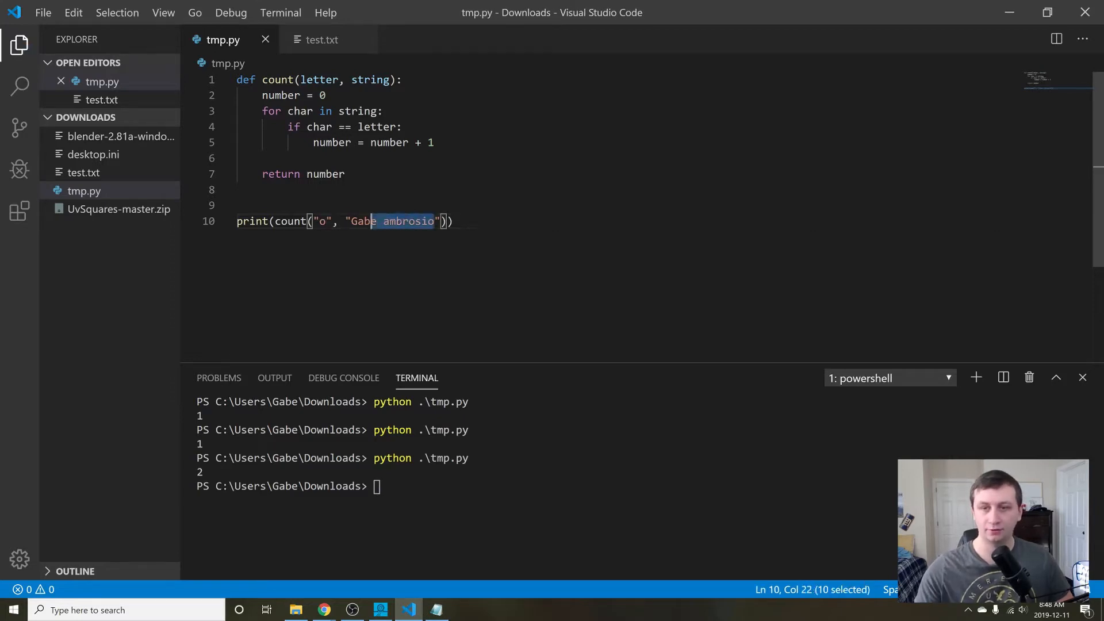
type("The of")
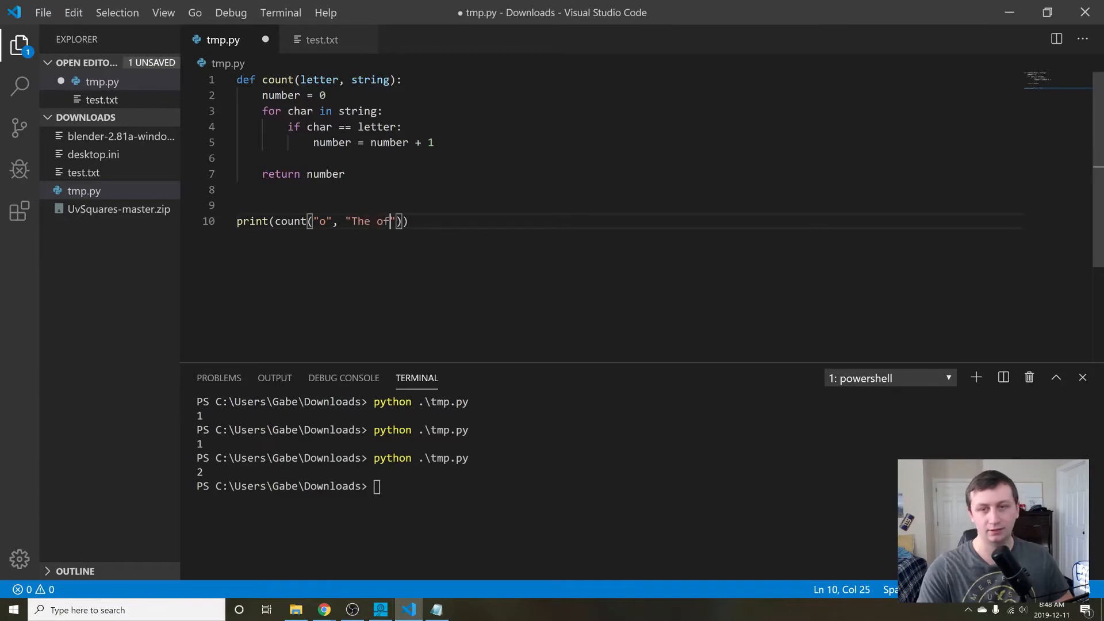
type("fice is cool")
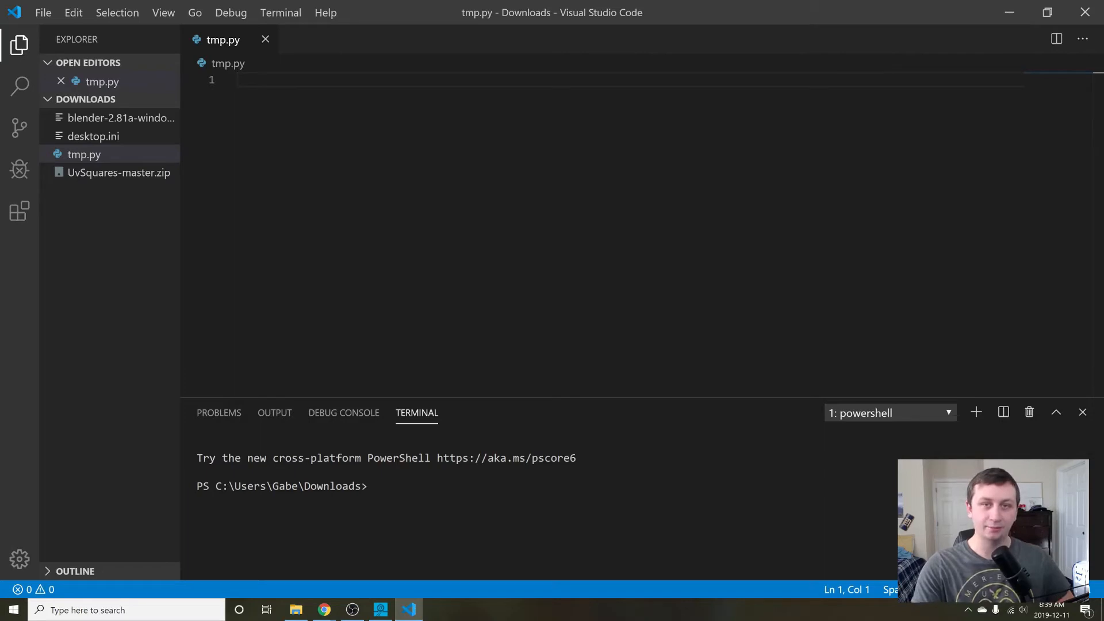
mouse_move(111, 40)
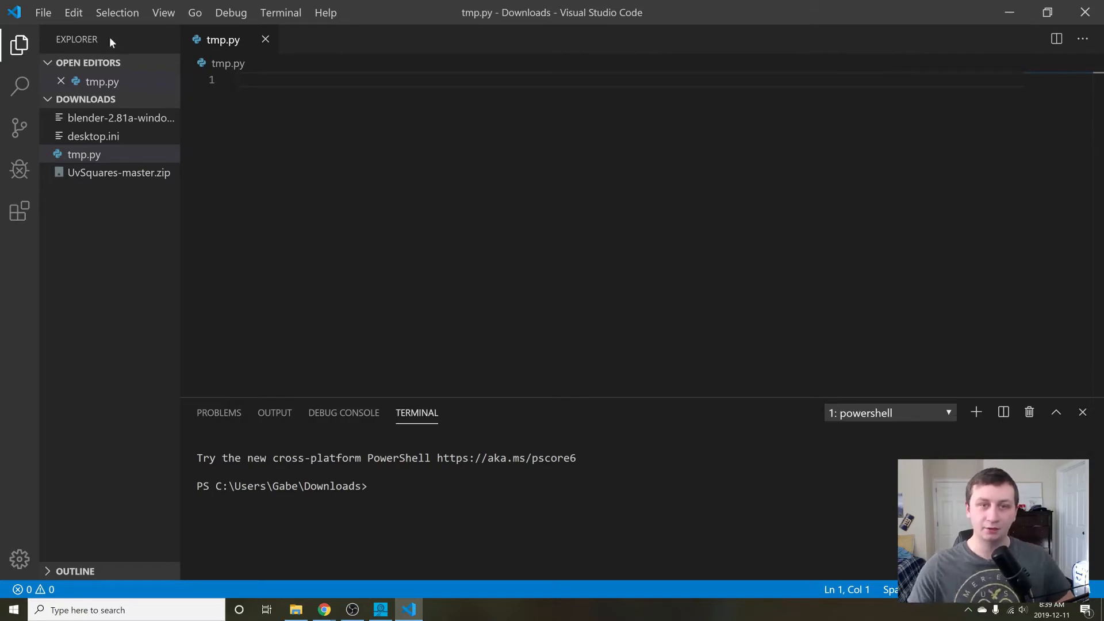
mouse_move(98, 74)
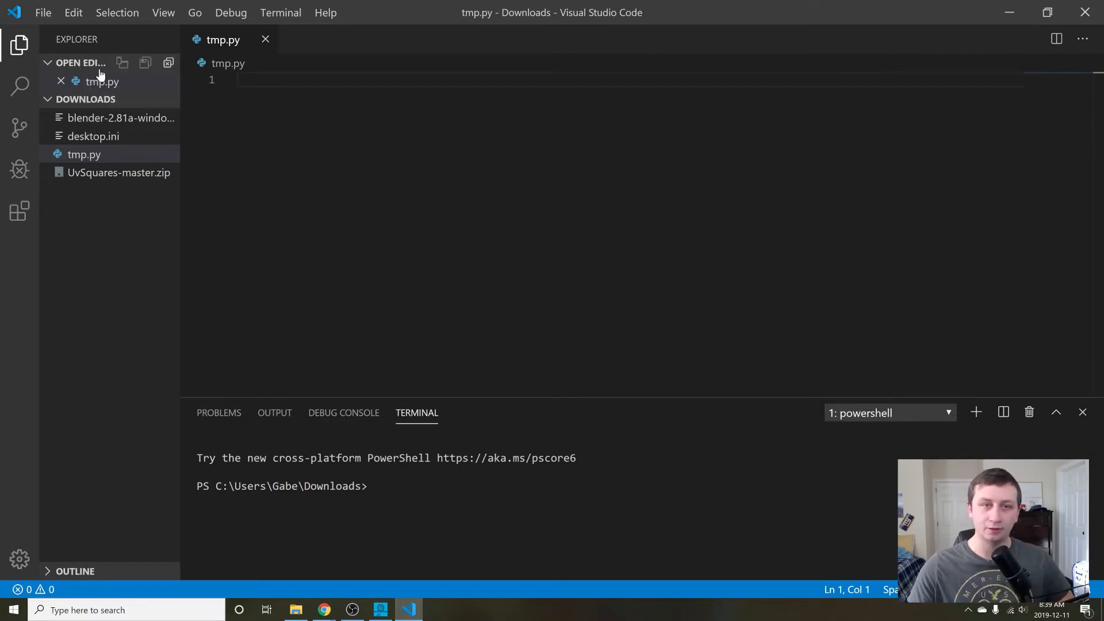
Create a new file named test.txt in the Downloads folder.
right_click(97, 205)
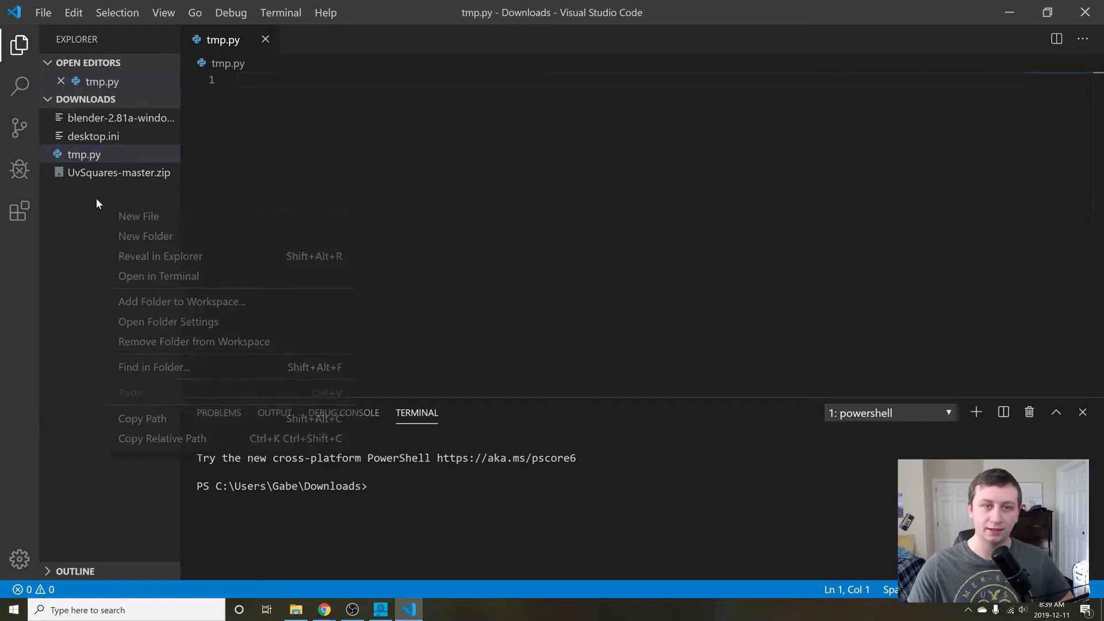
left_click(139, 216)
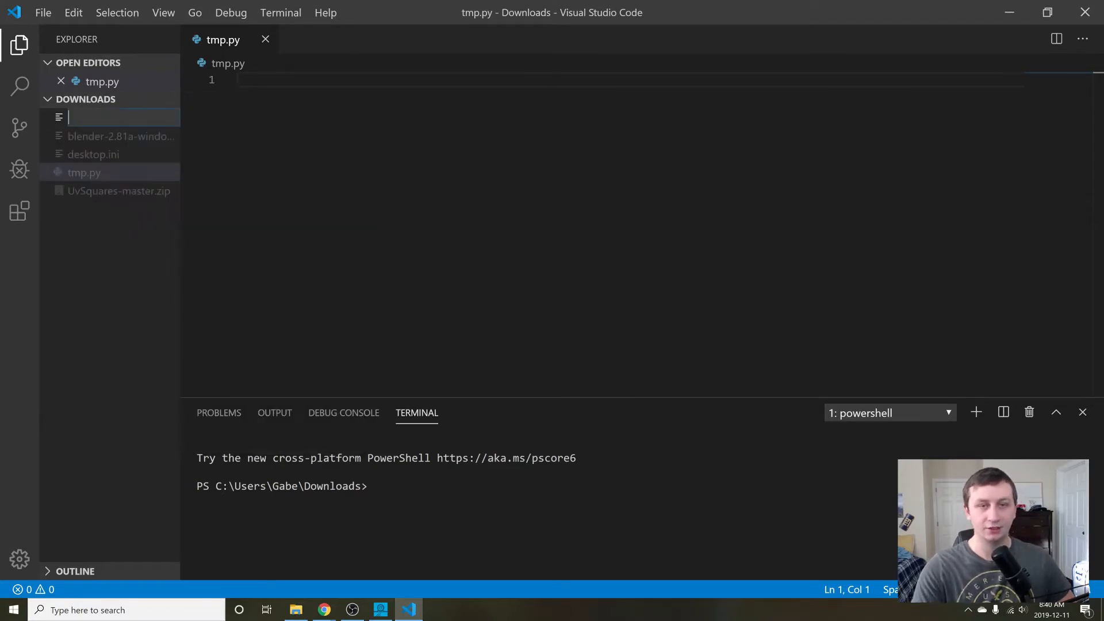
type("test.txt")
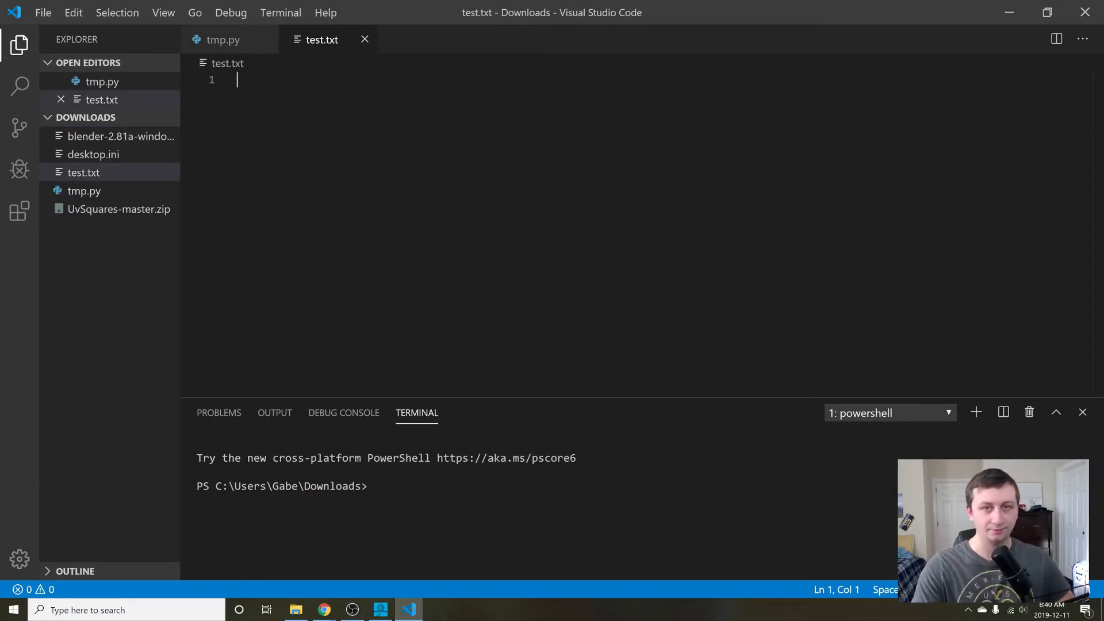
Write 'The lazy dog jumped over' and 'the red fox.' on separate lines, then return to tmp.py.
type("The lazy do")
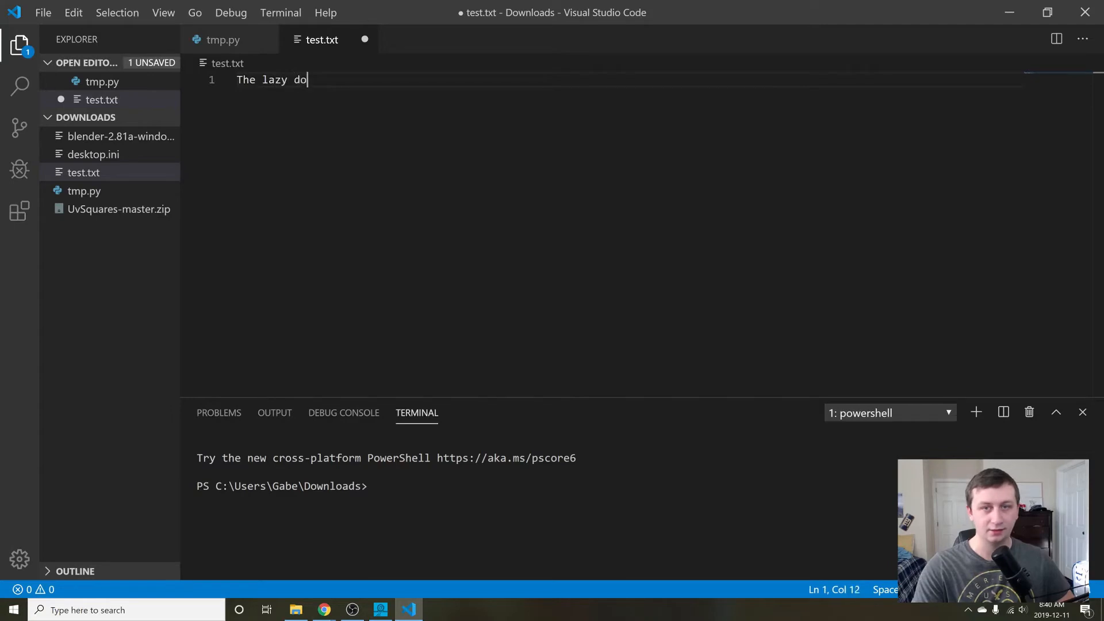
type("g jumped over")
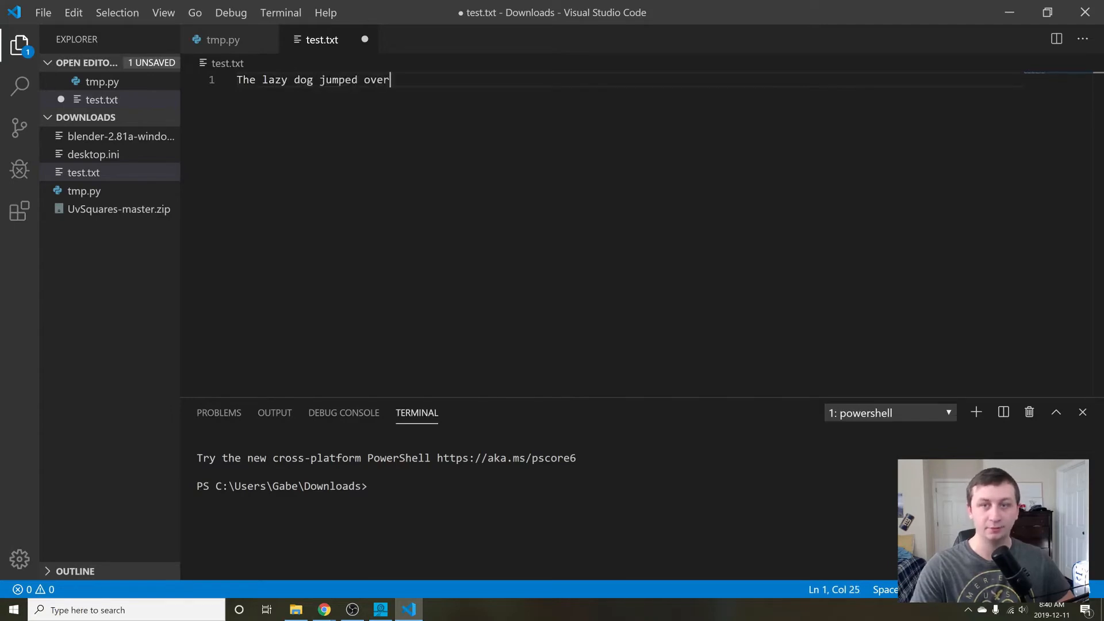
key("Enter")
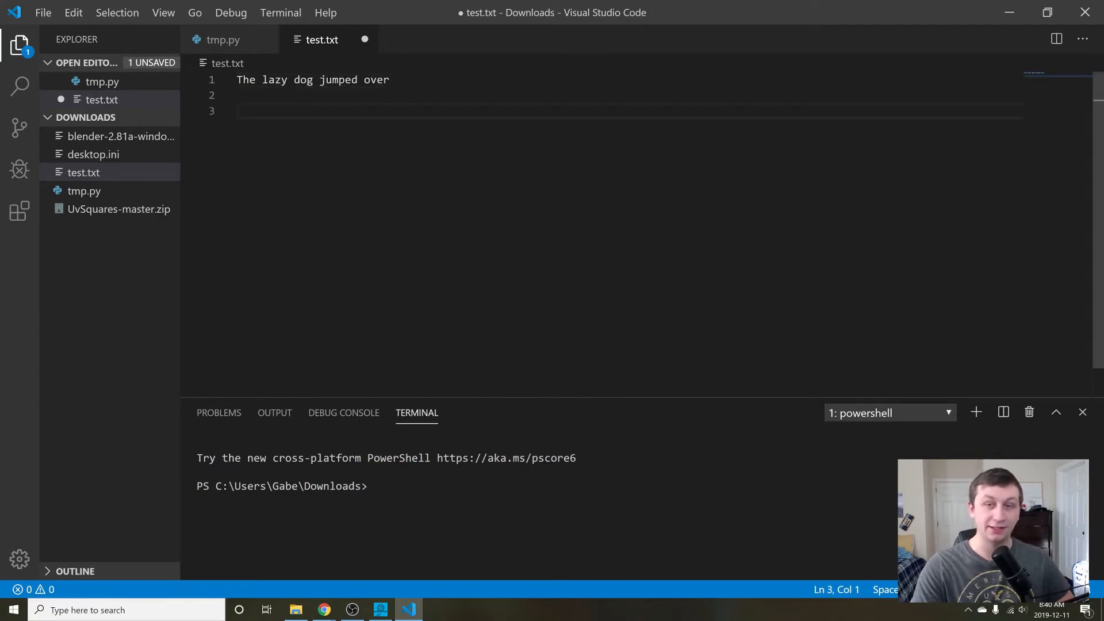
type("the r")
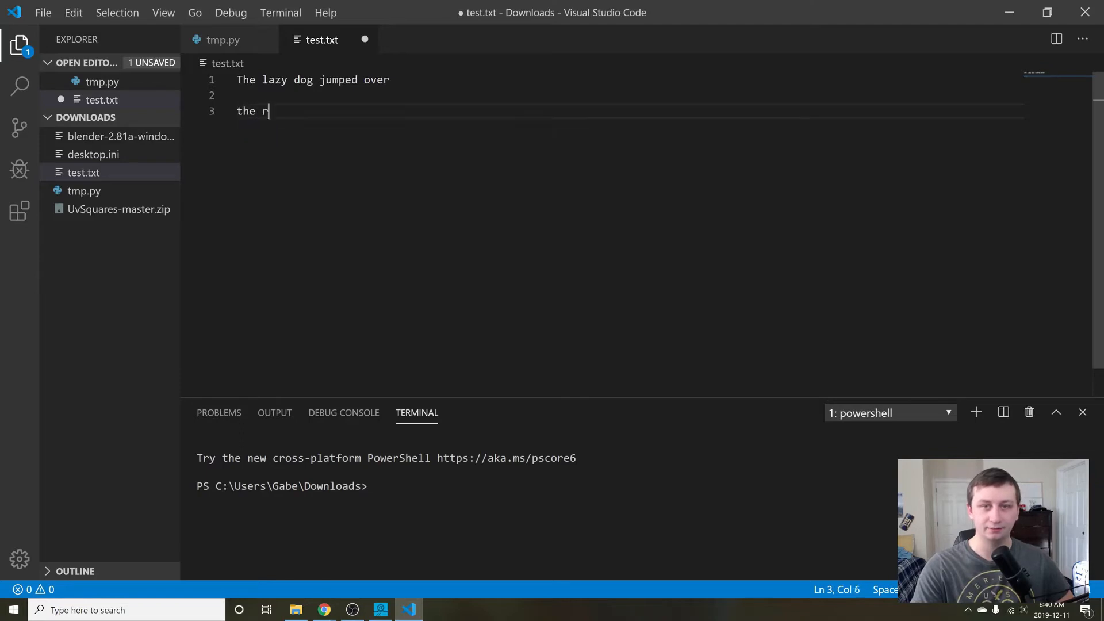
type("ed fox.")
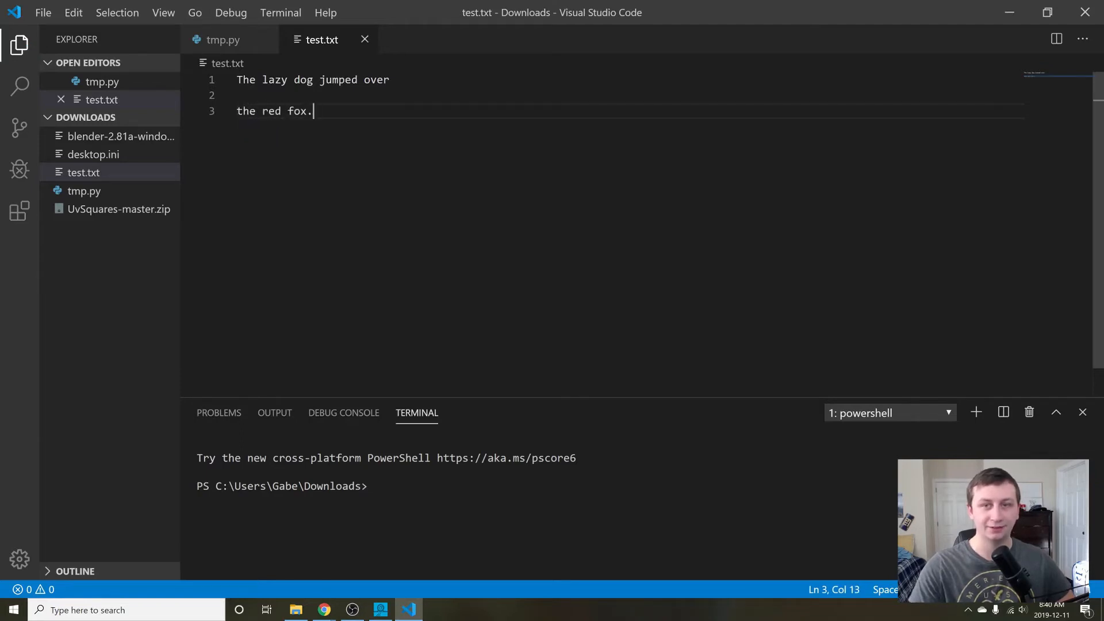
key("ctrl+a")
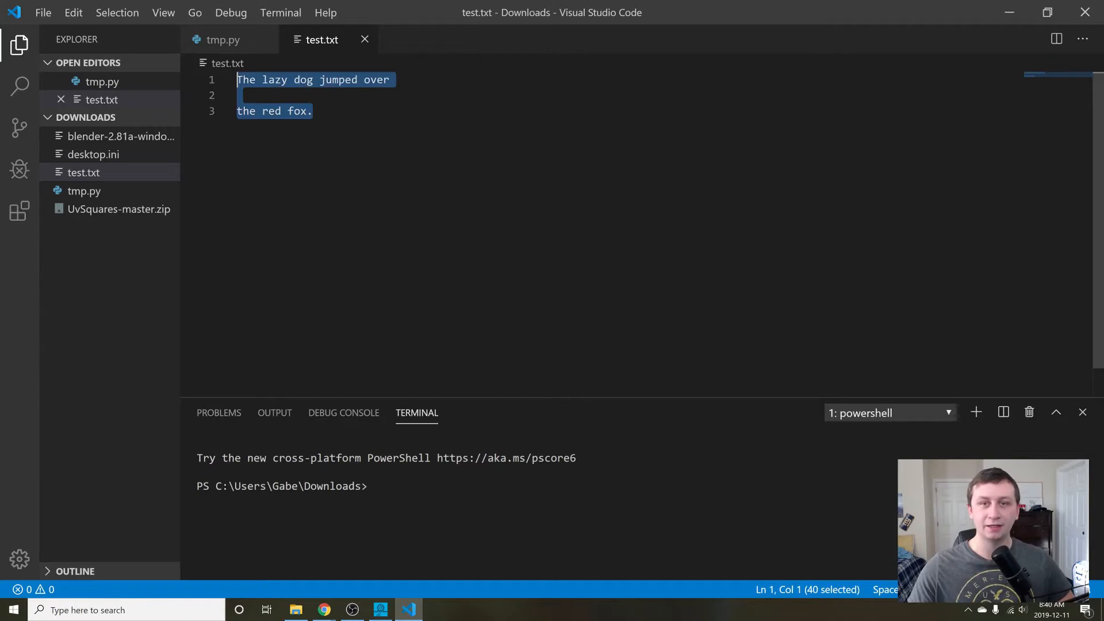
left_click(258, 80)
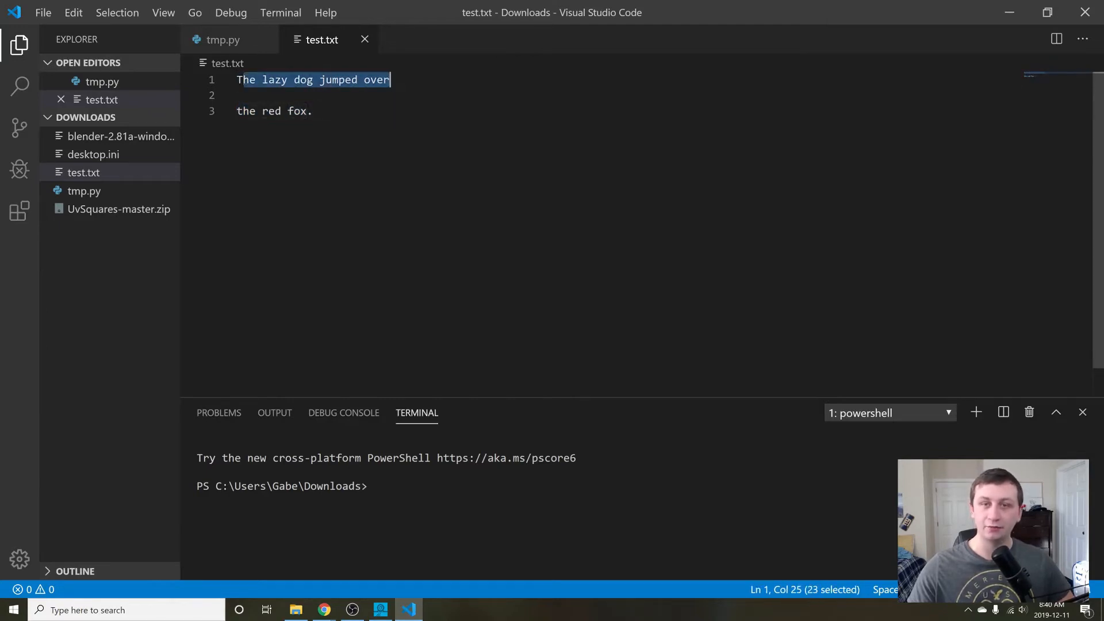
left_click(223, 40)
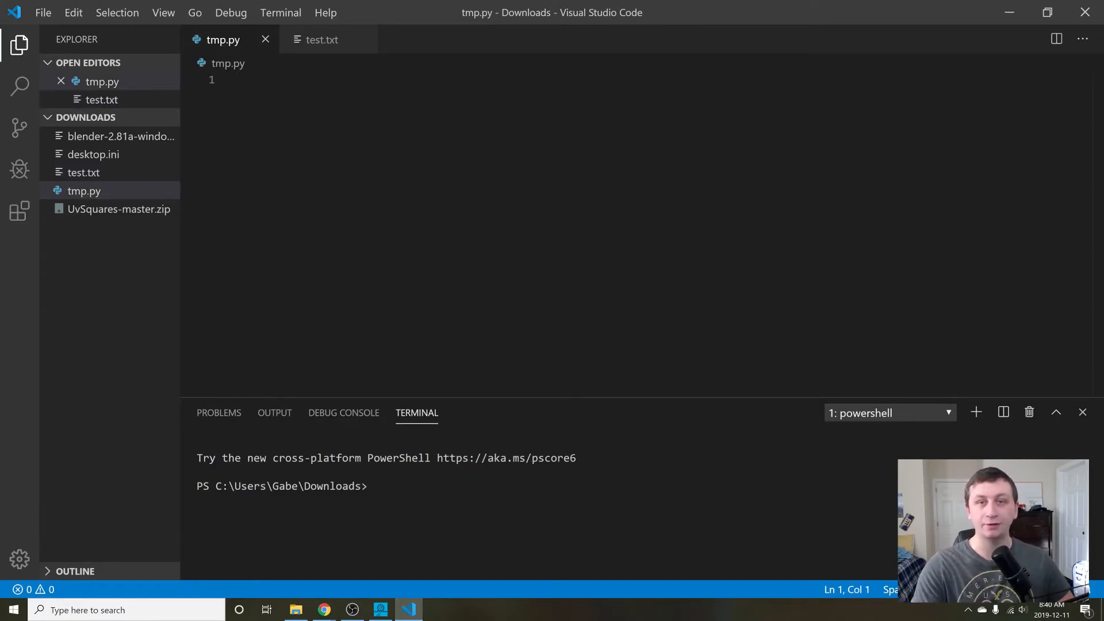
Type f = open("test.txt", "r") in tmp.py, fixing typos, and add blank lines.
type("fi")
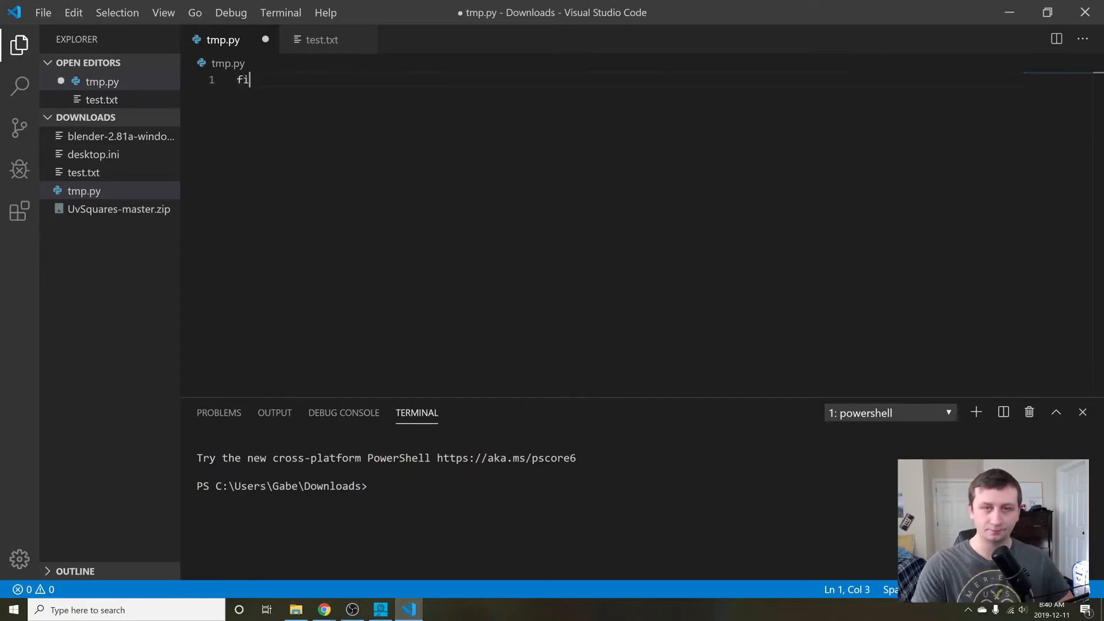
key("Backspace")
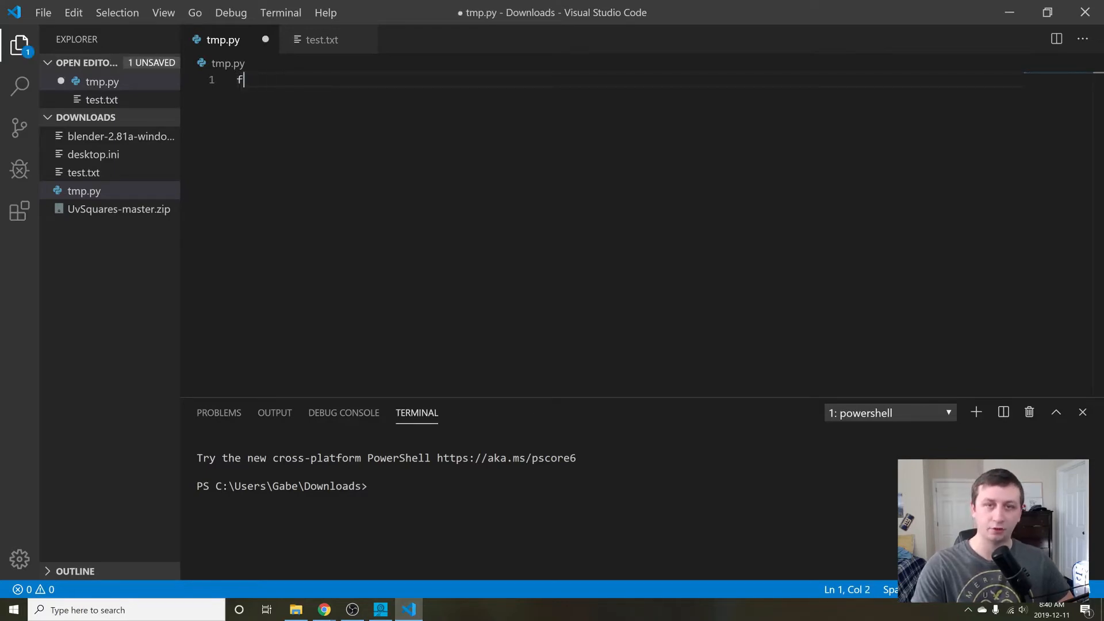
type("=")
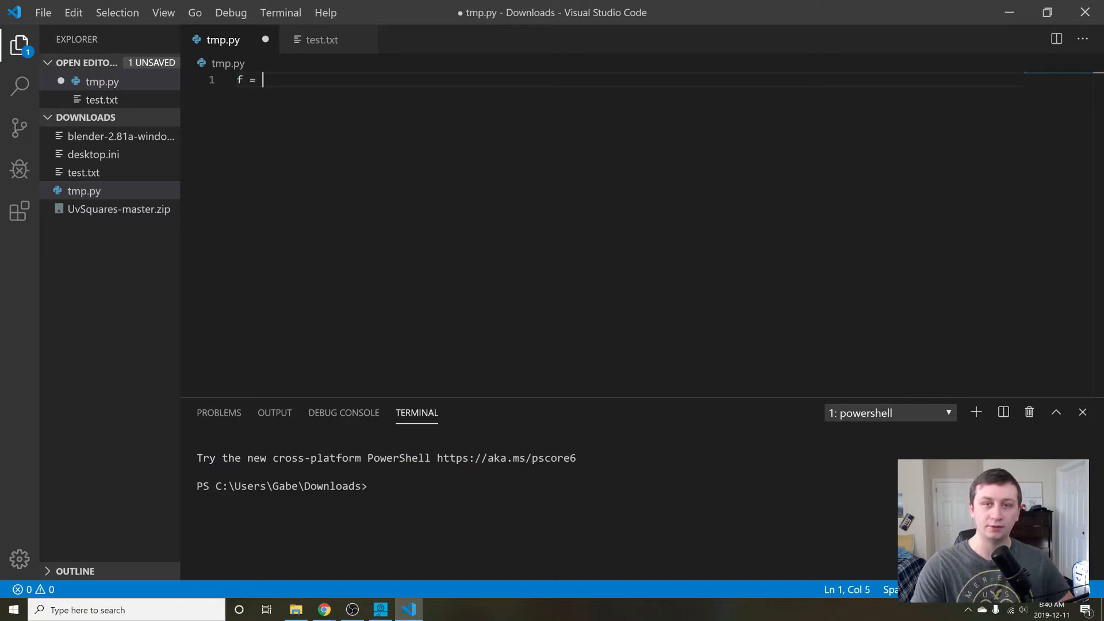
type("open()")
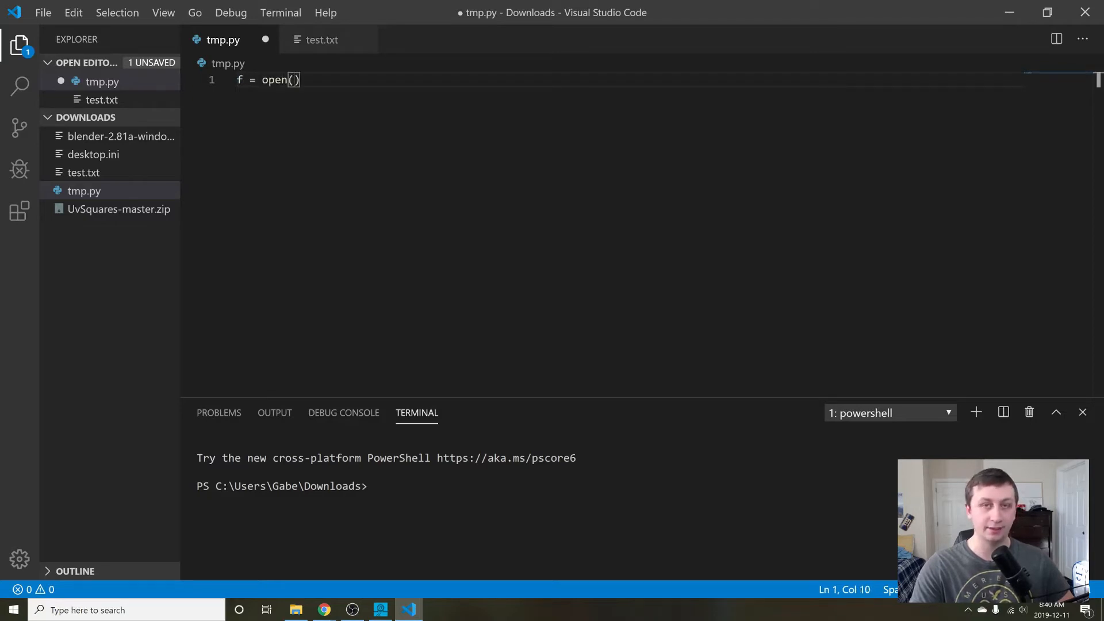
type("\"")
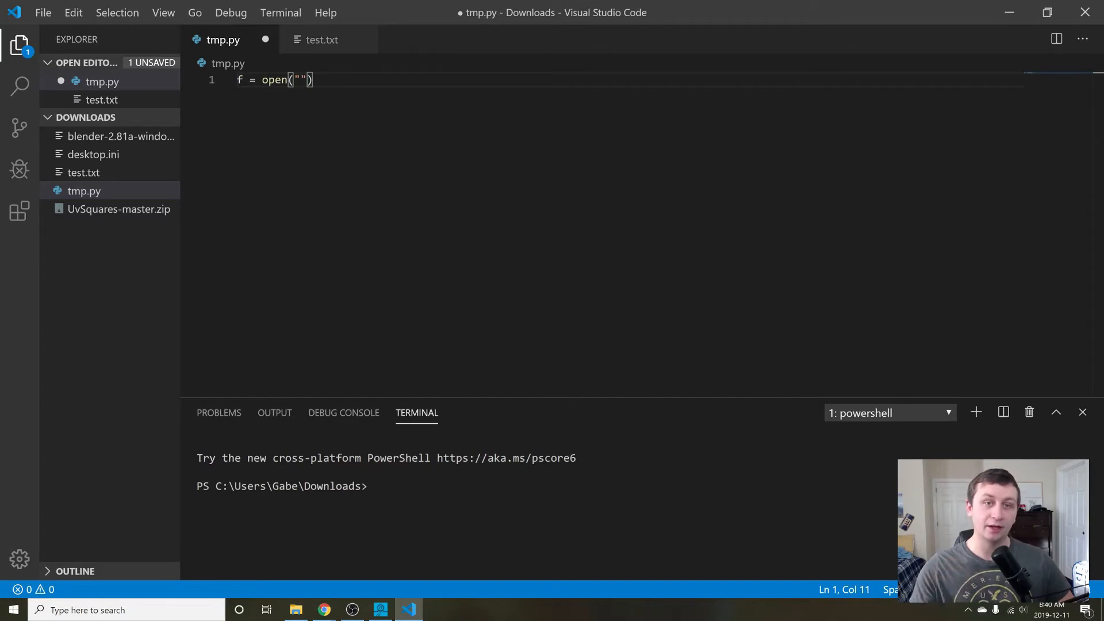
mouse_move(83, 172)
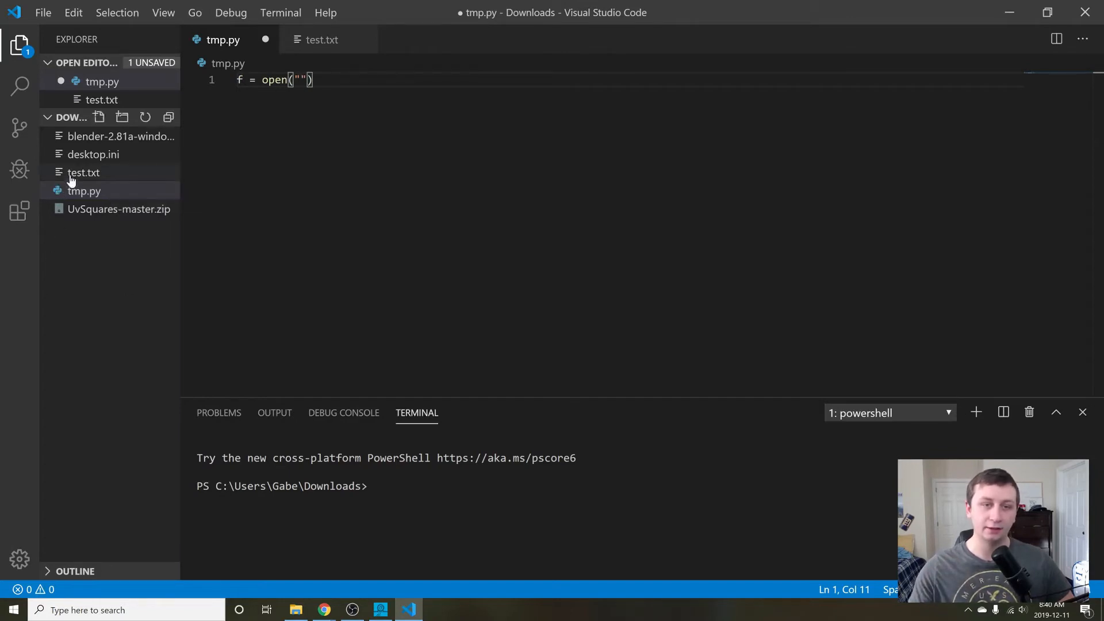
mouse_move(91, 184)
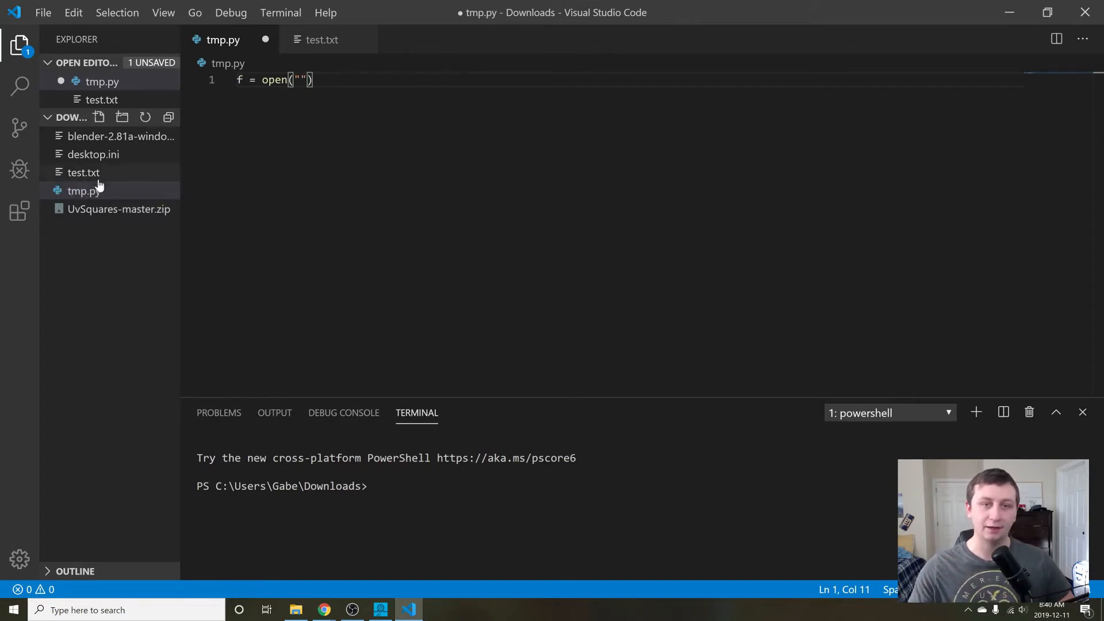
type("test.txt\",")
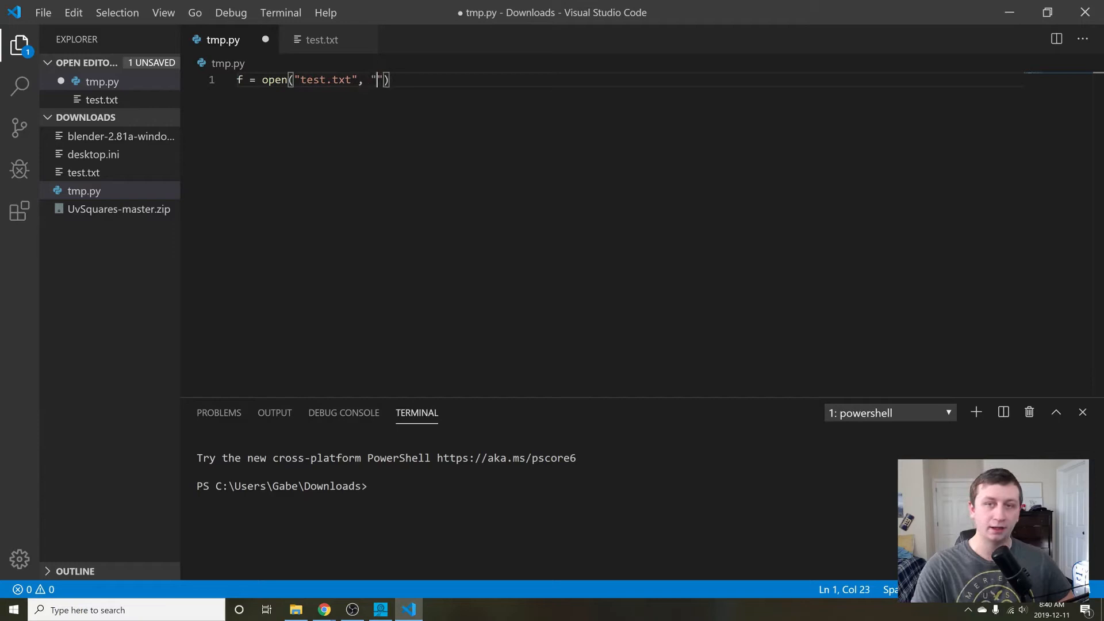
type("r")
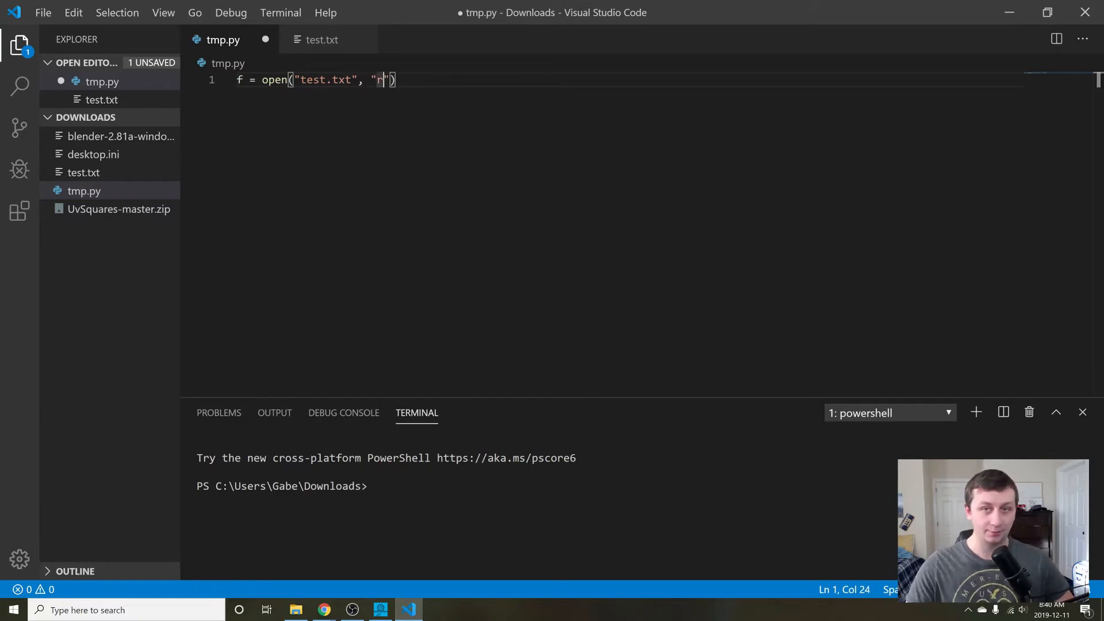
type("w")
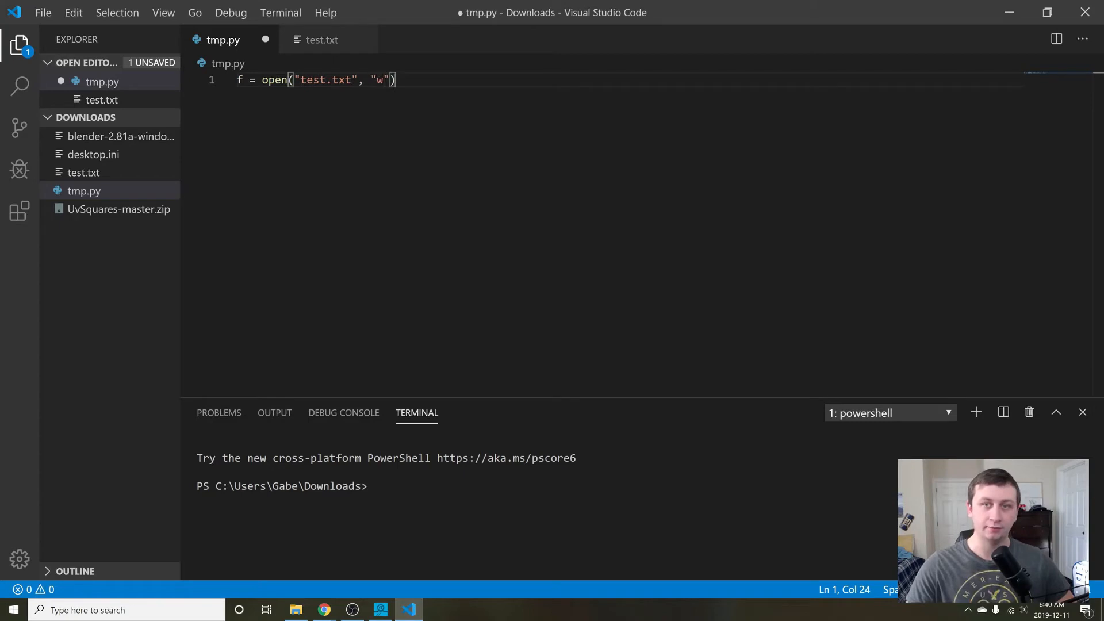
type("r")
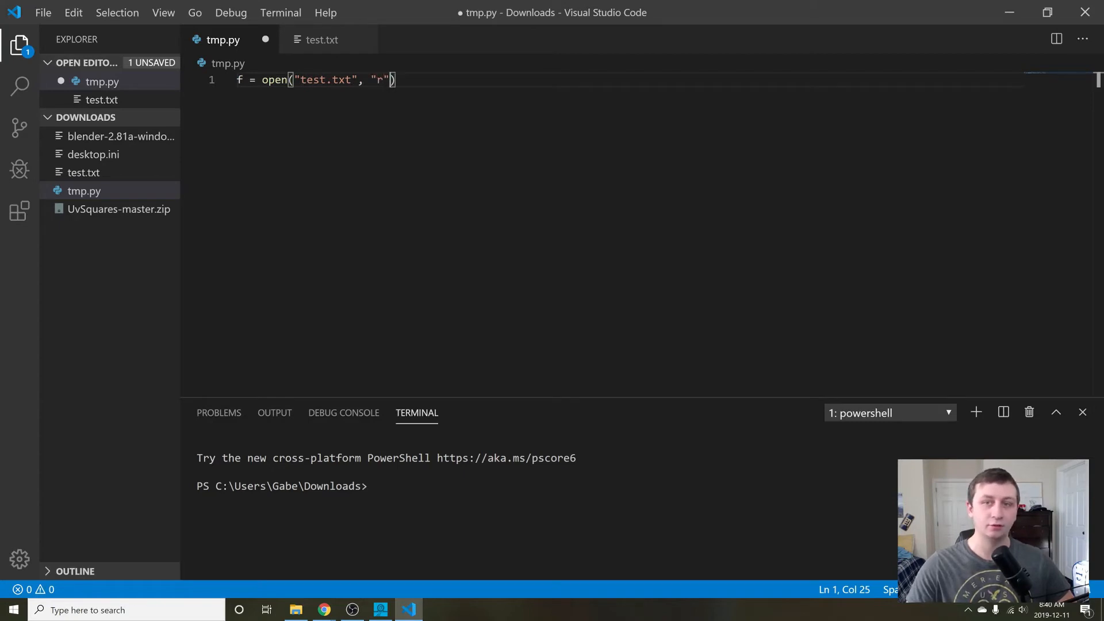
key("Enter")
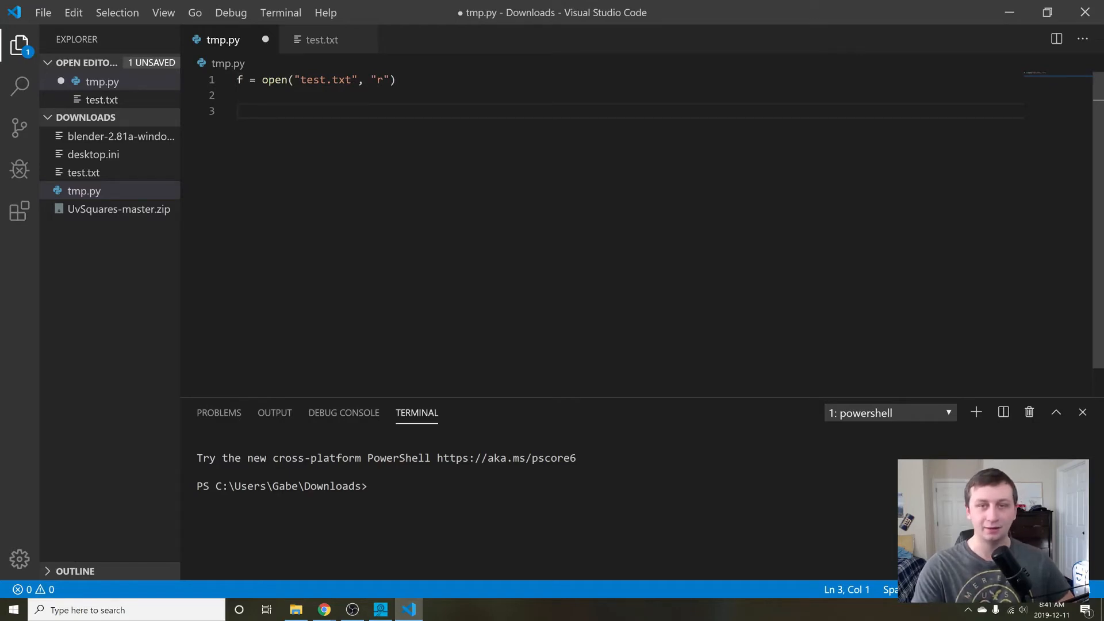
Write for line in f: print(line, end="") and save tmp.py.
type("for line in f:")
type("print(line, ")
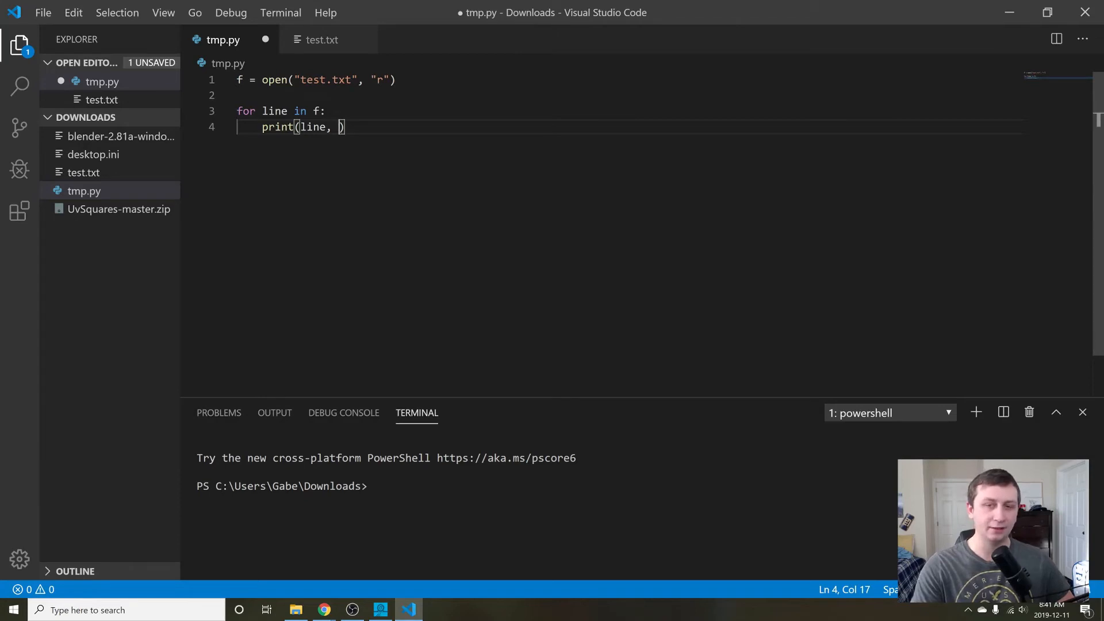
type("end=")
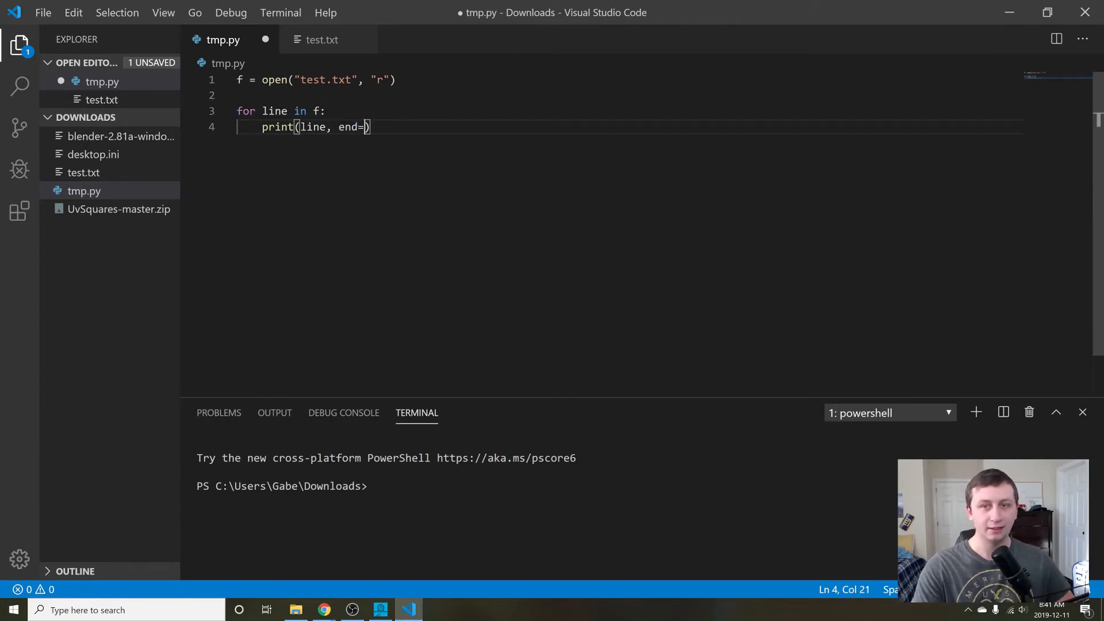
type("\"\"")
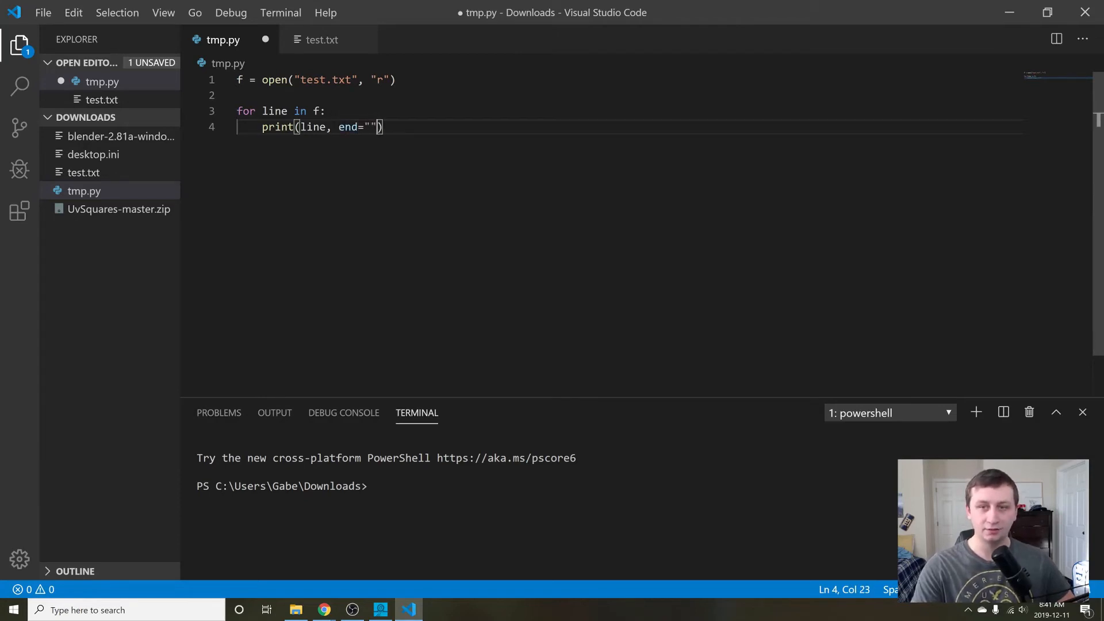
key("ctrl+s")
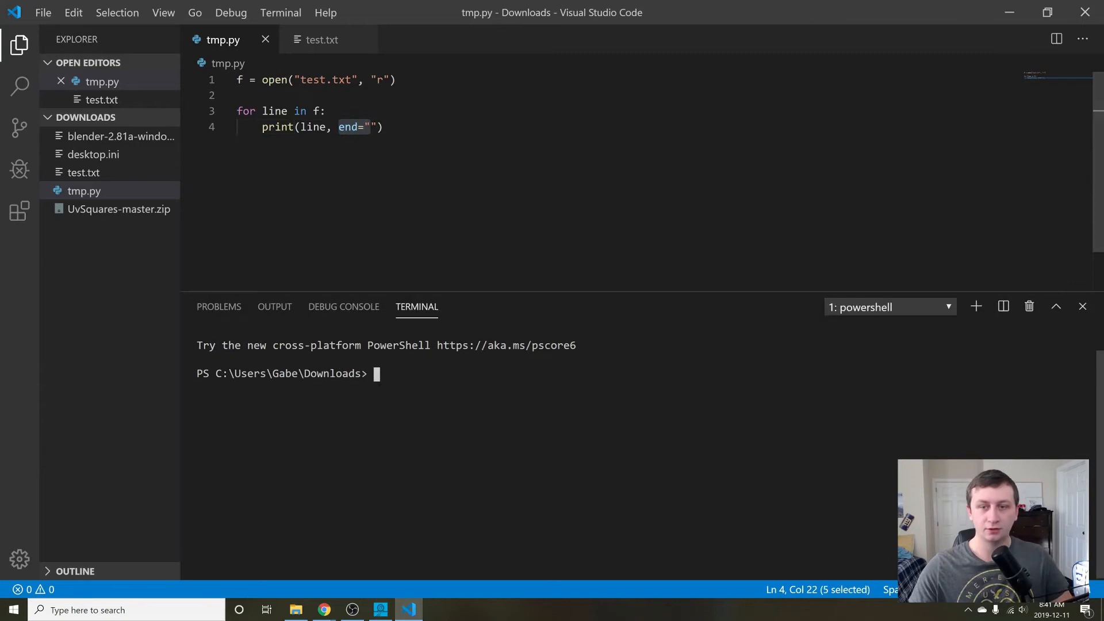
Start interactive Python in the terminal and run print("Hello").
type("pyt")
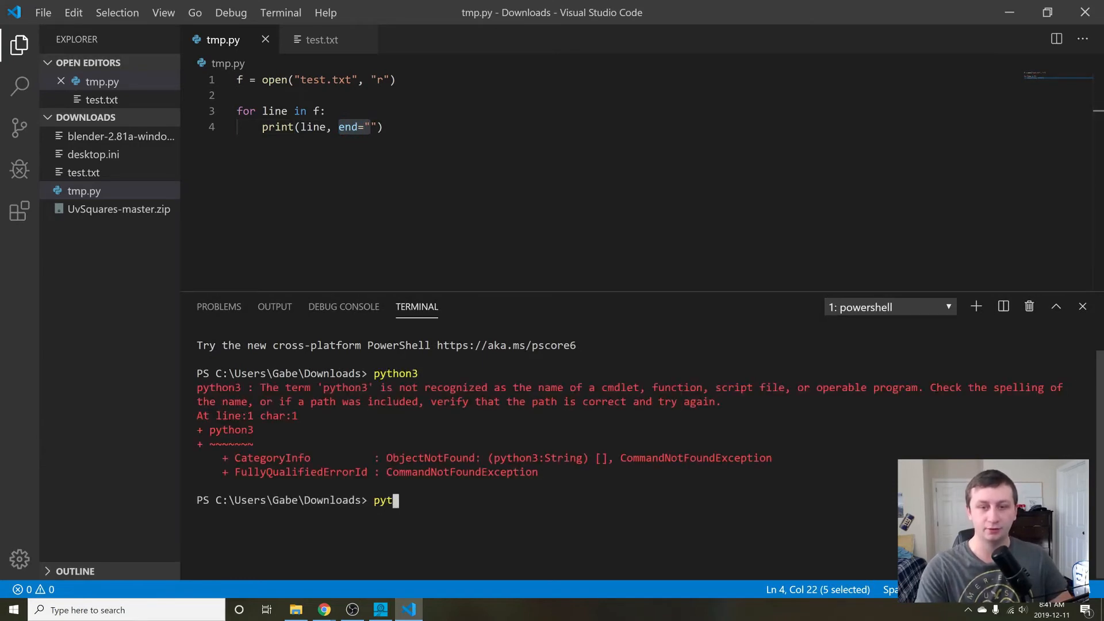
key("Return")
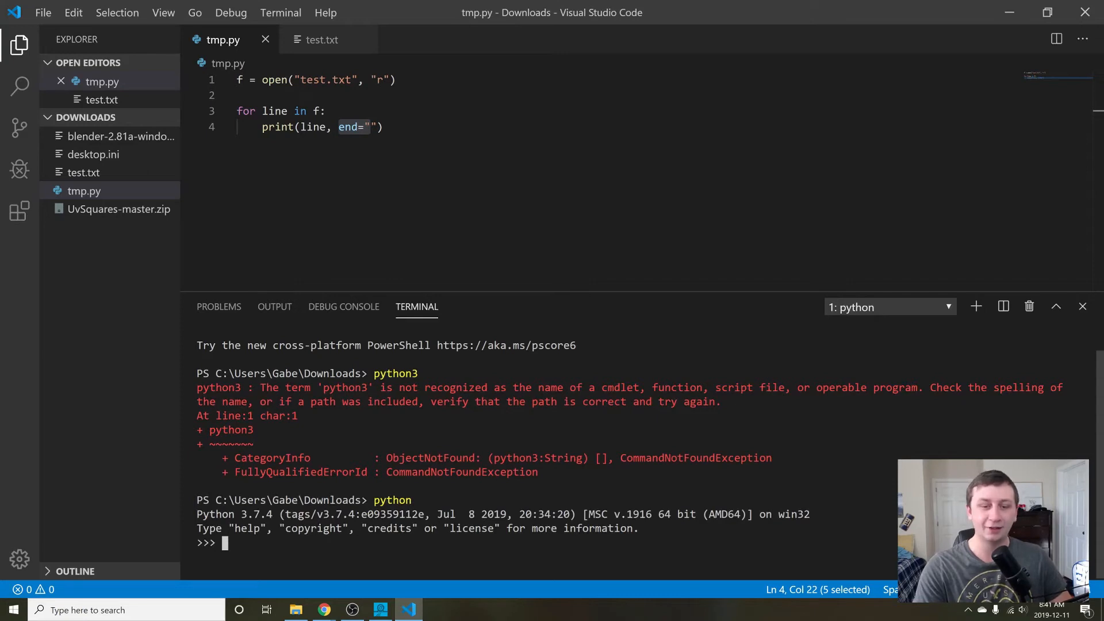
type("print(\"Hello\"")
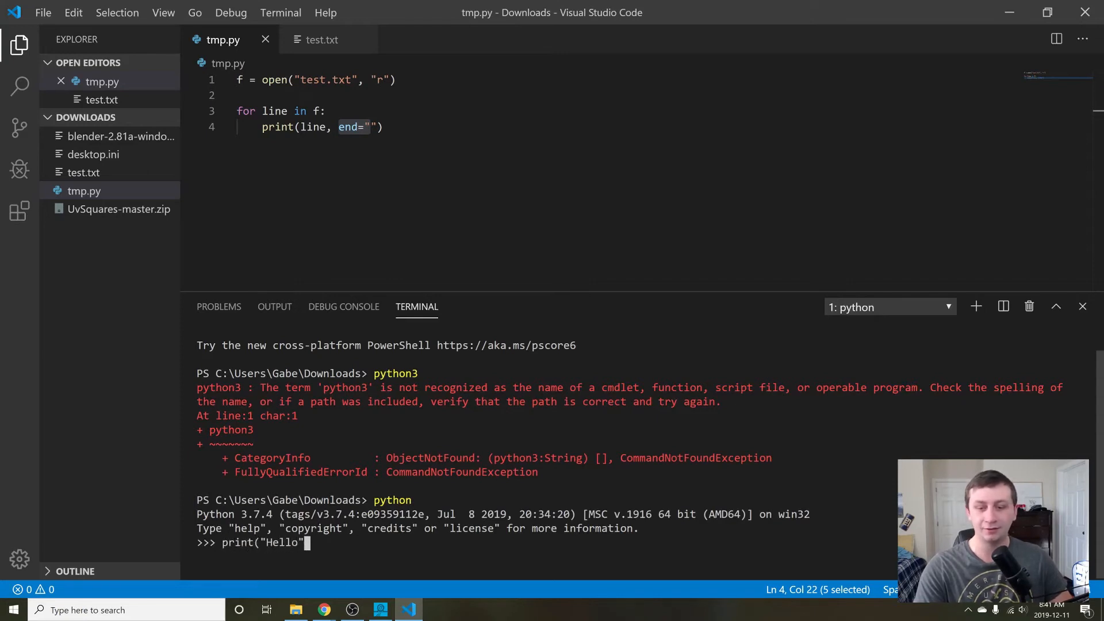
key("Return")
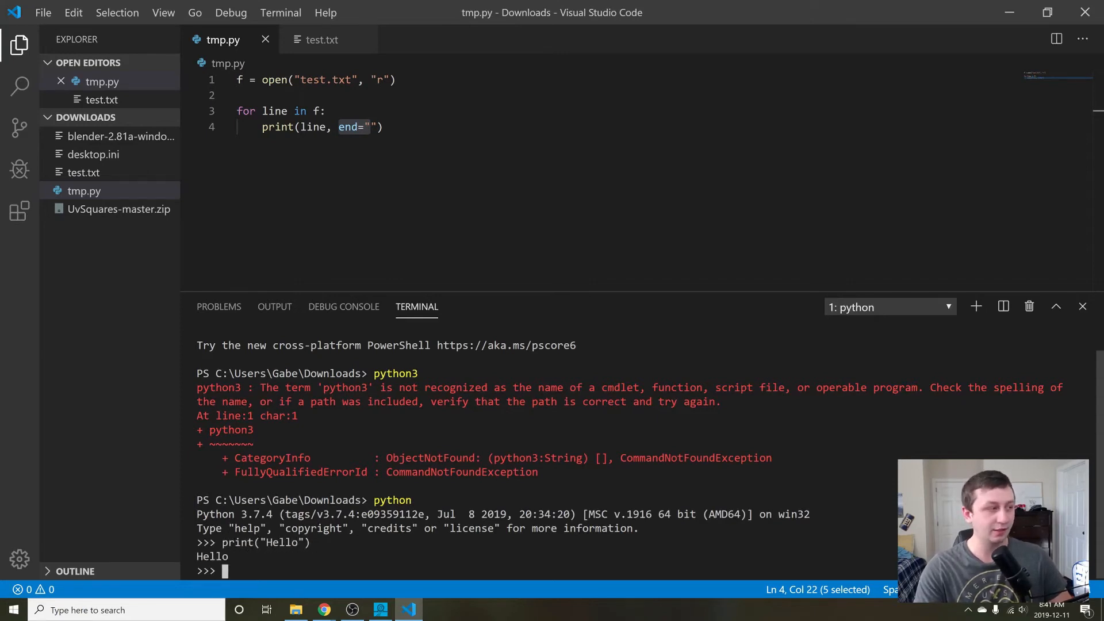
Run print("Hello", end=" and"), then exit() back to PowerShell.
type("print")
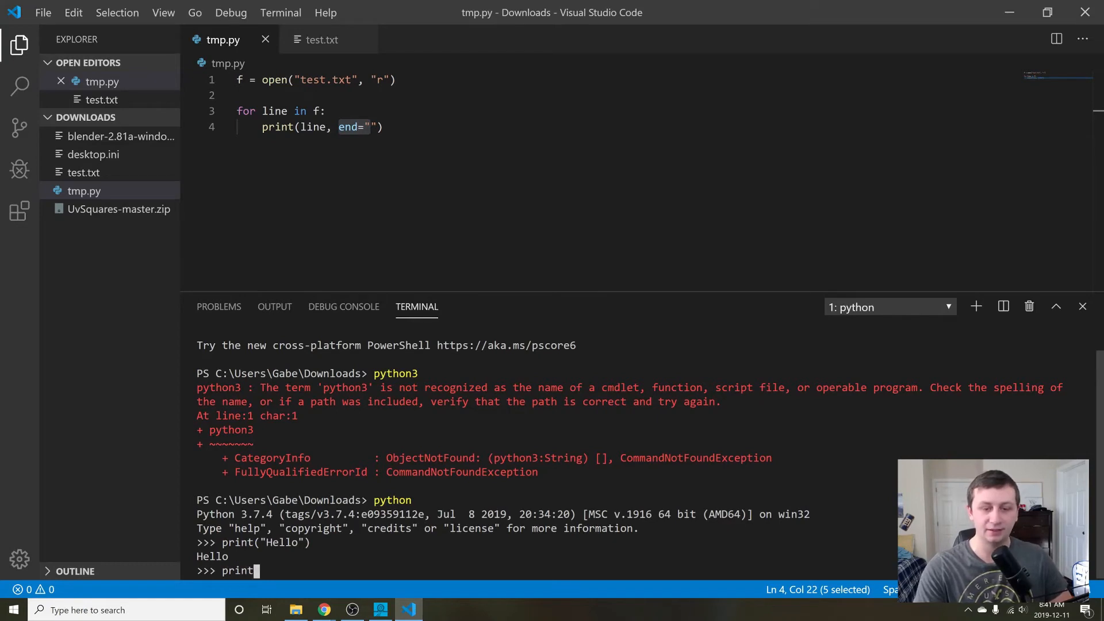
type("(\"Hello\", end=\" a")
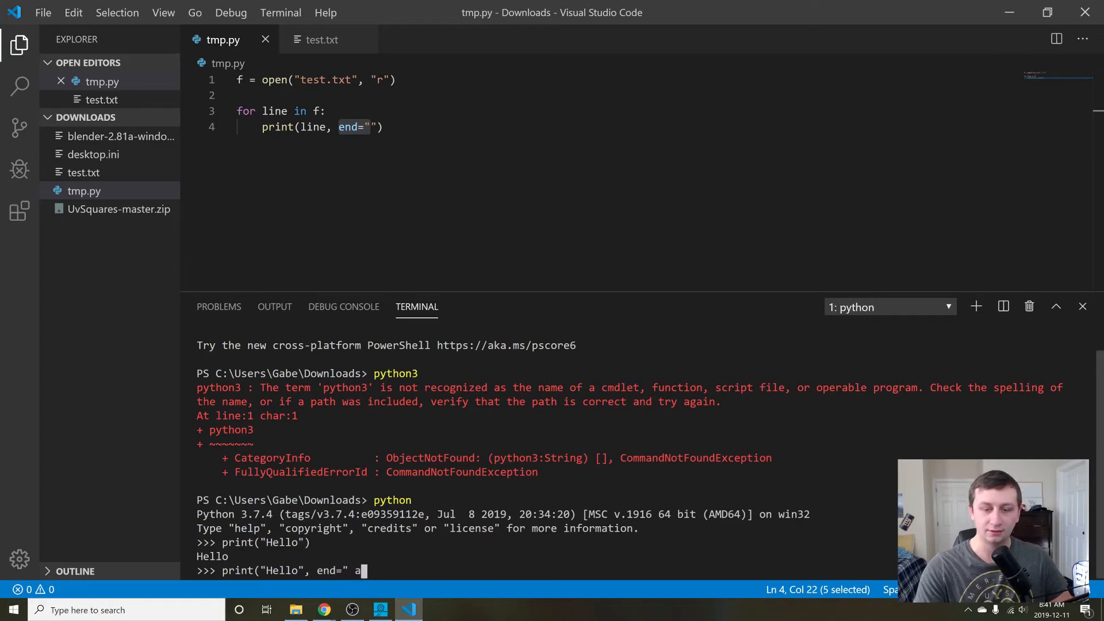
type("nd\")")
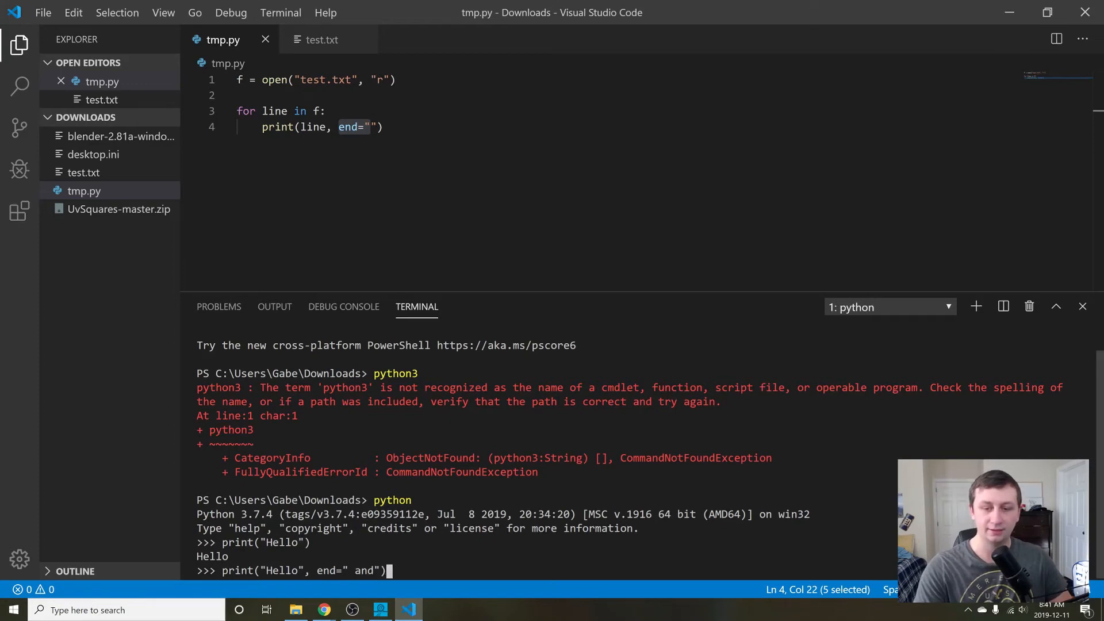
key("Return")
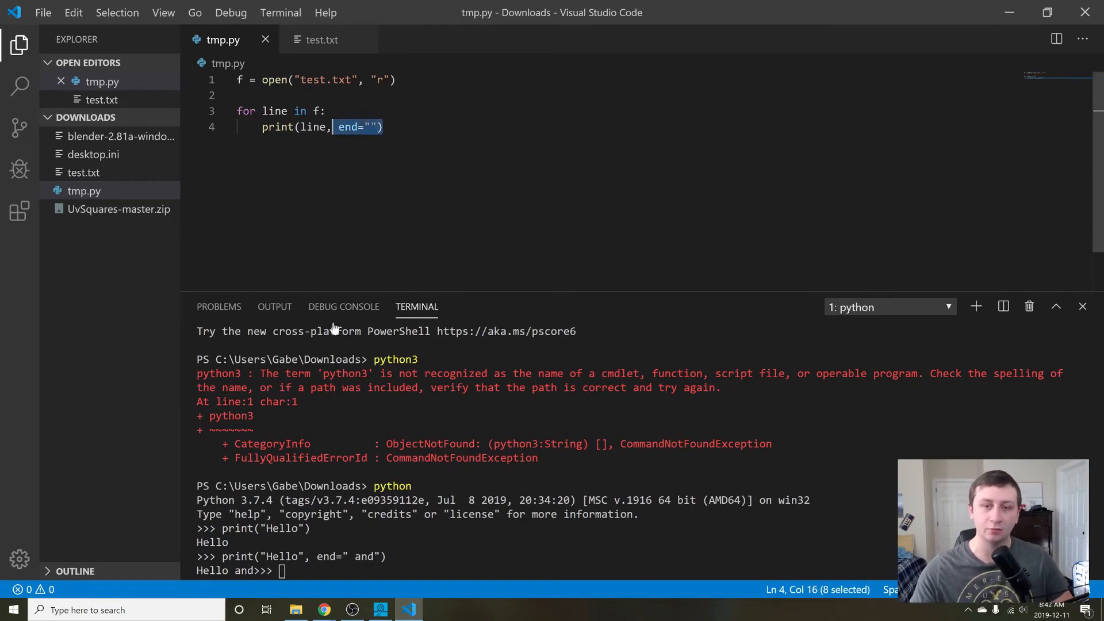
type("exit(")
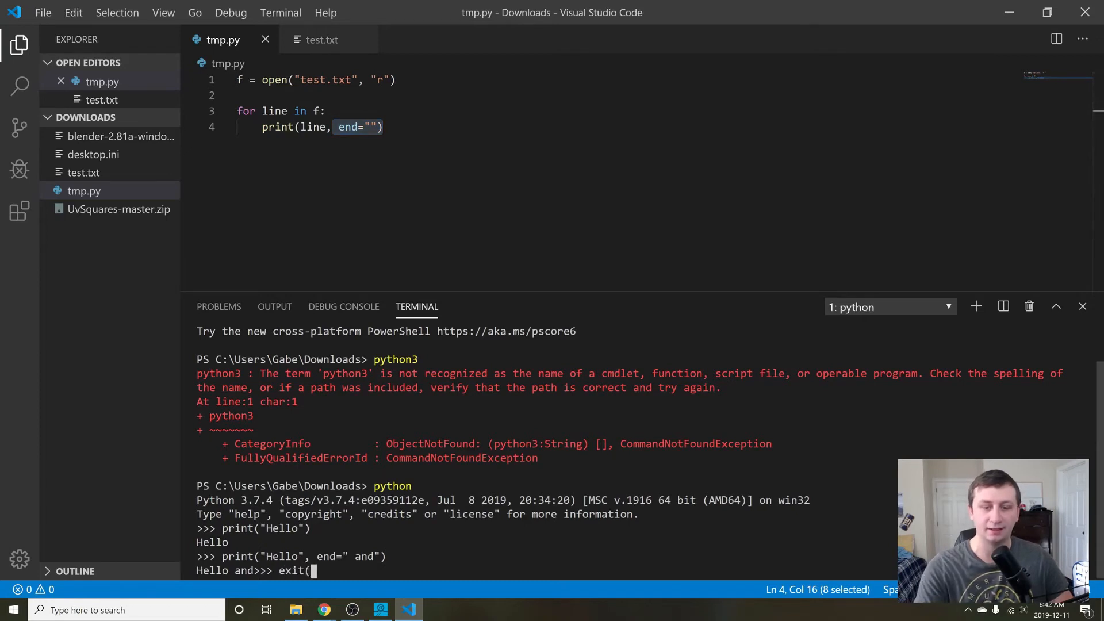
key("Return")
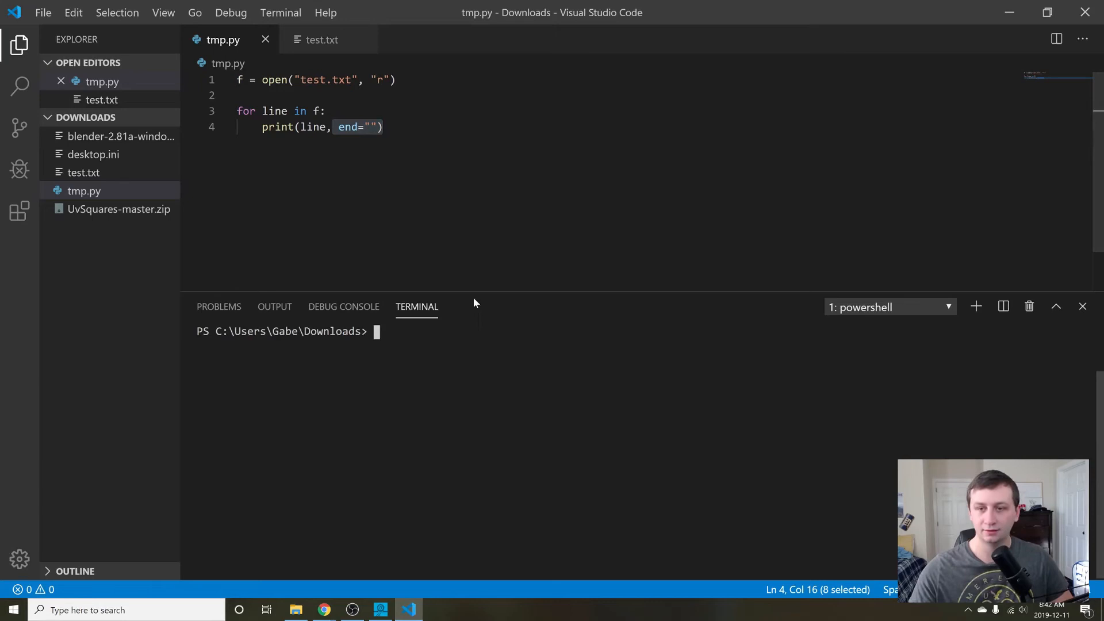
Resize the terminal panel and run python .\tmp.py to print test.txt's two lines.
left_click(280, 127)
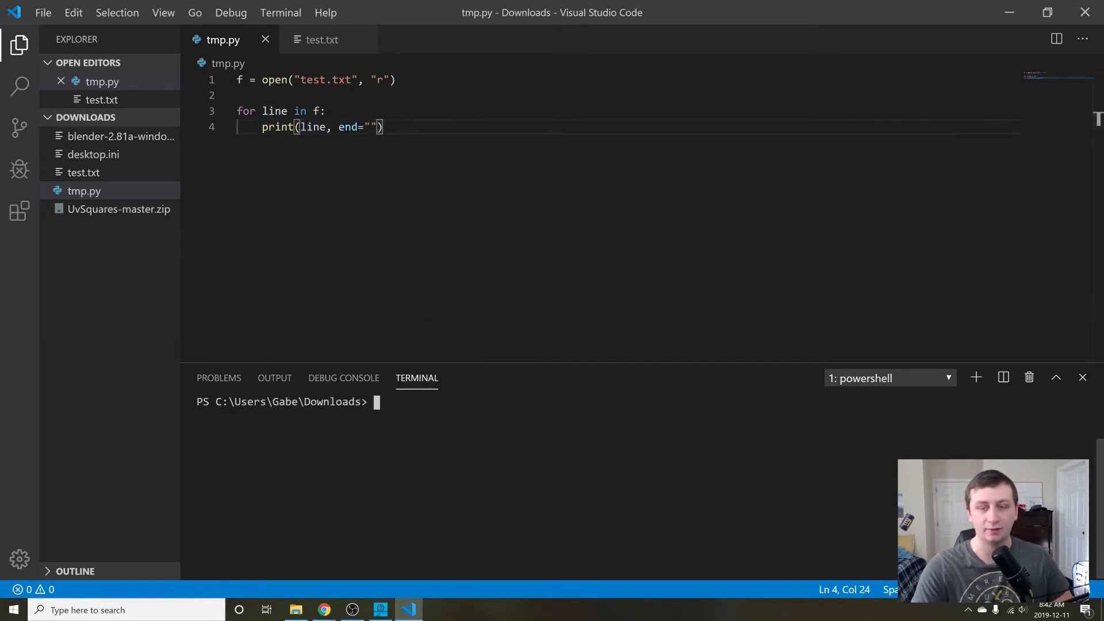
type("python")
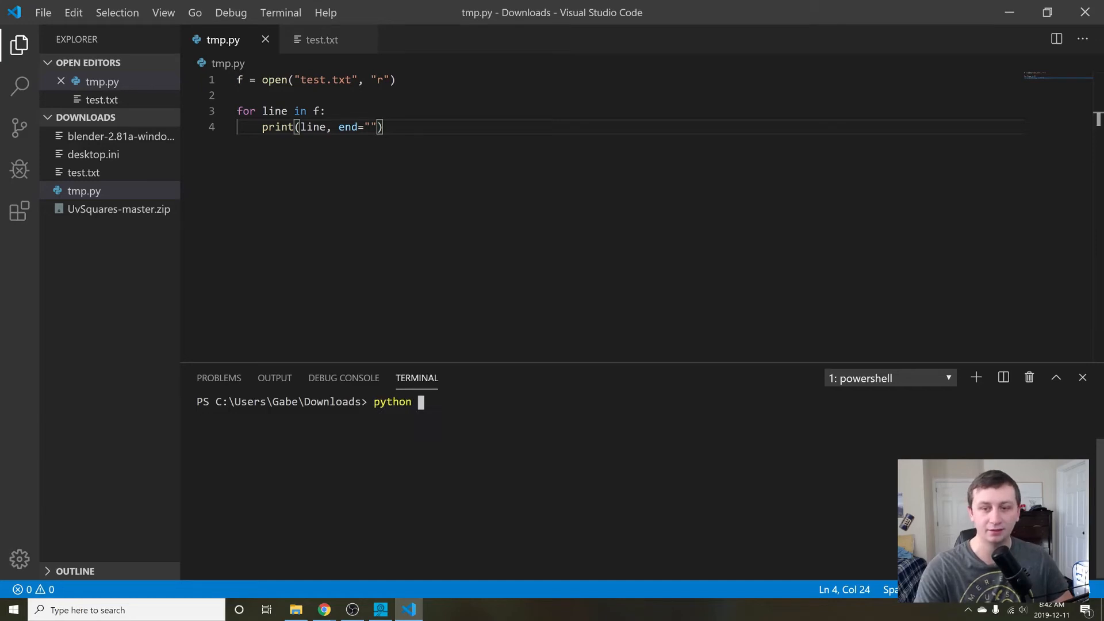
type(".\\tmp.p")
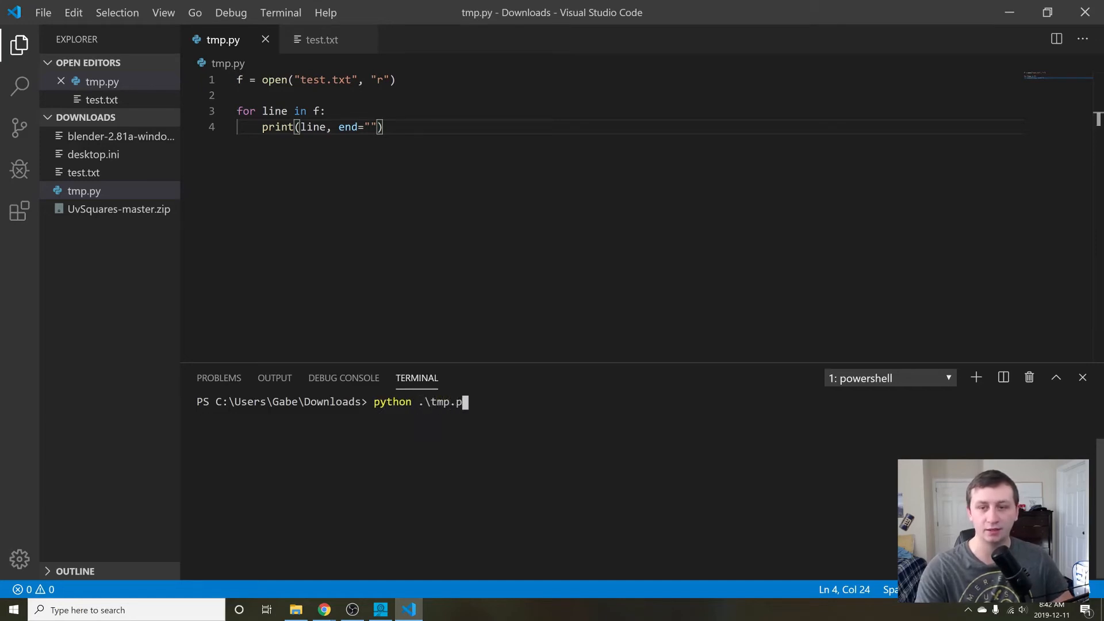
key("Return")
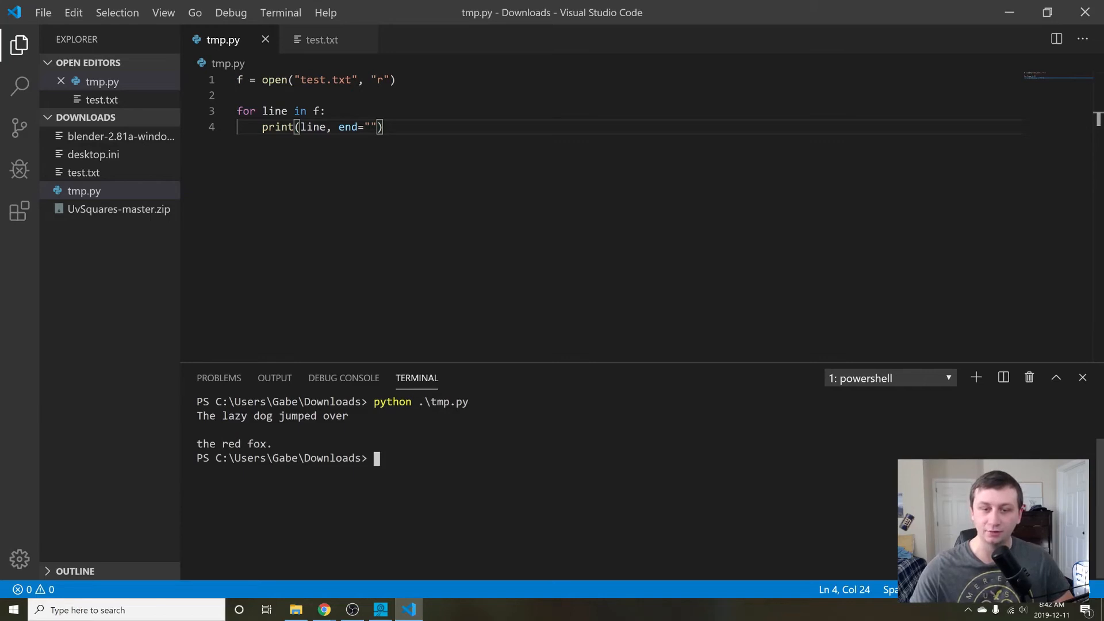
mouse_move(321, 40)
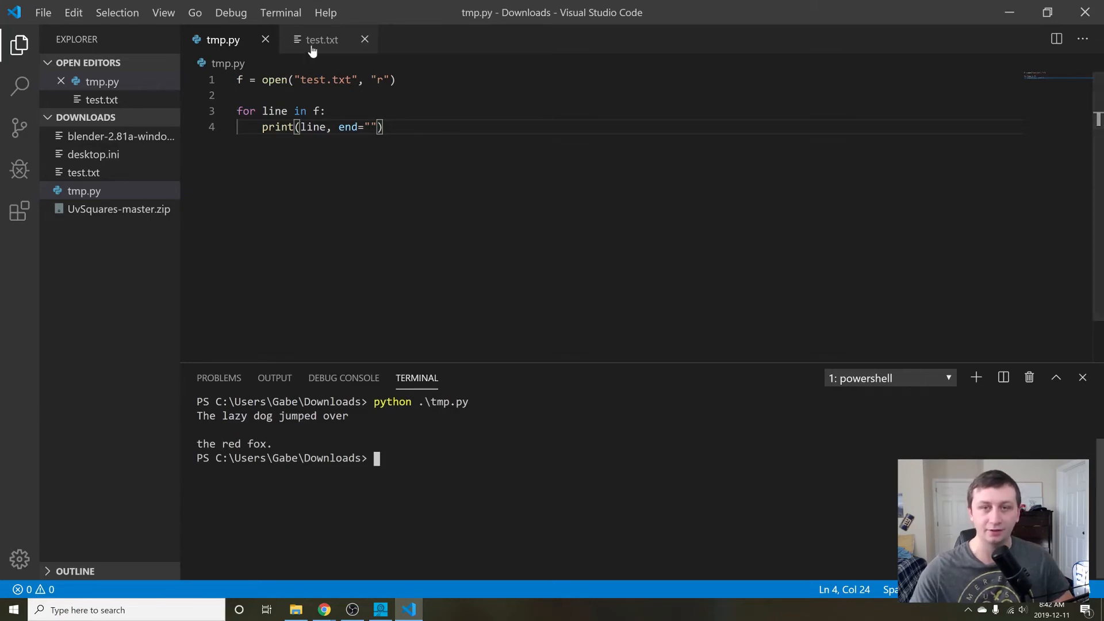
Compare test.txt against tmp.py, then delete the print call inside the for loop.
left_click(321, 40)
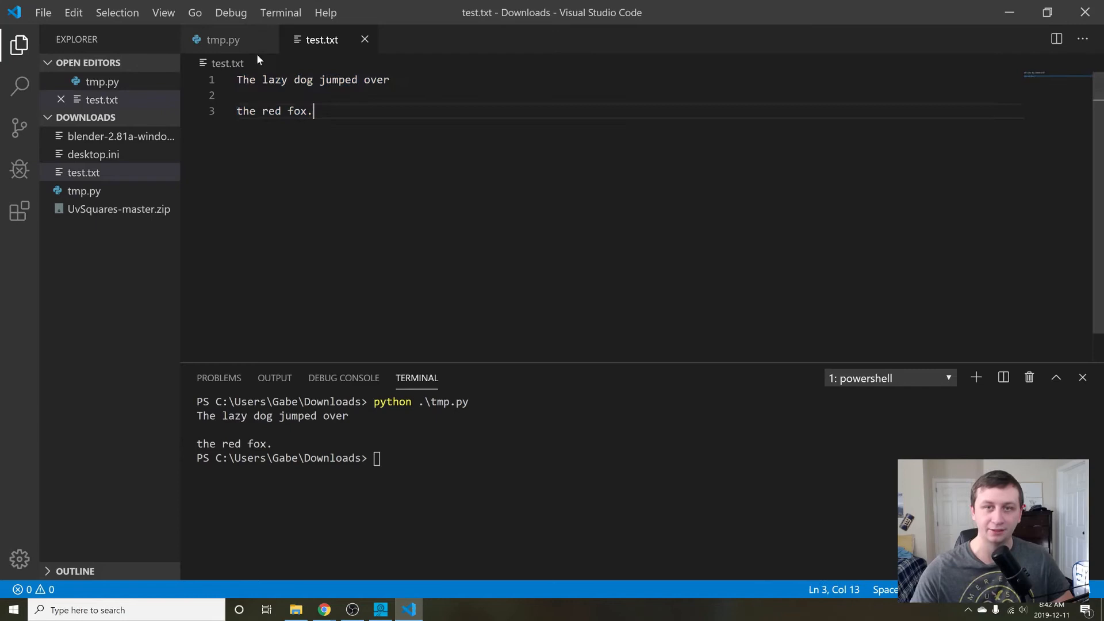
left_click(223, 40)
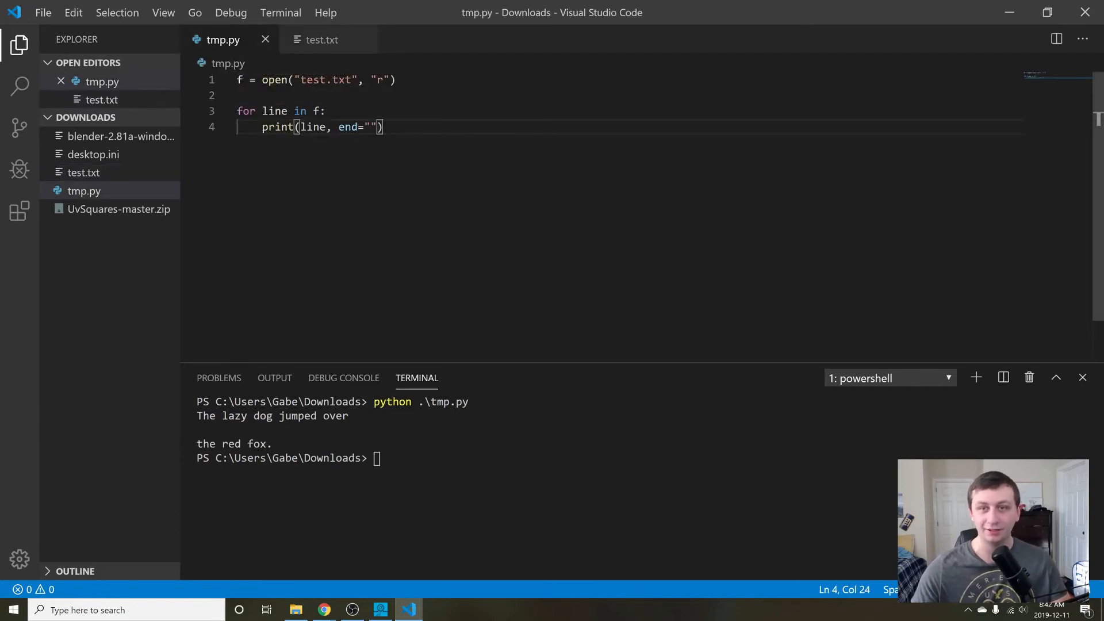
double_click(274, 111)
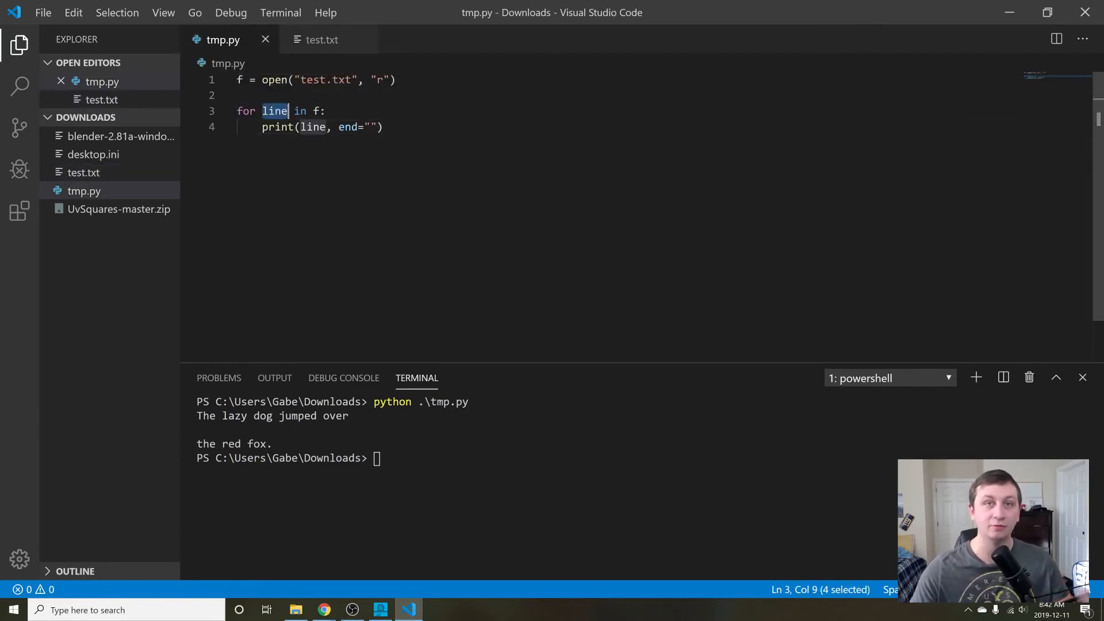
left_click(322, 39)
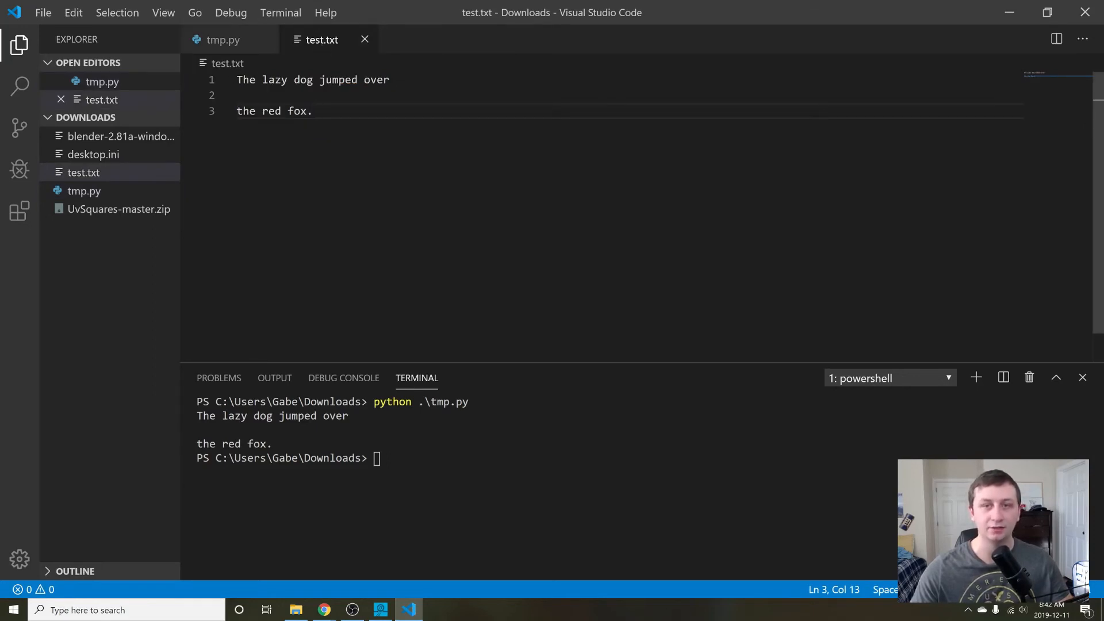
left_click(224, 40)
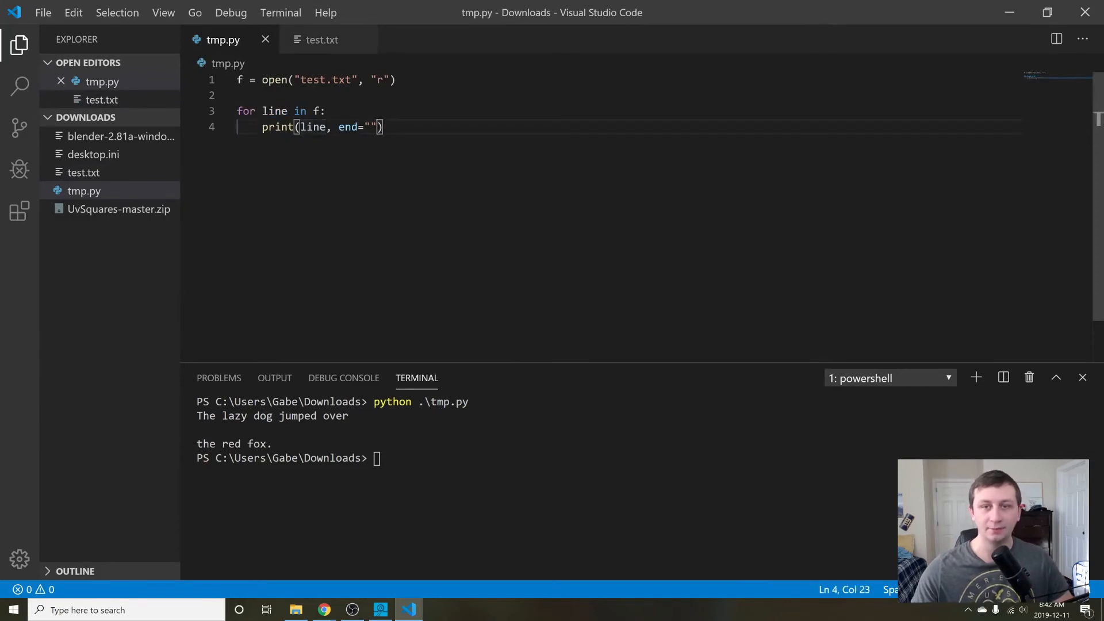
double_click(369, 127)
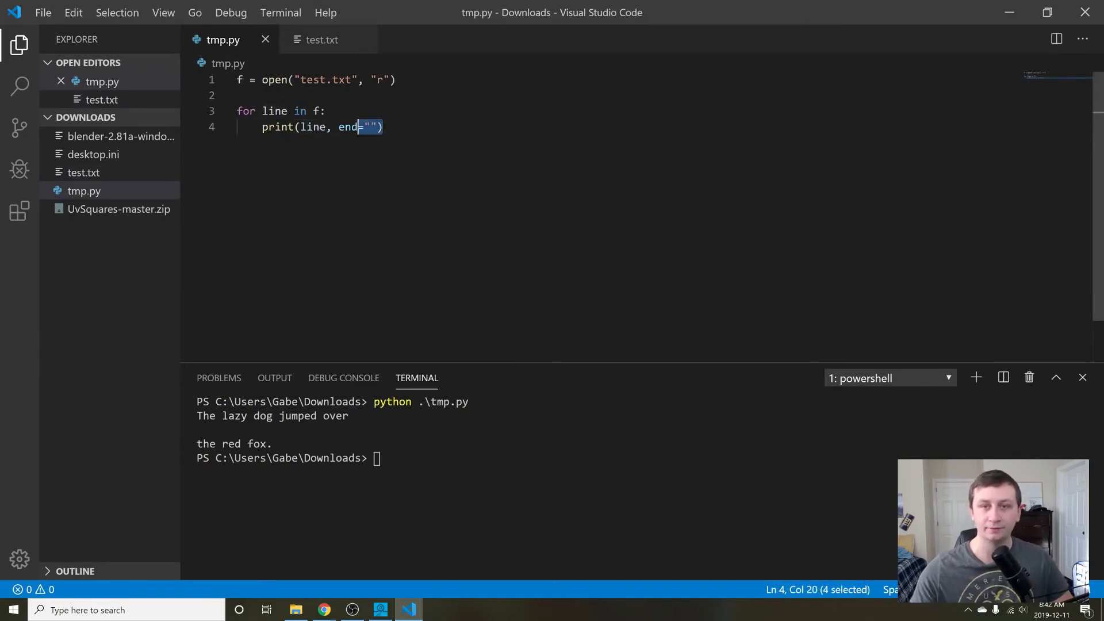
key("Delete")
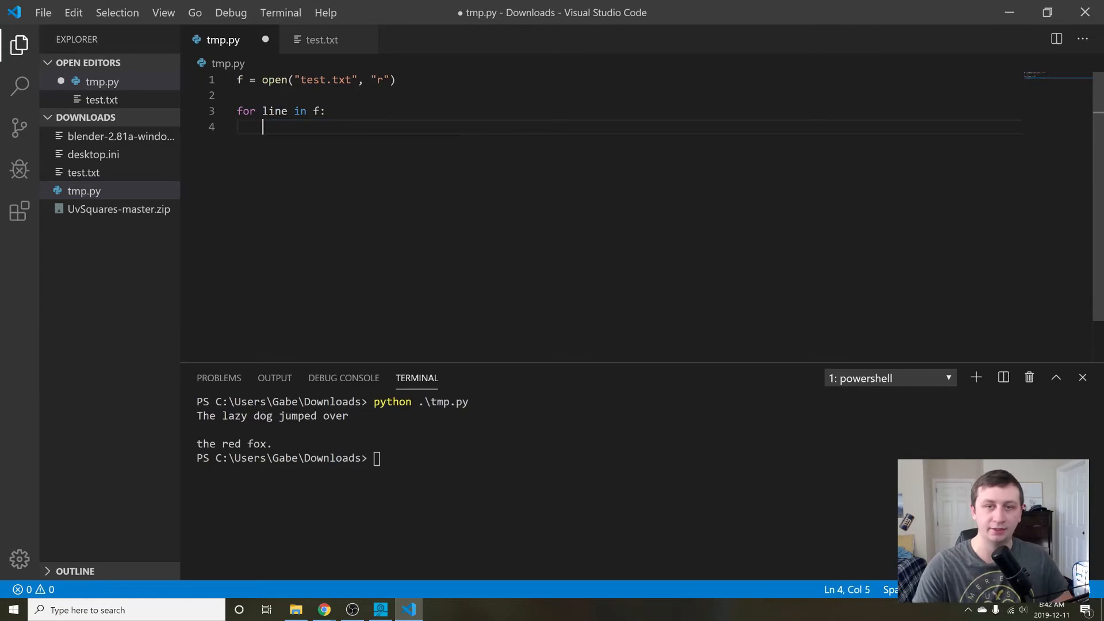
Add for char in line: print(char, end=""), save, and type python in the terminal.
type("for char in line:")
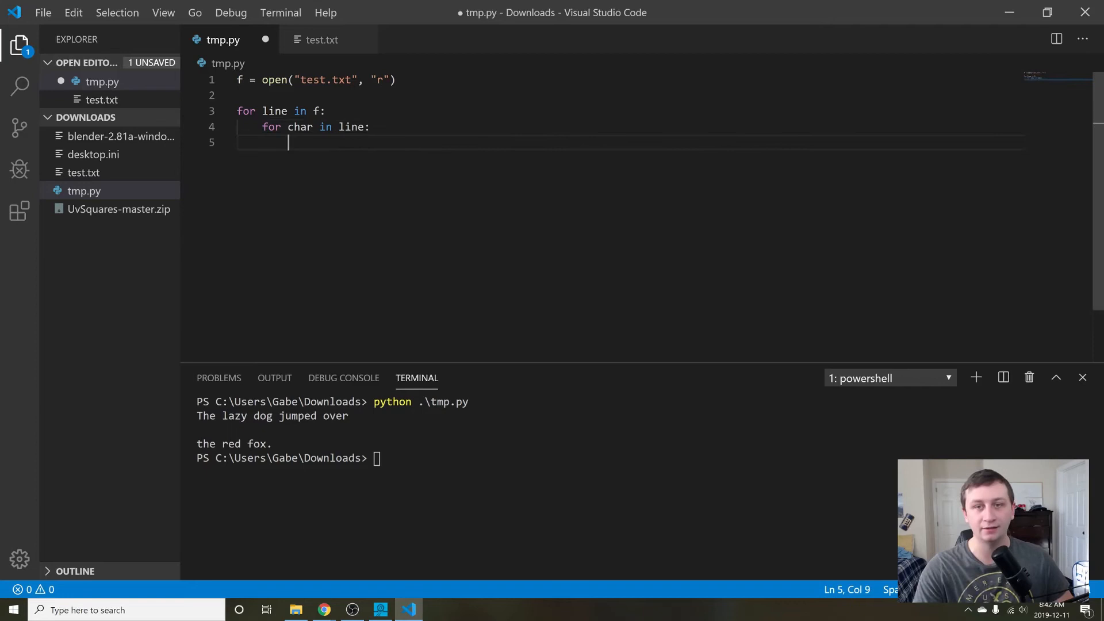
type("print(char)")
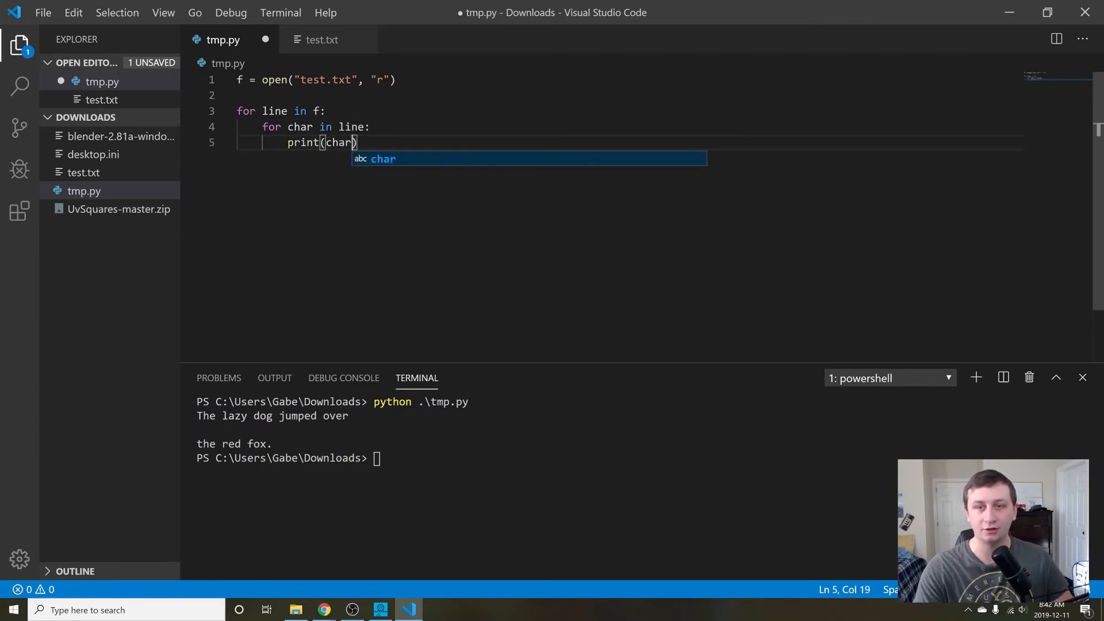
type(", end=\"\"")
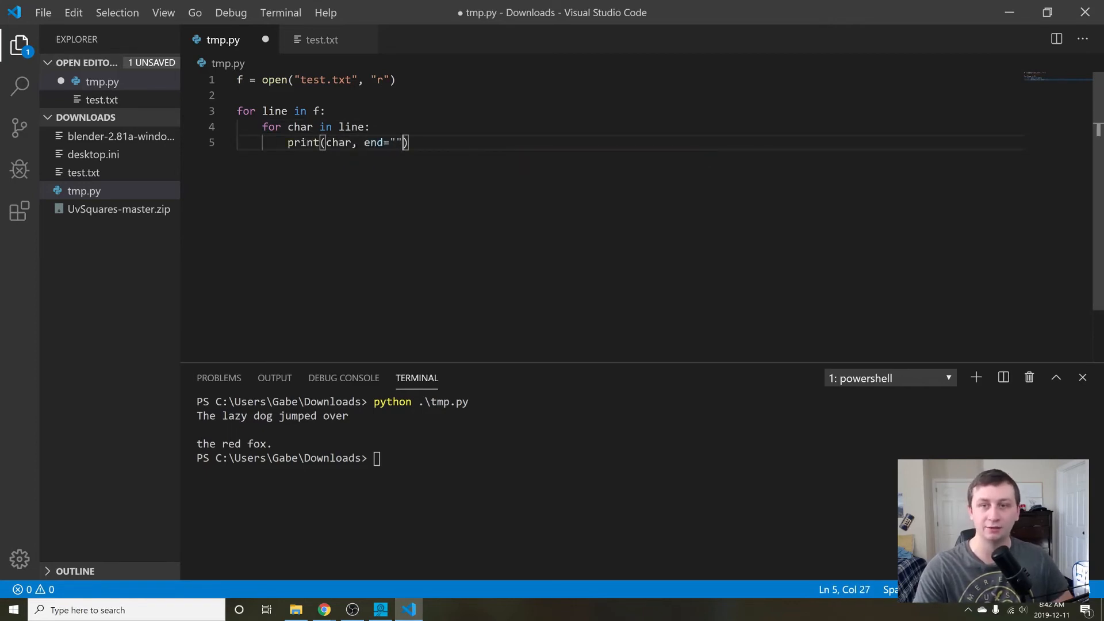
key("ctrl+s")
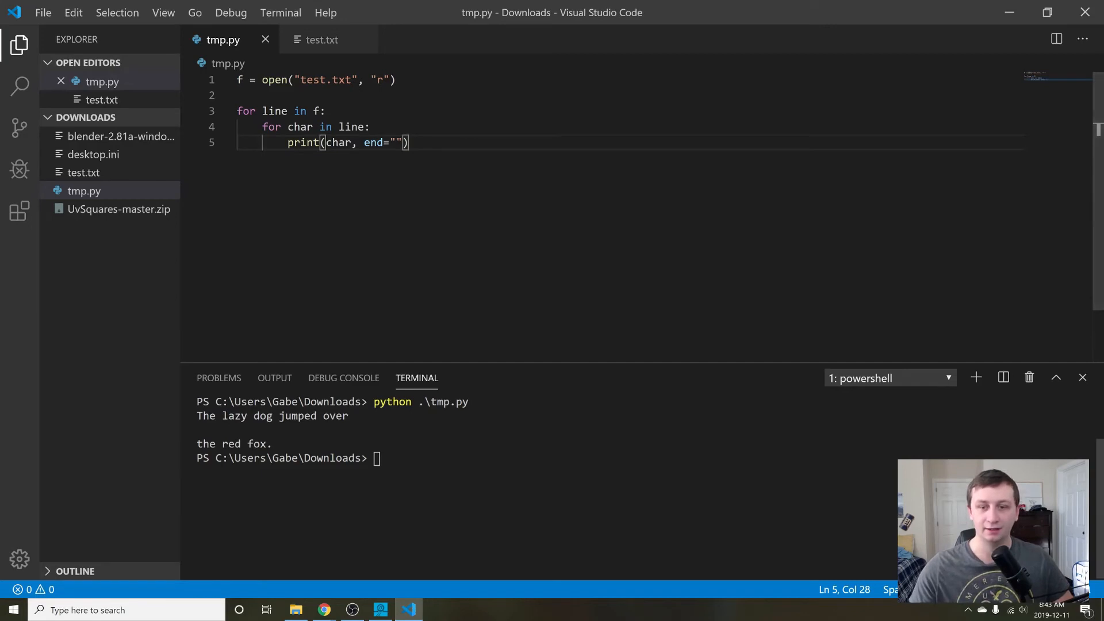
type("python")
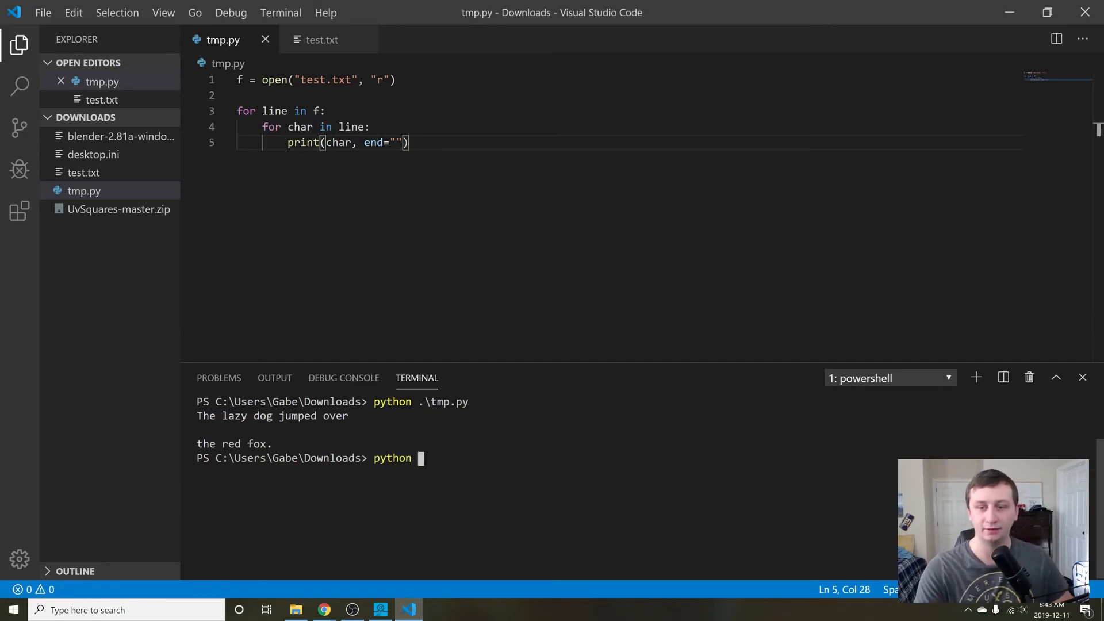
Run tmp.py, change end="" to end="\n", then highlight line in the for statement.
key("Return")
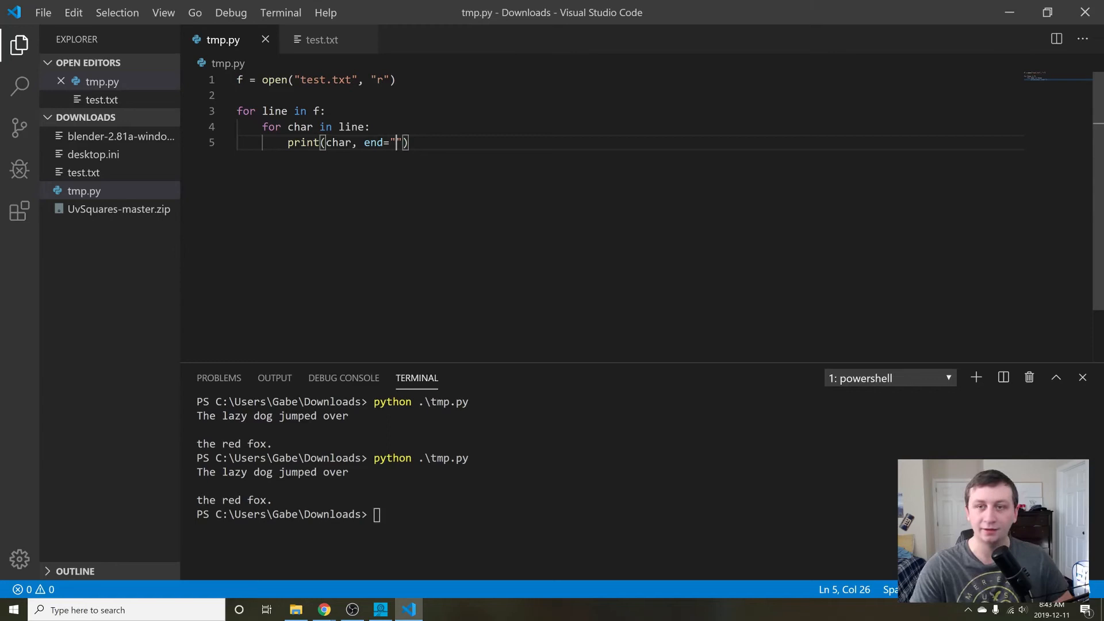
type("\\n")
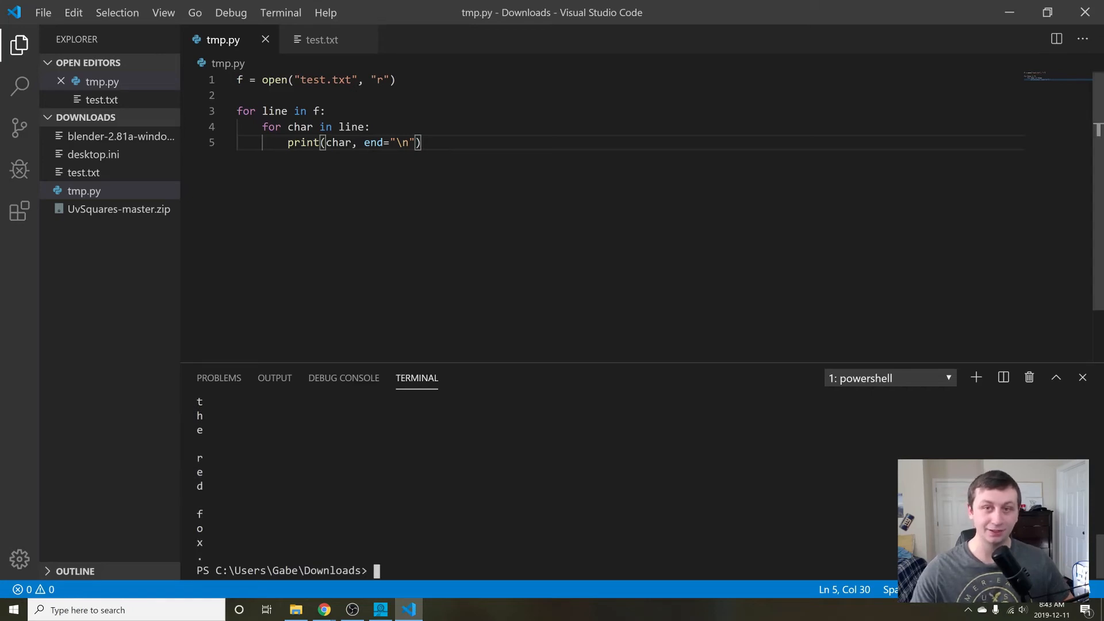
double_click(274, 111)
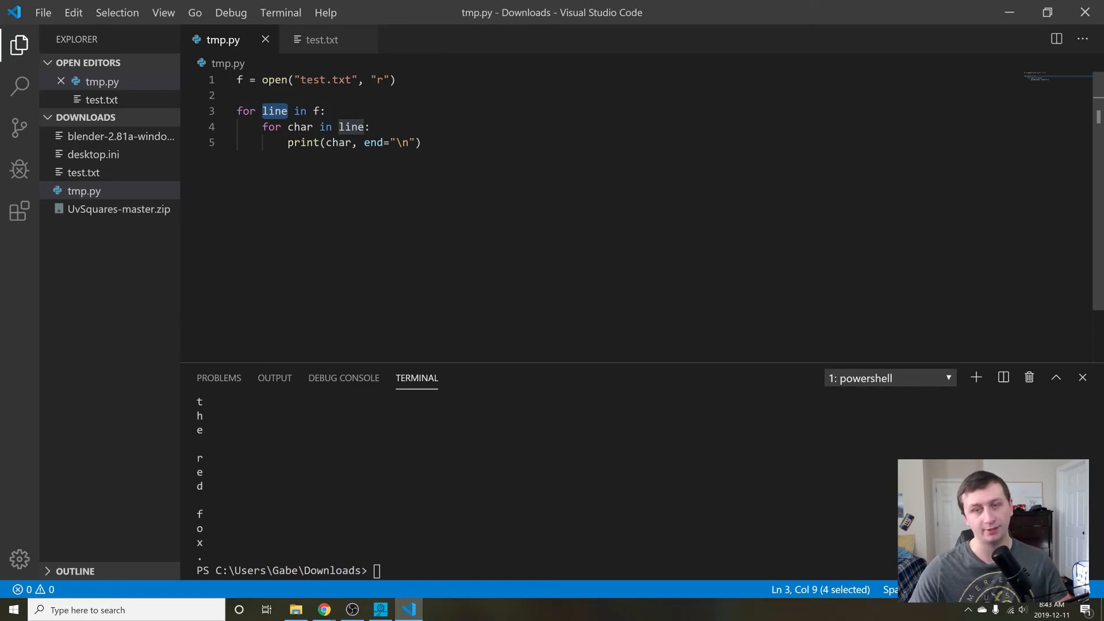
Highlight the loop variable char in tmp.py, then clear the selection.
double_click(299, 126)
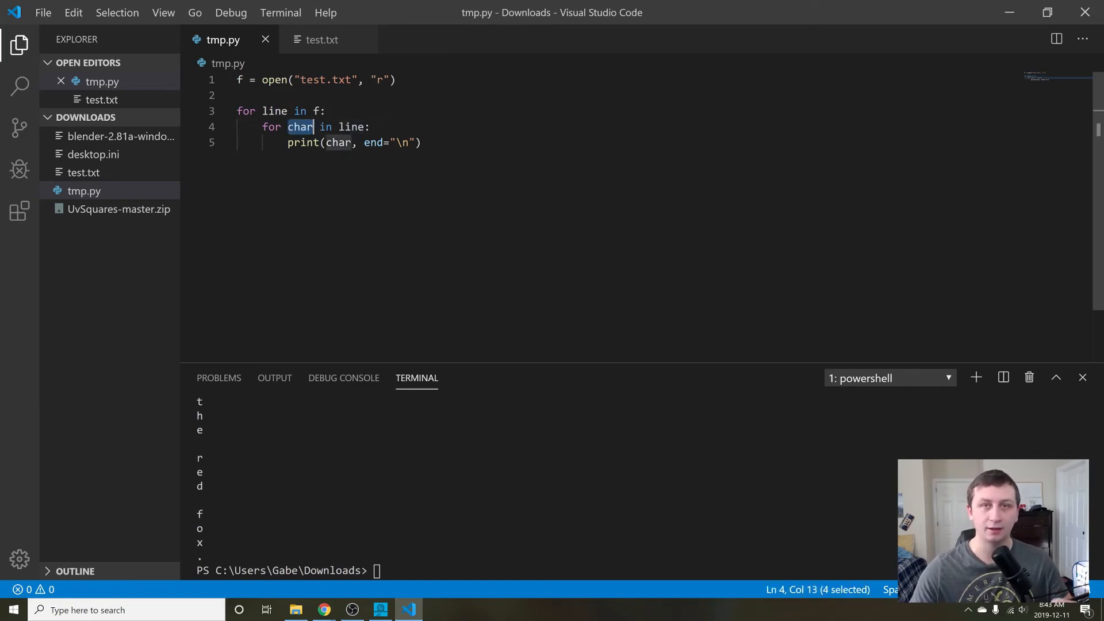
left_click(421, 142)
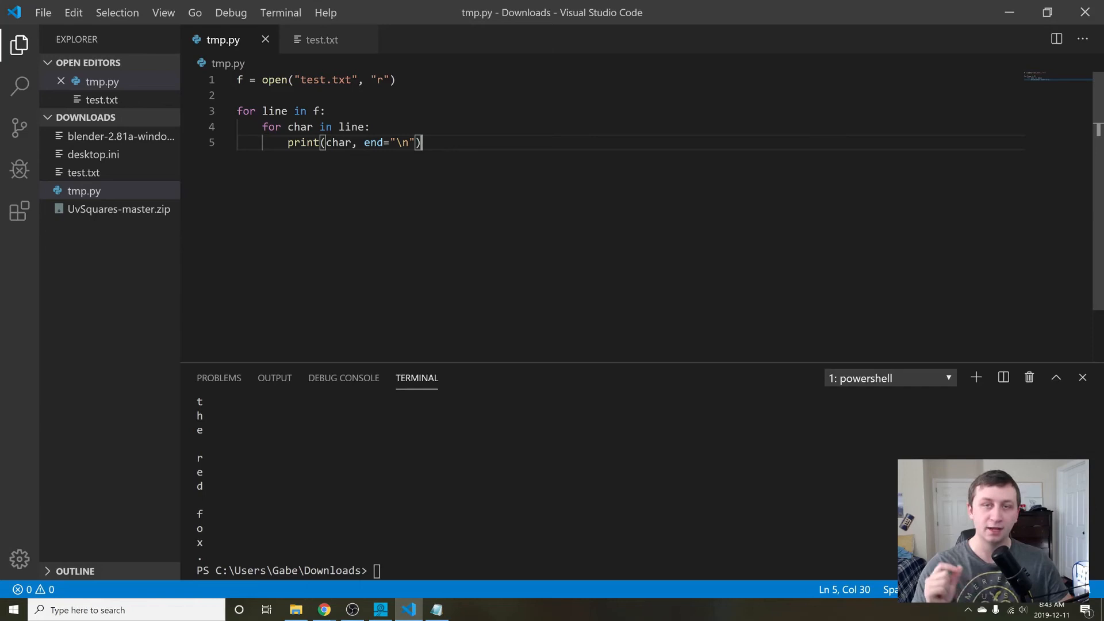
mouse_move(197, 92)
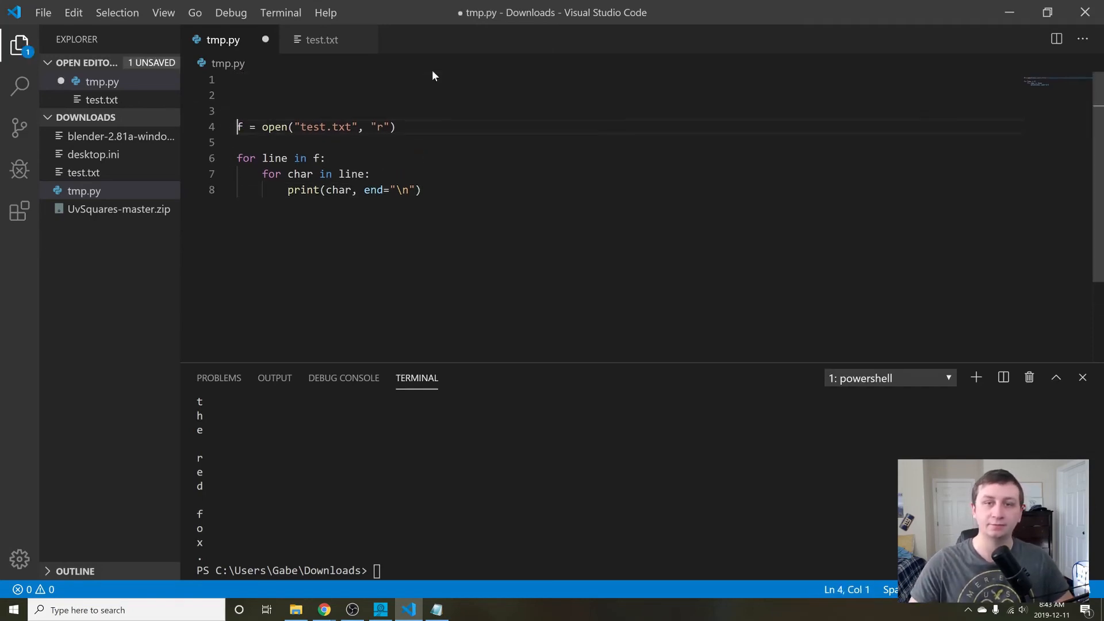
Open a docstring with 'Problem: Given a text file… count how many letters of a character are in' it.
type("\"\"\"")
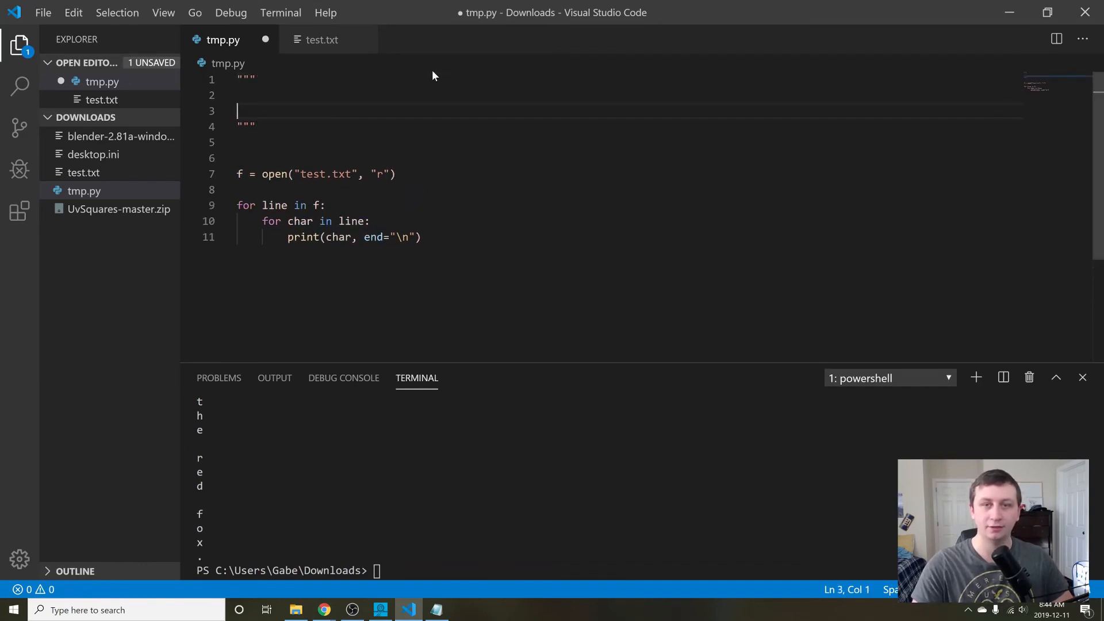
type("Problem")
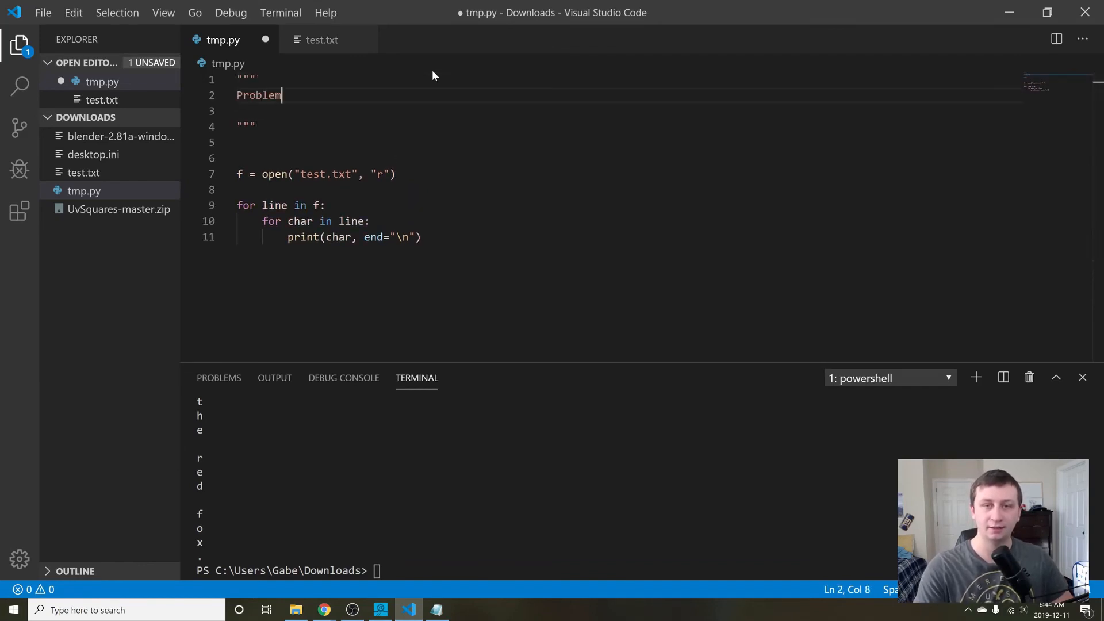
type(": Given a text file in the same folder,")
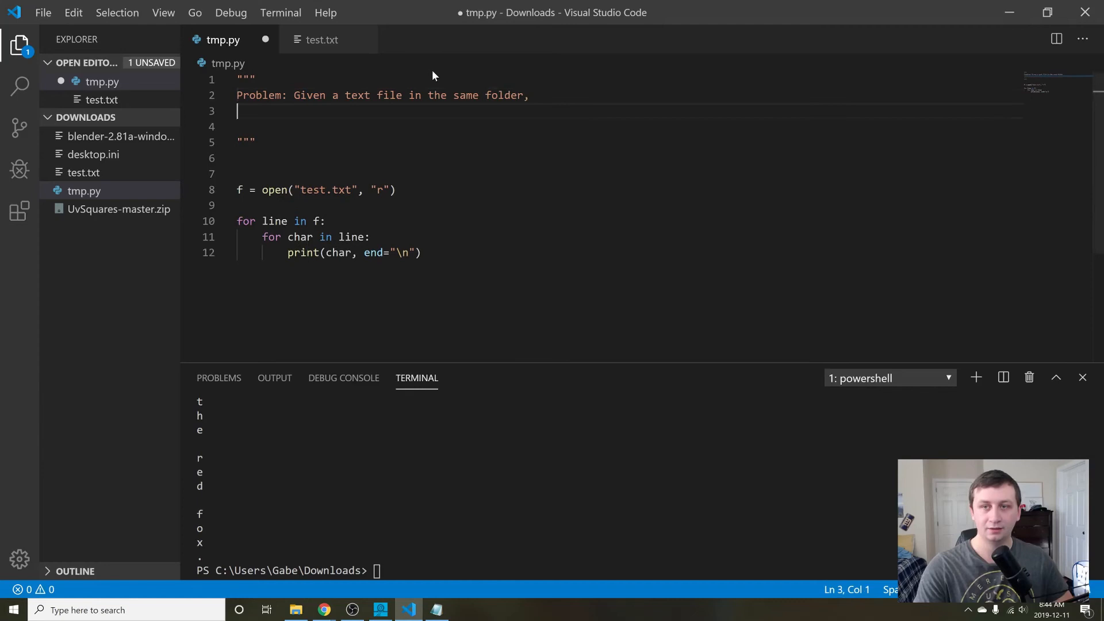
type("I want you to")
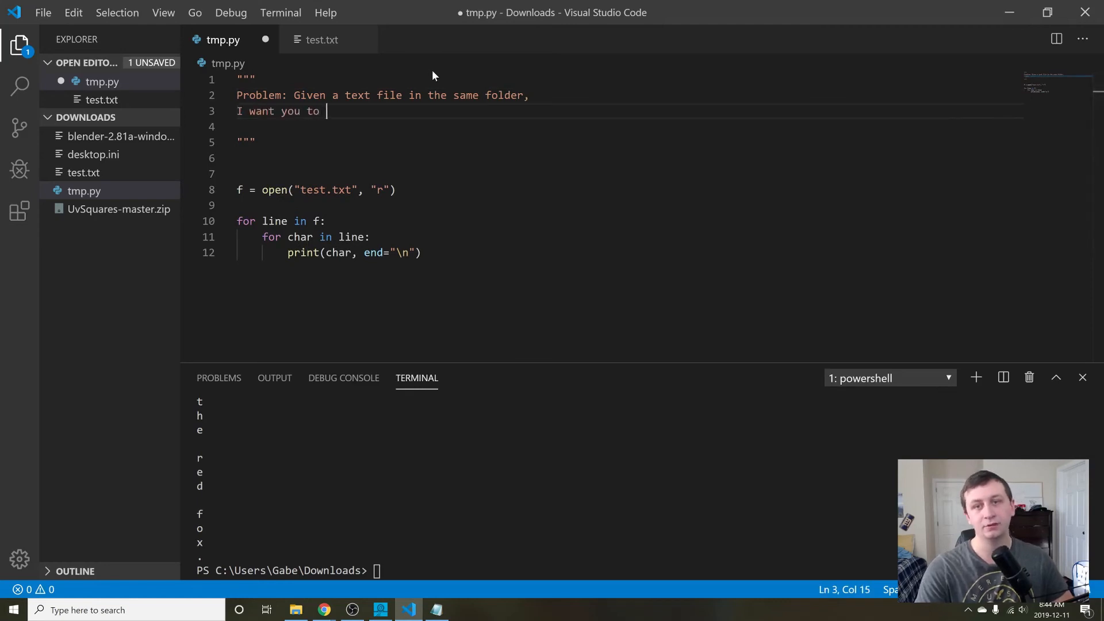
type("count ho")
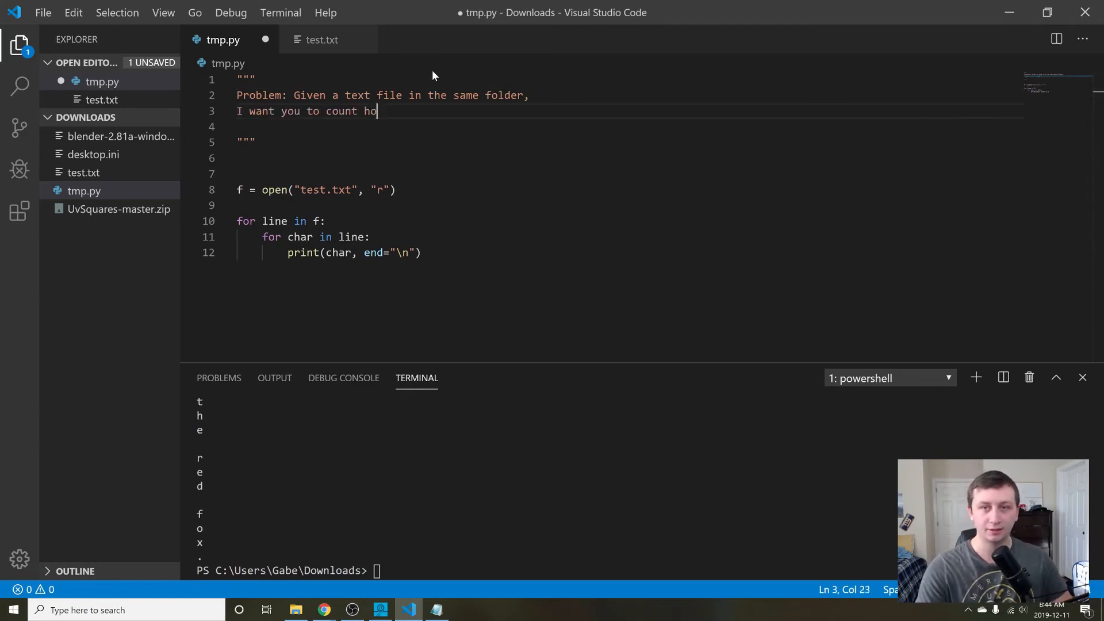
type("w many letters of a certain")
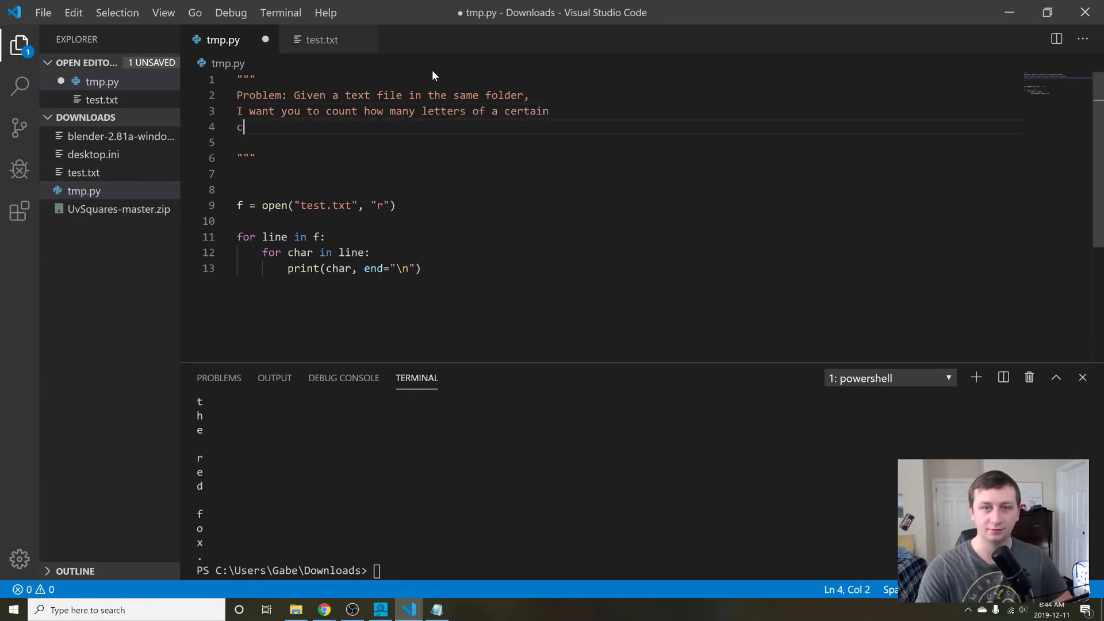
type("haracter are in that file.")
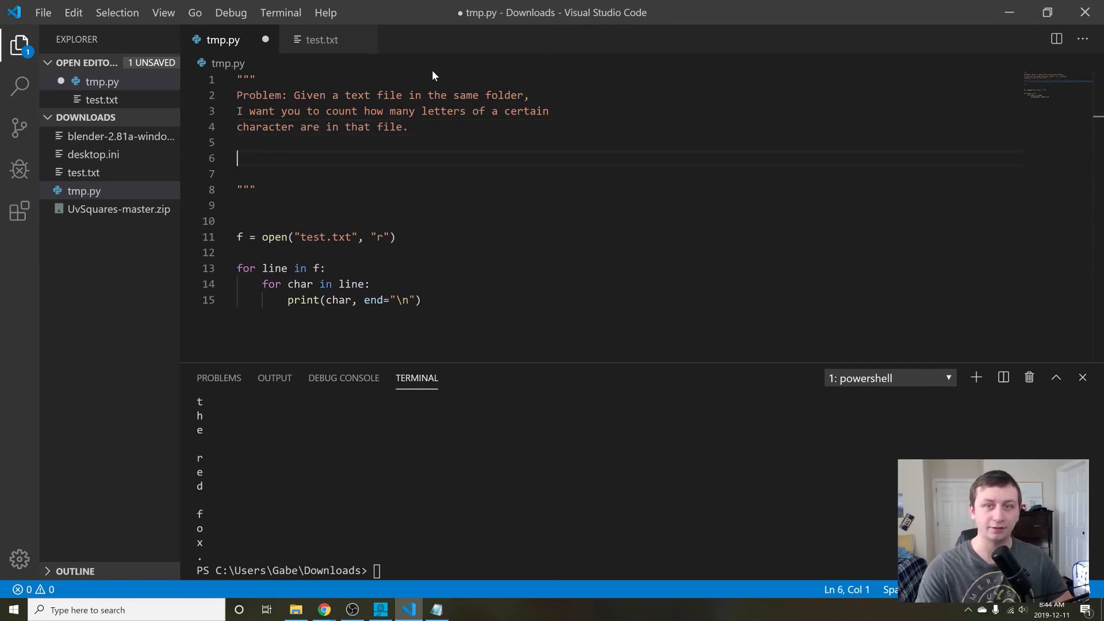
type("countL")
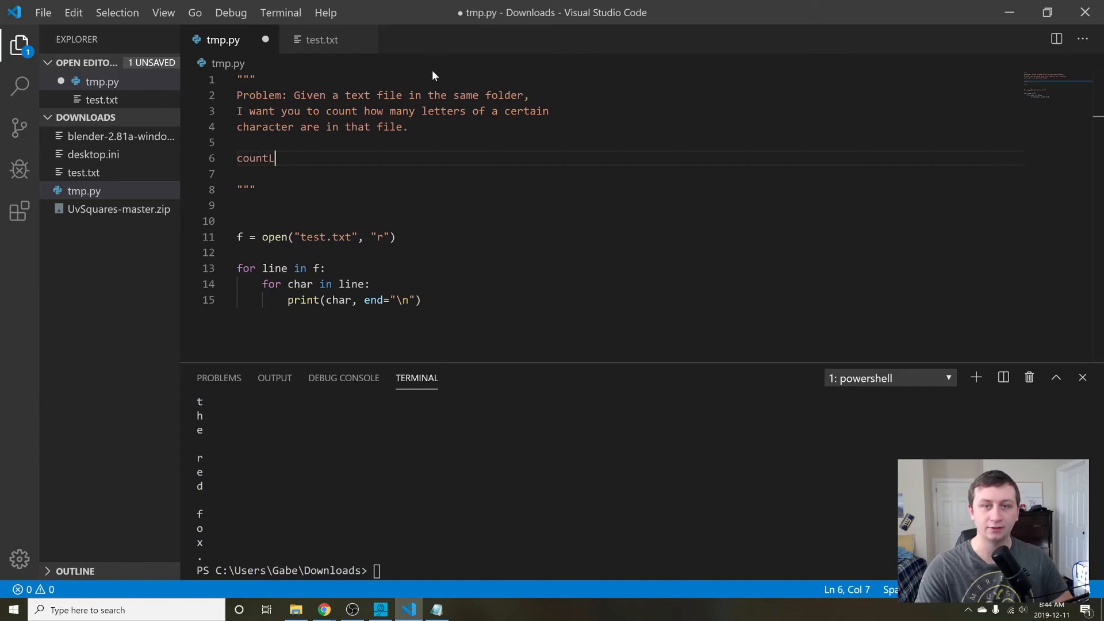
Sketch countLetters(filename) returning count, followed by a countLetters("test.txt") call.
type("etters(f)")
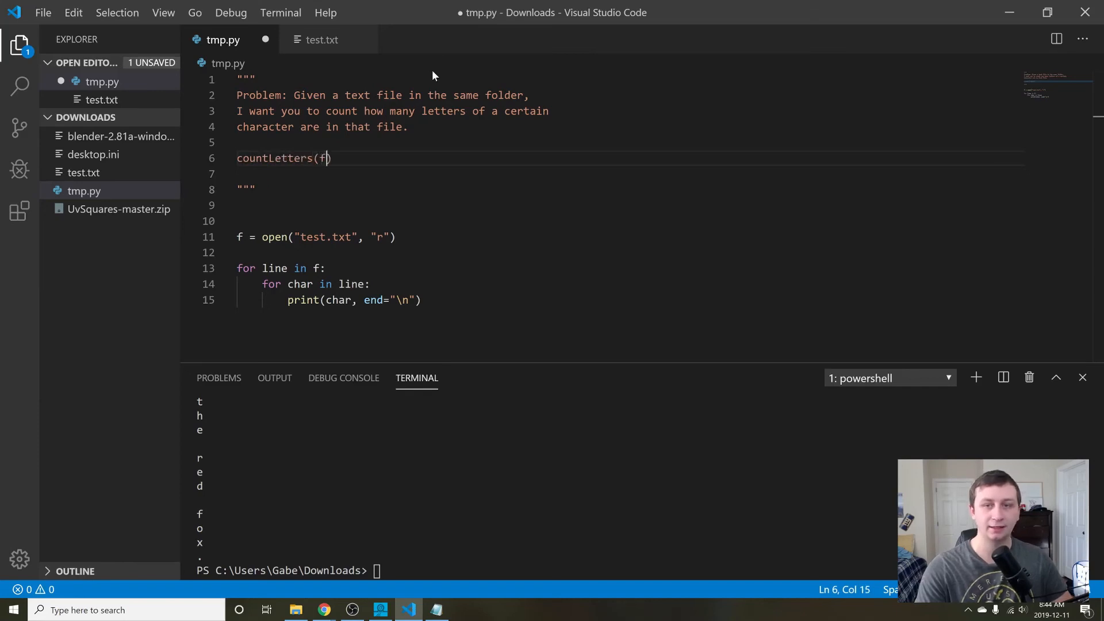
type("ilename")
type("re")
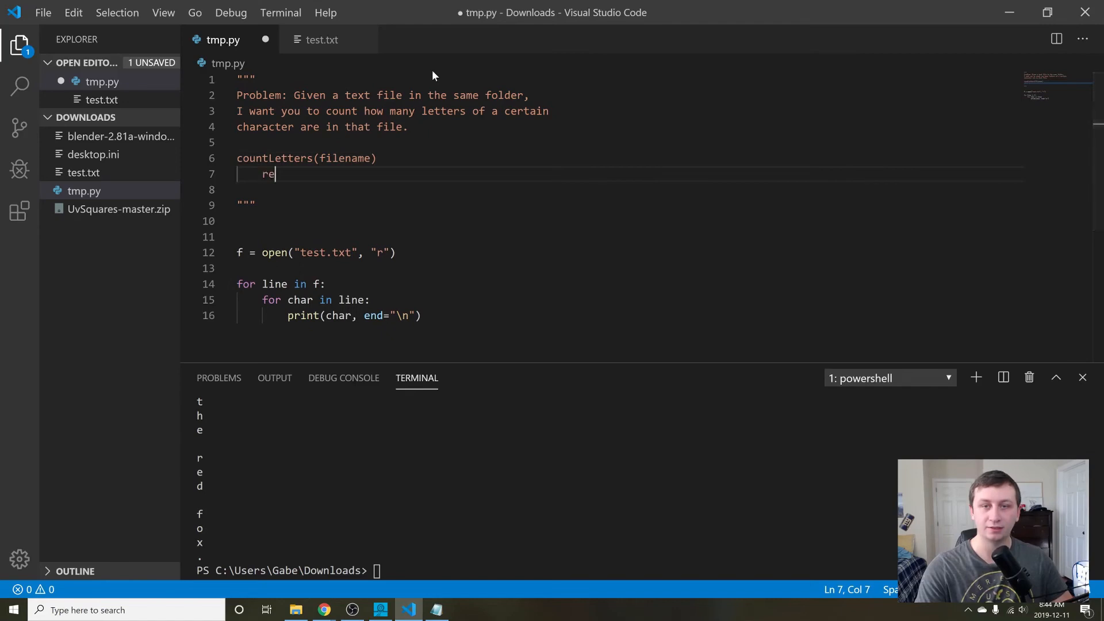
type("turn count")
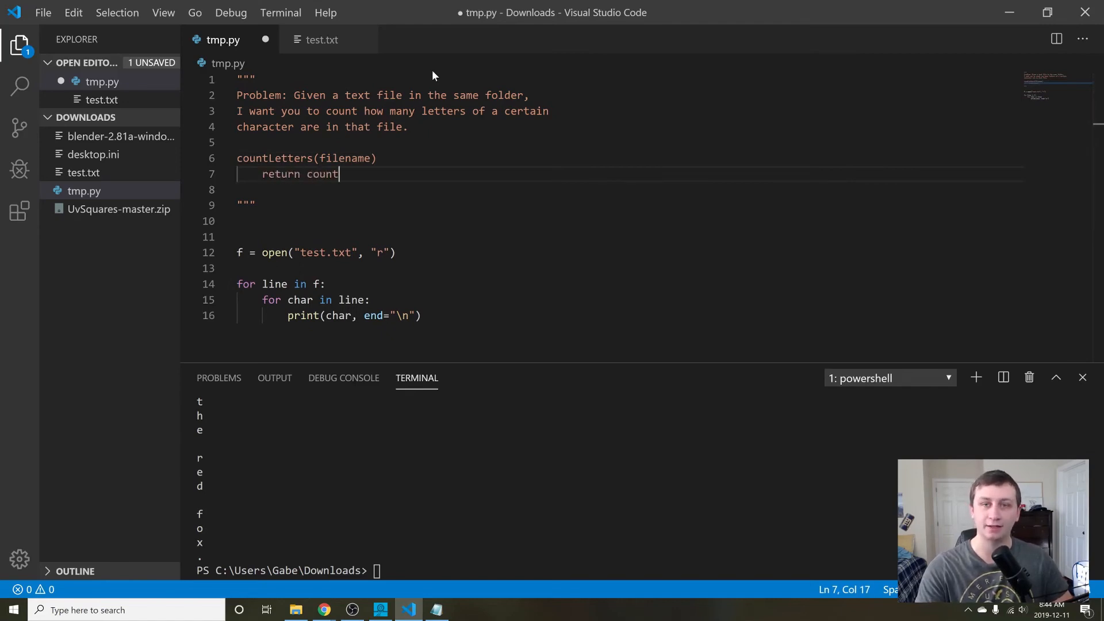
key("Enter")
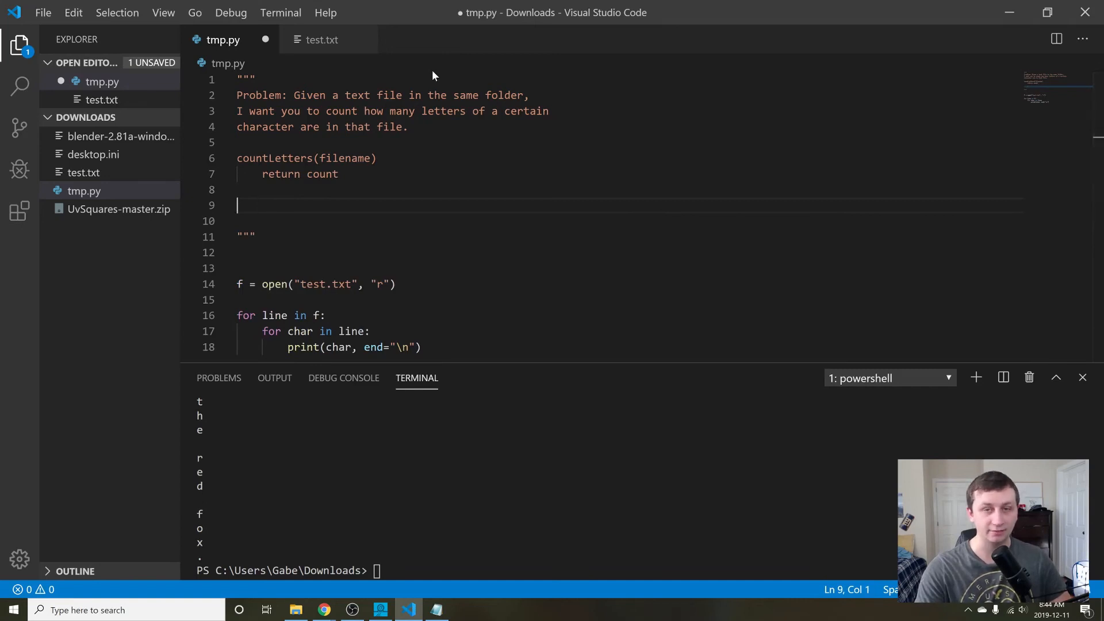
type("countLetters()")
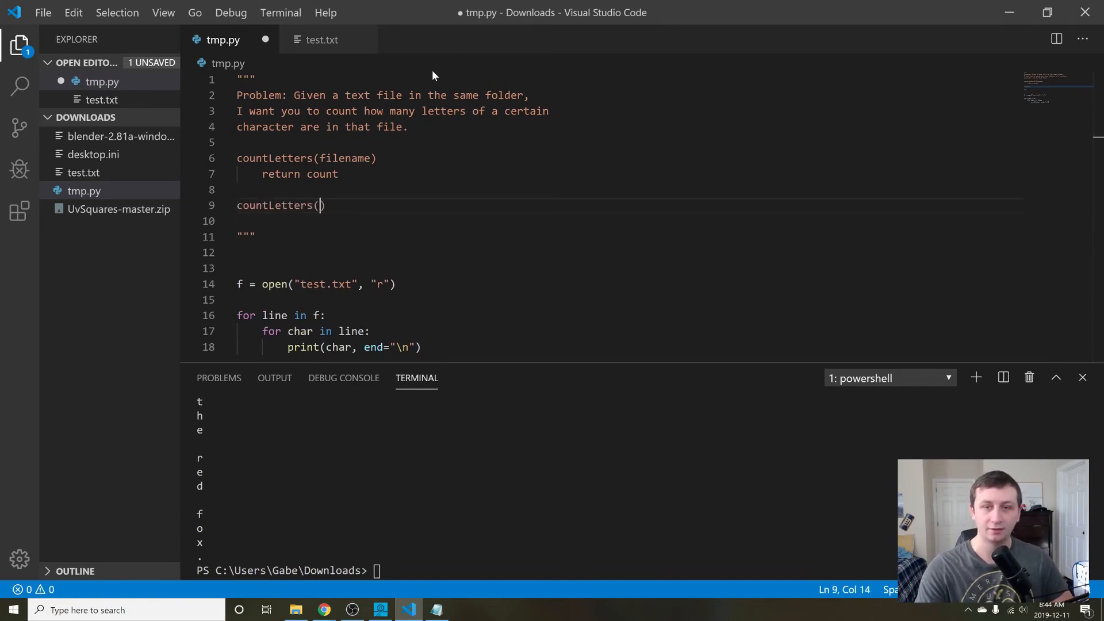
type("\"test.tx")
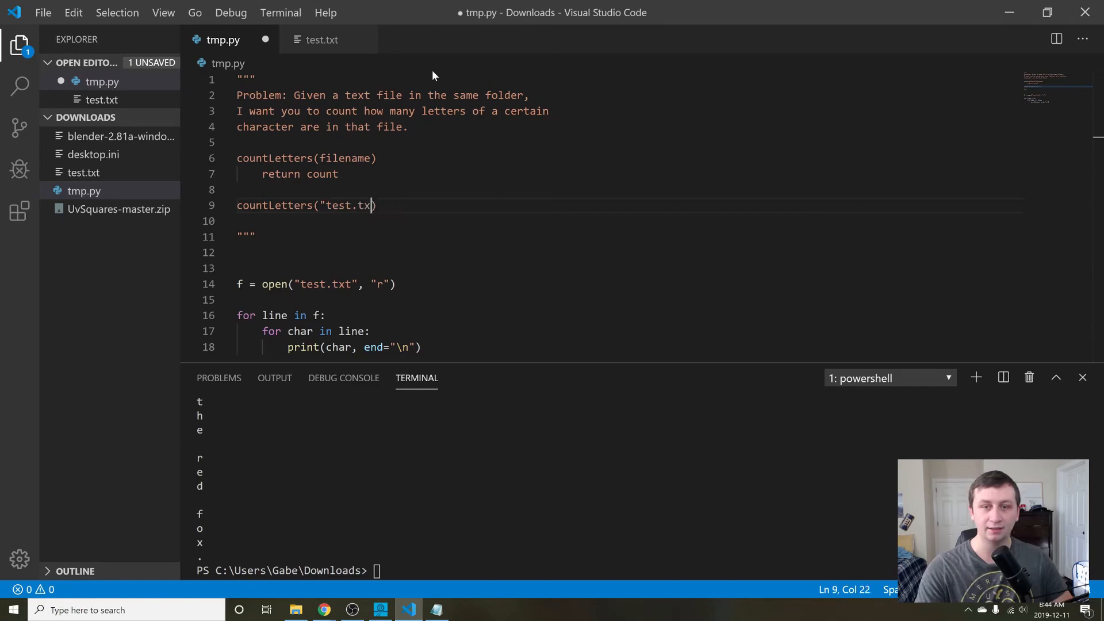
type("t\")")
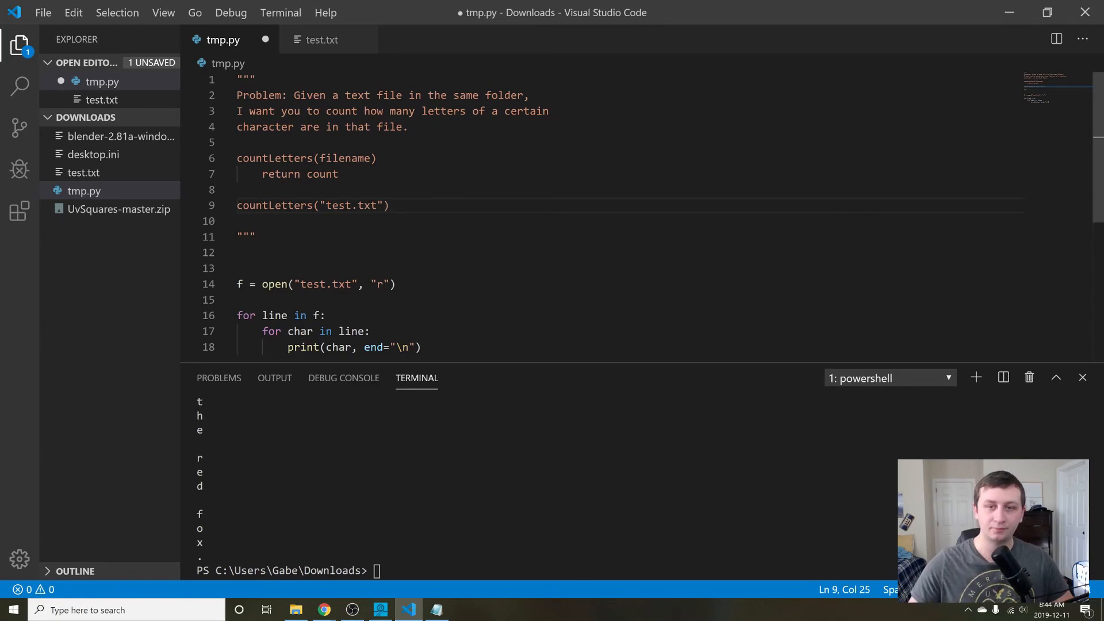
Assign the call to count, add print("Count: " + str(count)), and save tmp.py.
left_click(254, 205)
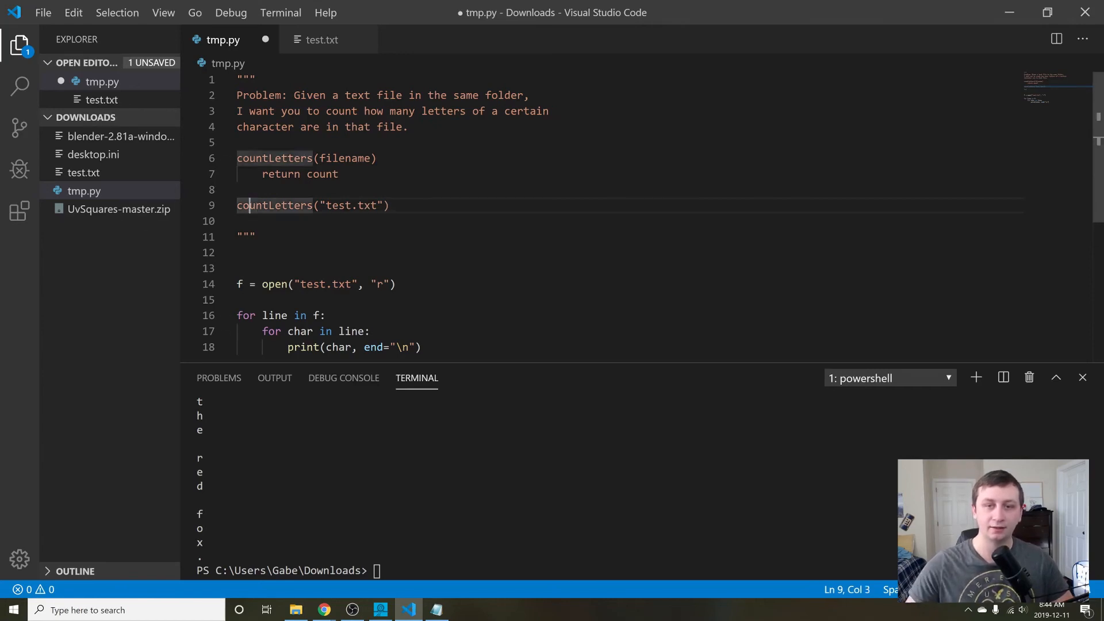
type("count=")
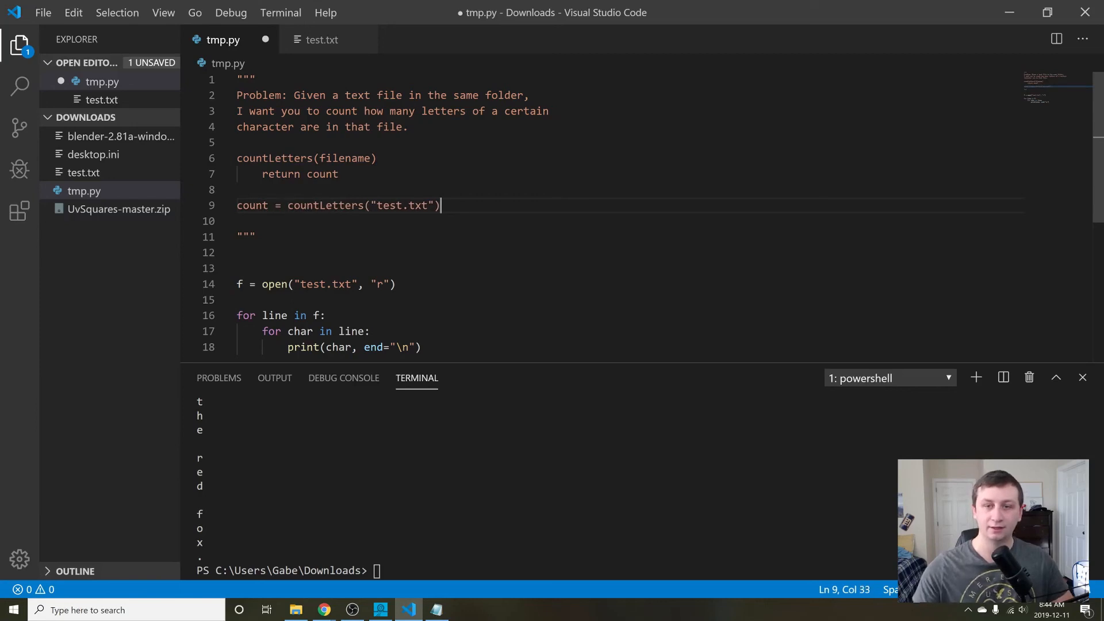
type("print(\"")
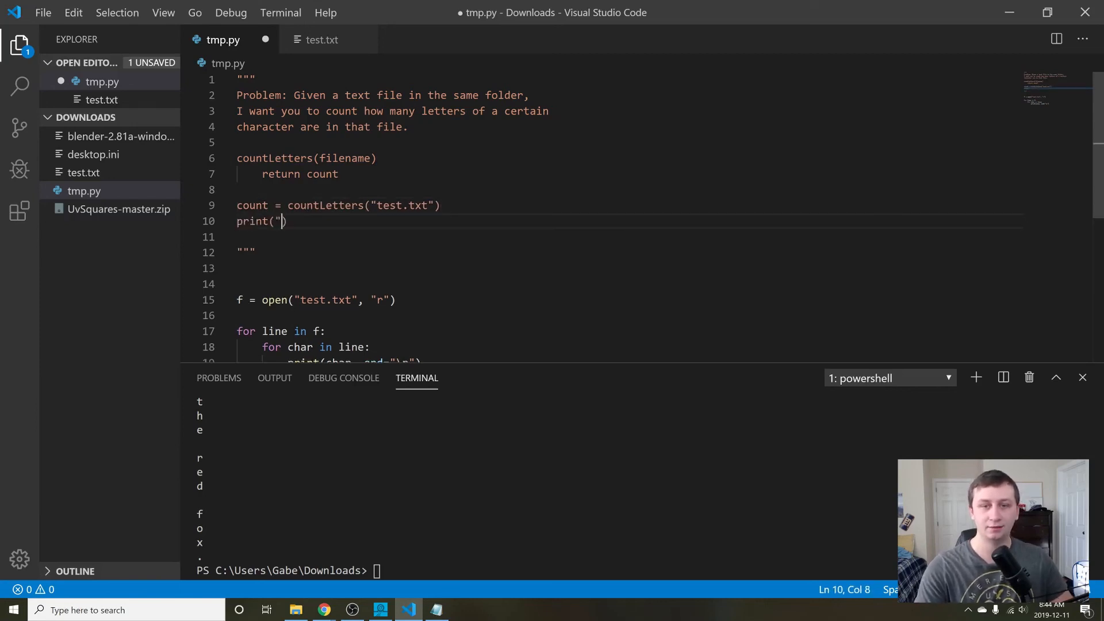
type("Count: \" +")
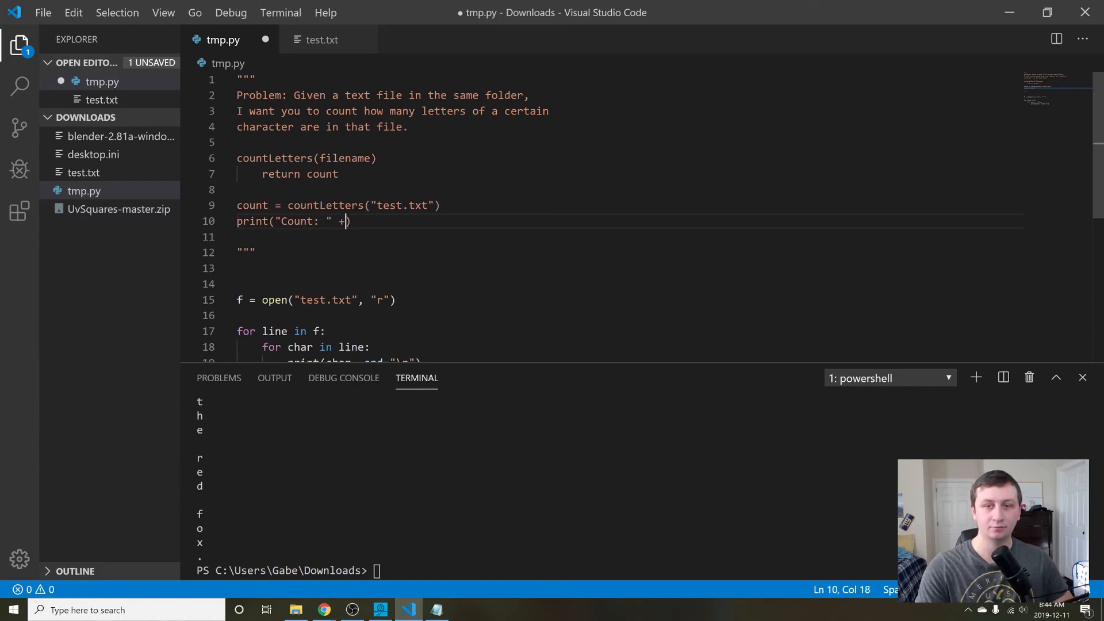
type("str(count))")
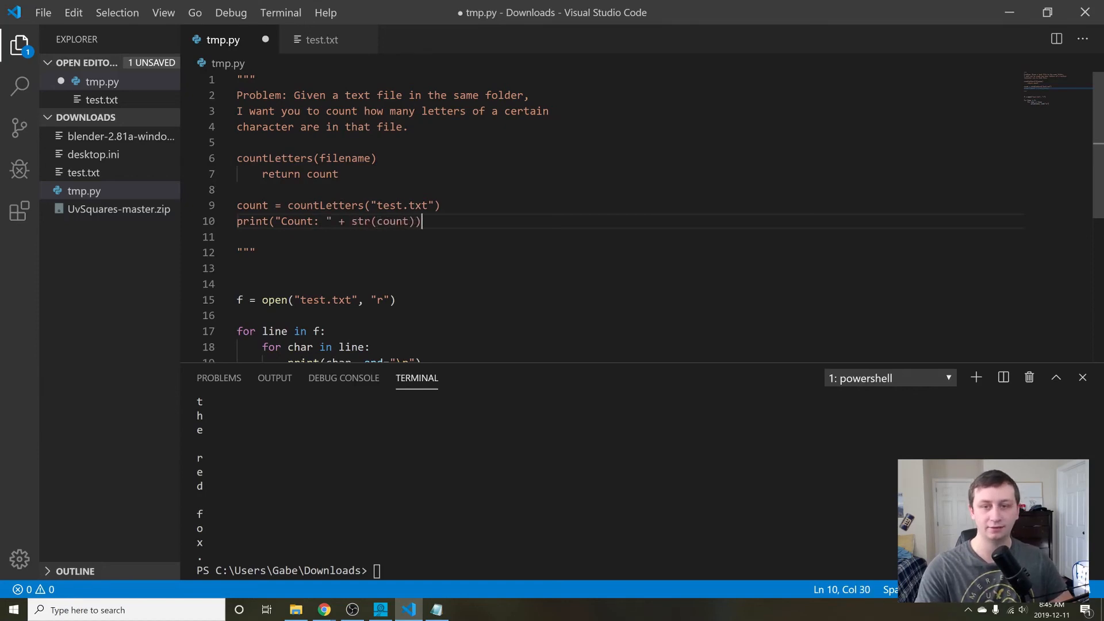
key("ctrl+s")
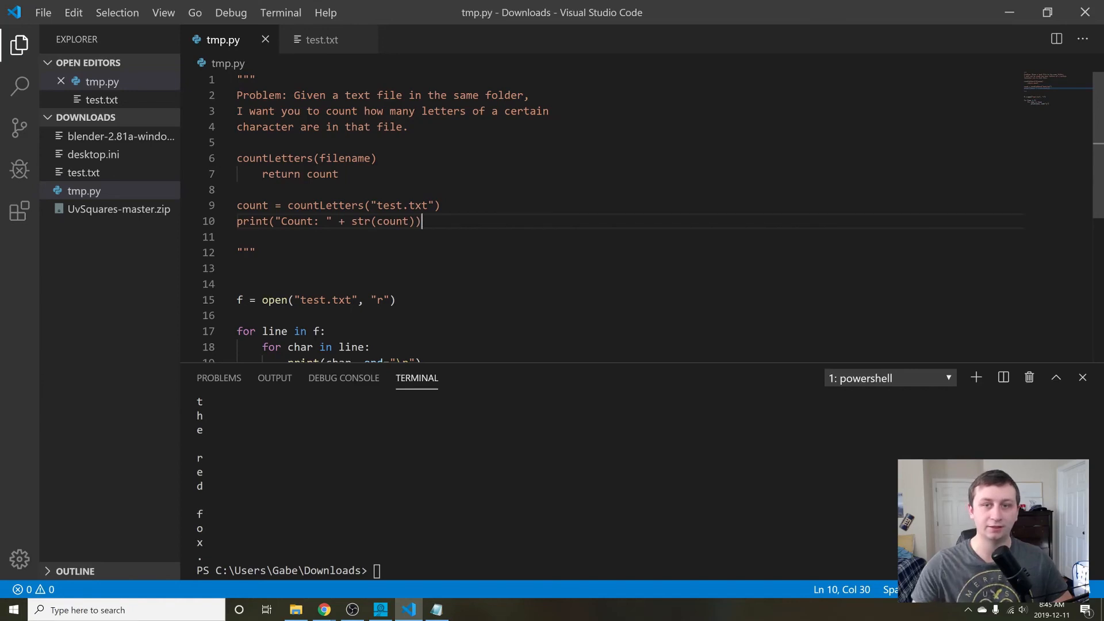
double_click(344, 157)
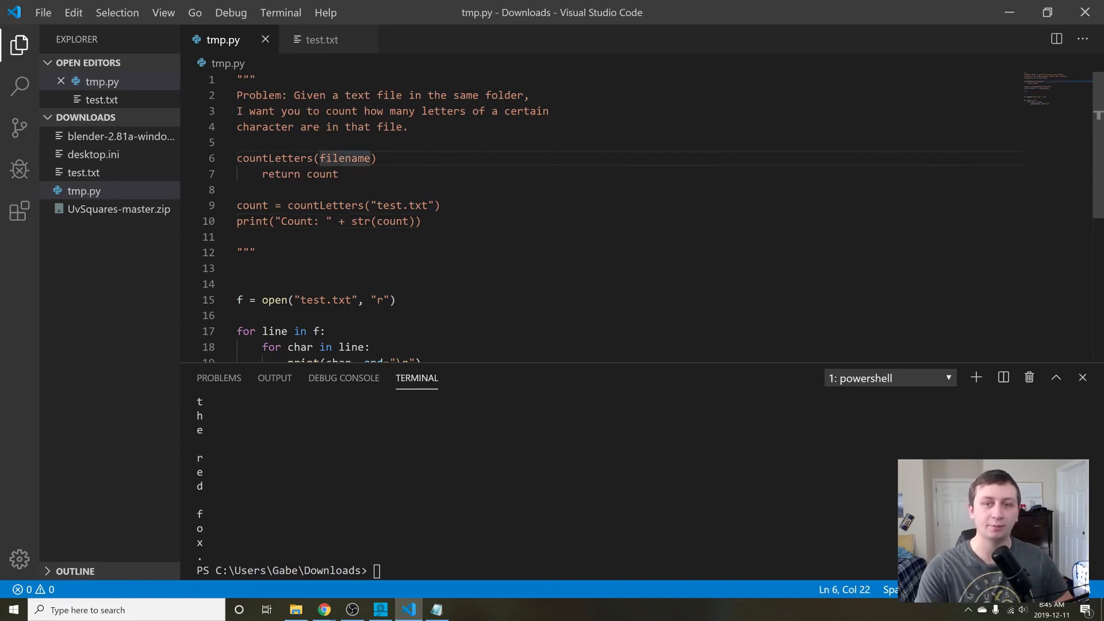
Add a letter parameter, pass "e" in the call, label the count 'e', and save.
type(", lett")
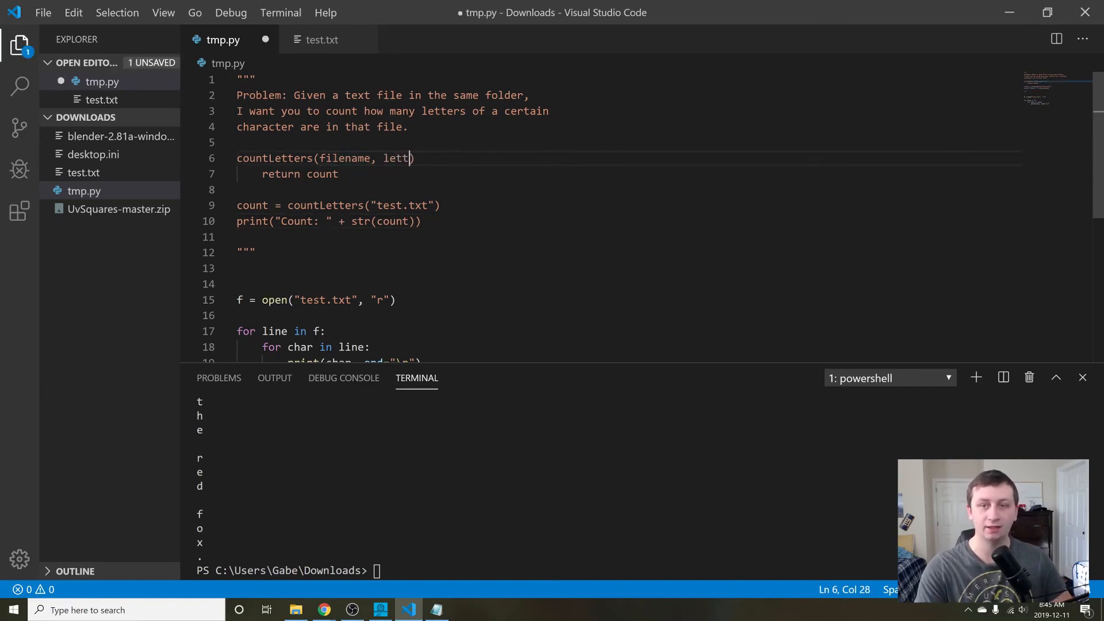
type("er")
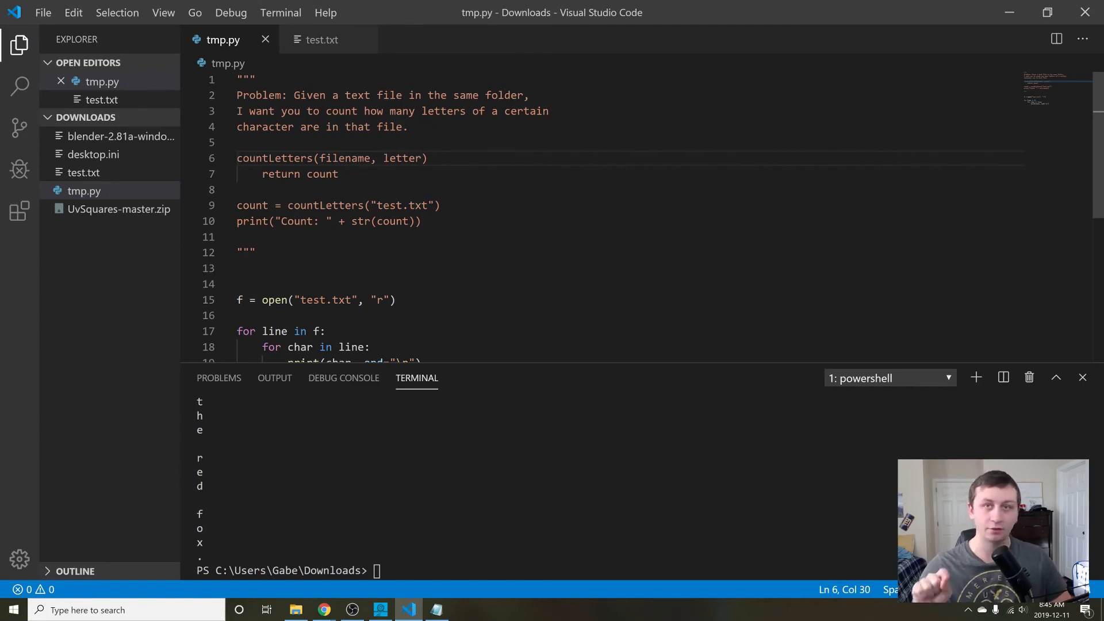
double_click(344, 158)
type(", \"e")
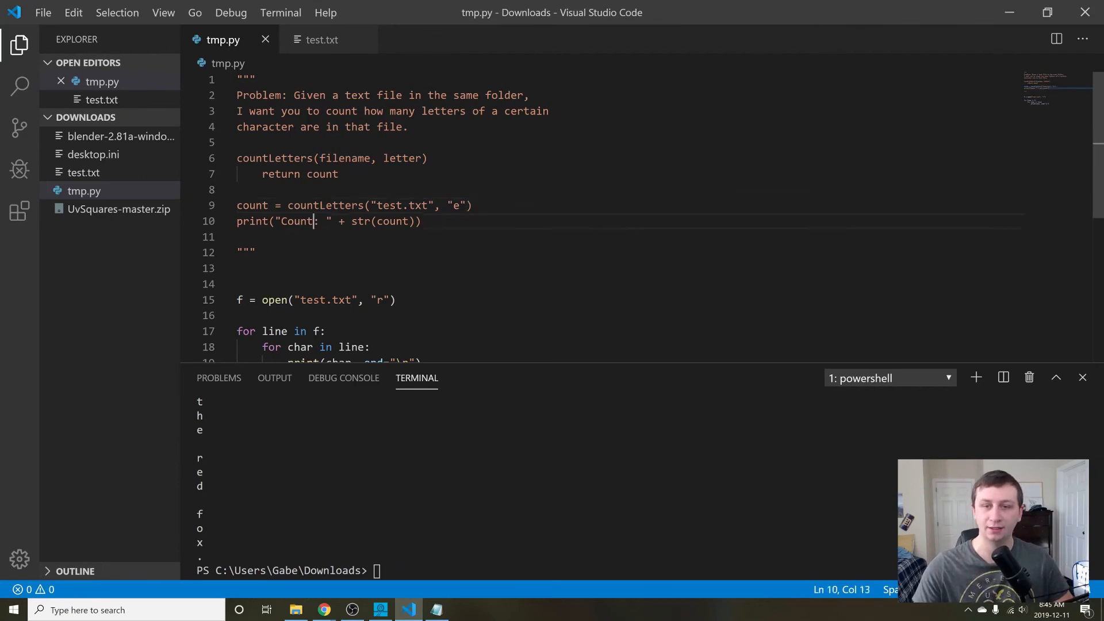
type("r")
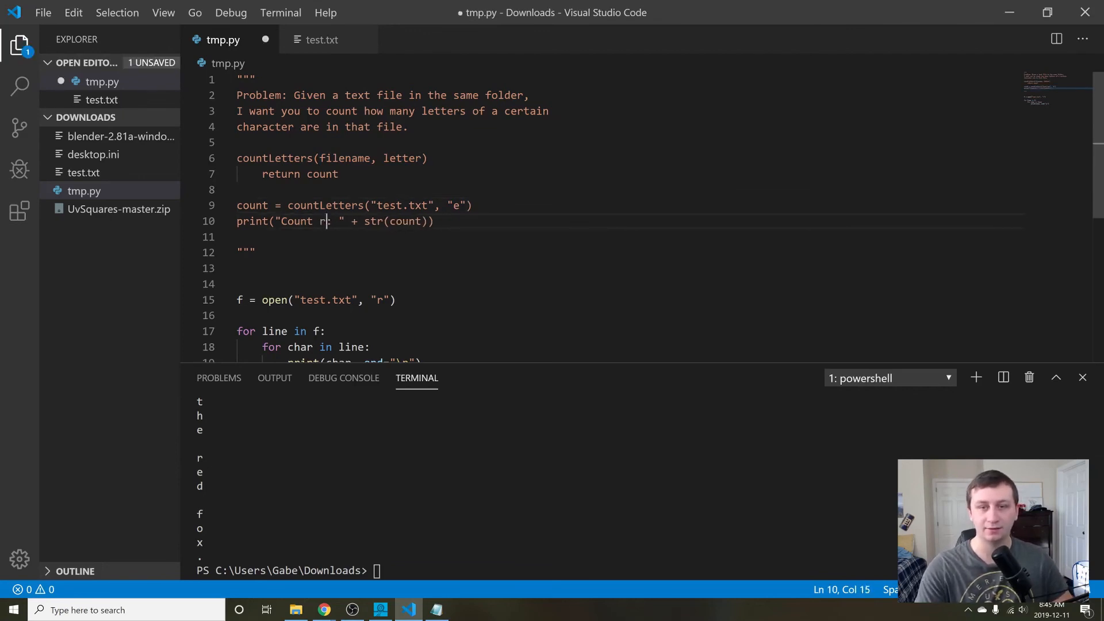
type("'e'")
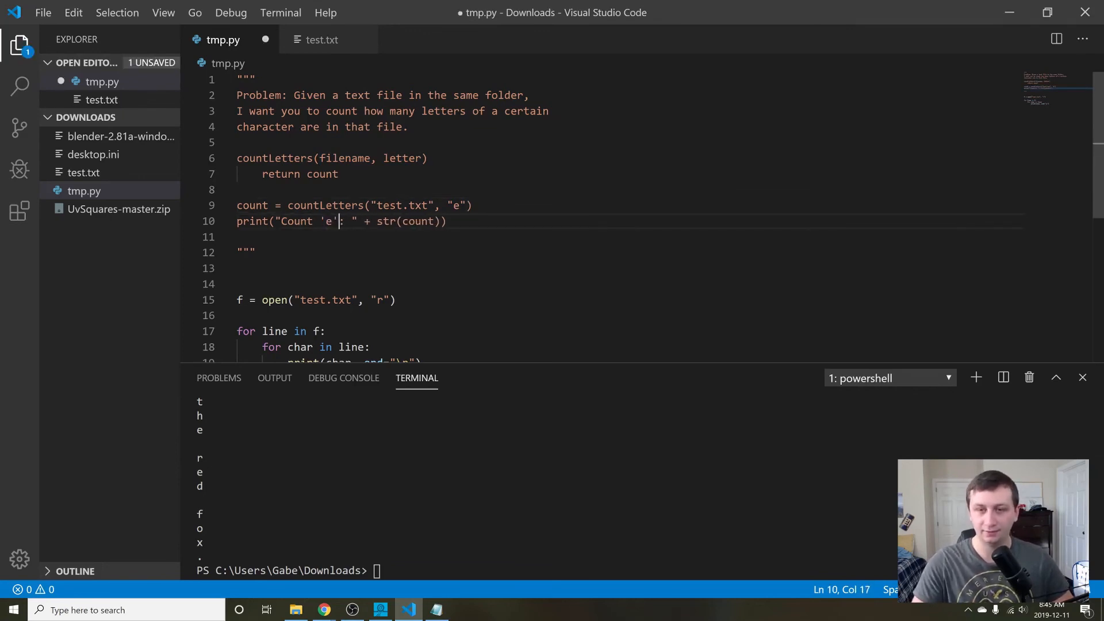
key("ctrl+s")
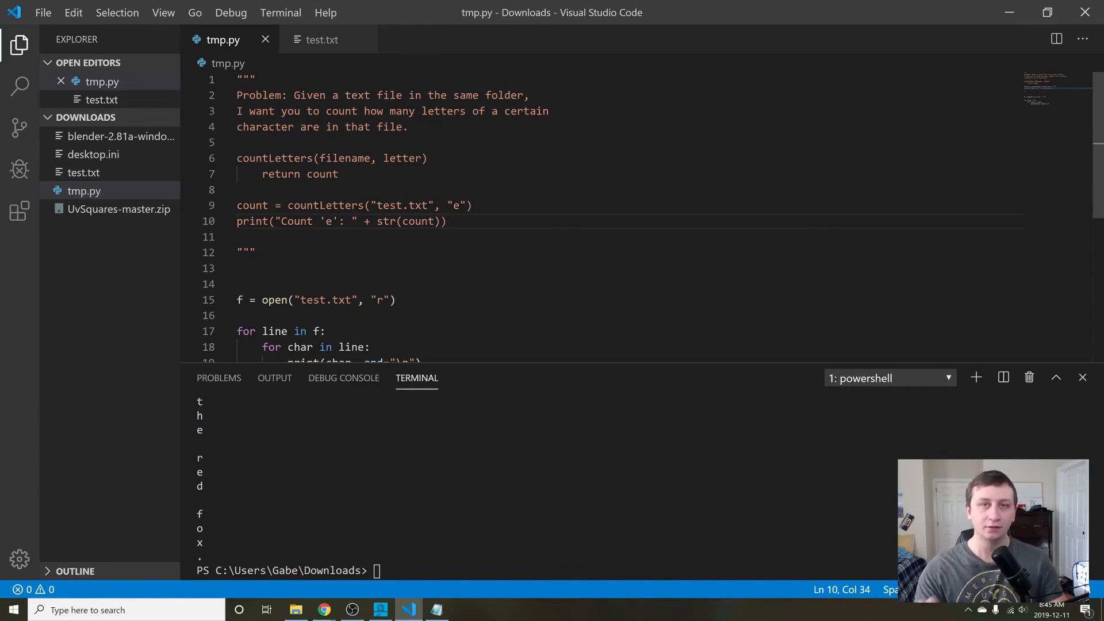